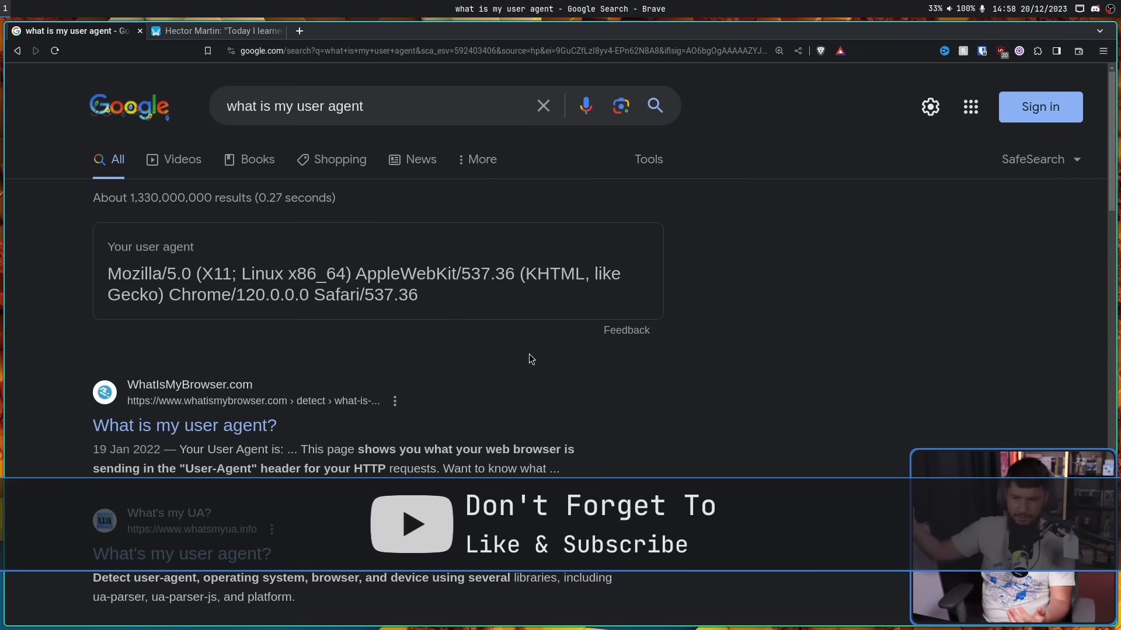
mouse_move(328, 266)
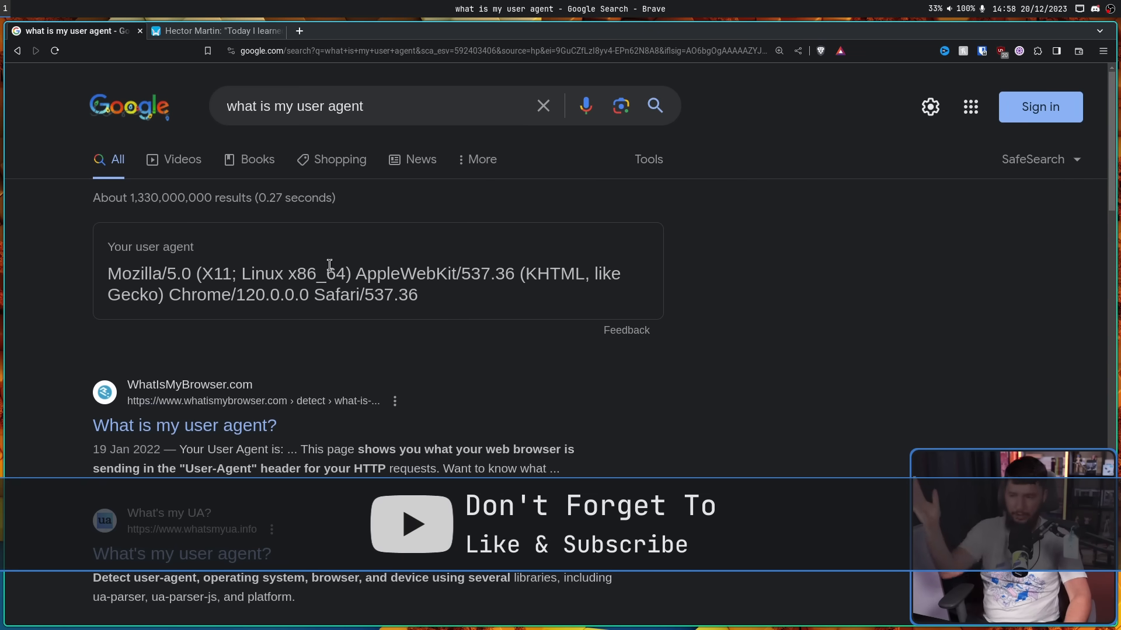
mouse_move(450, 315)
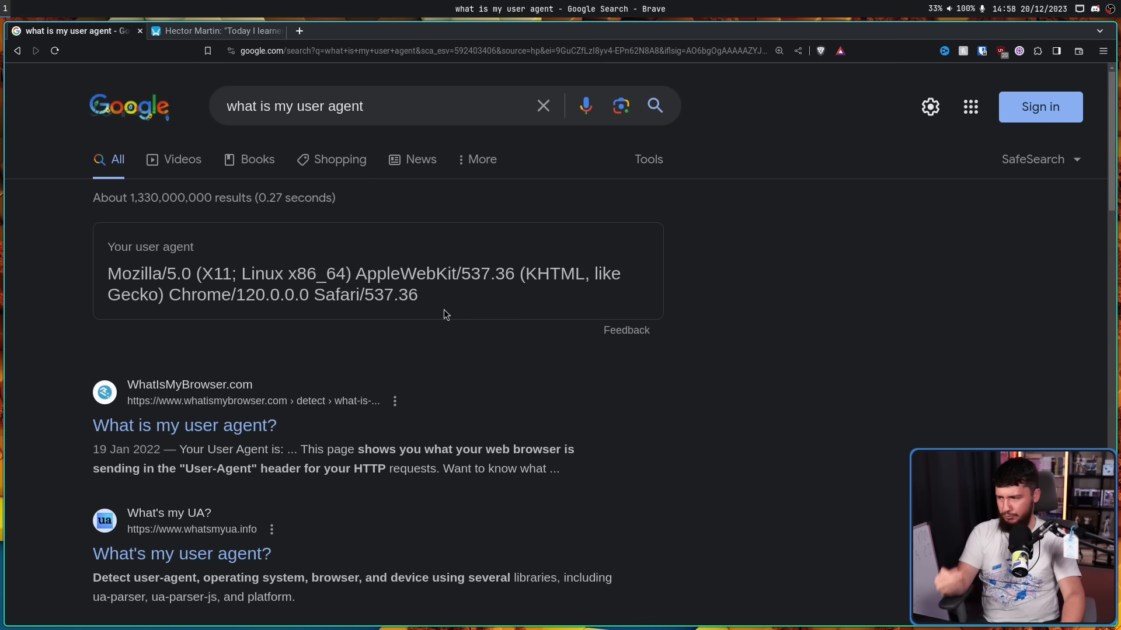
mouse_move(442, 308)
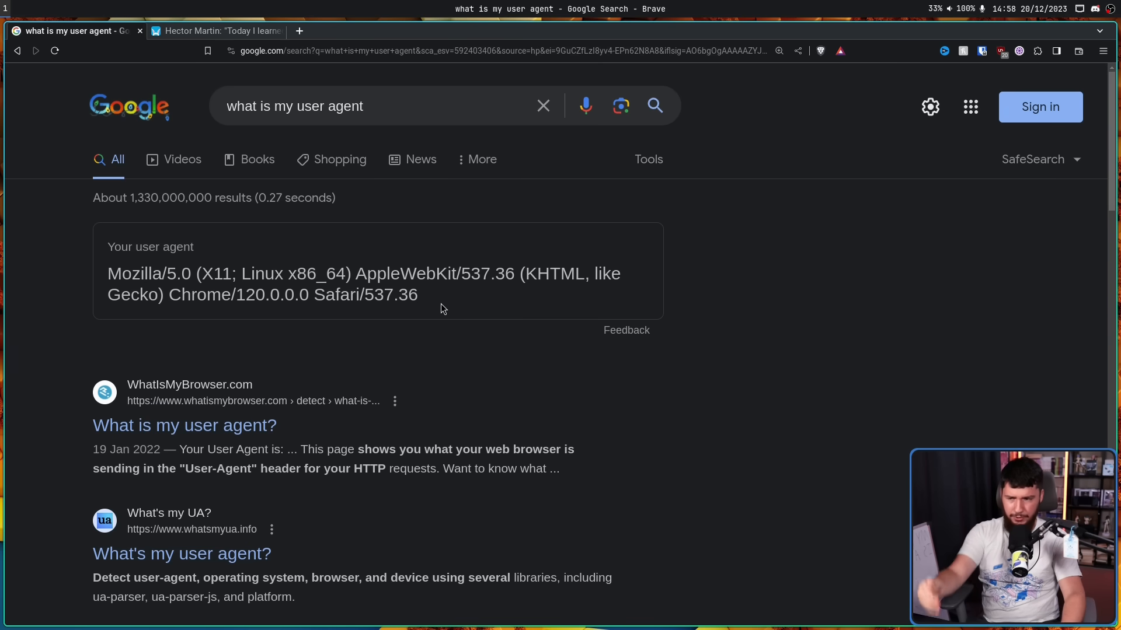
Highlight 'Linux' in the user agent string, then switch to the YouTube–Firefox Mastodon post.
left_click_drag(108, 274, 418, 294)
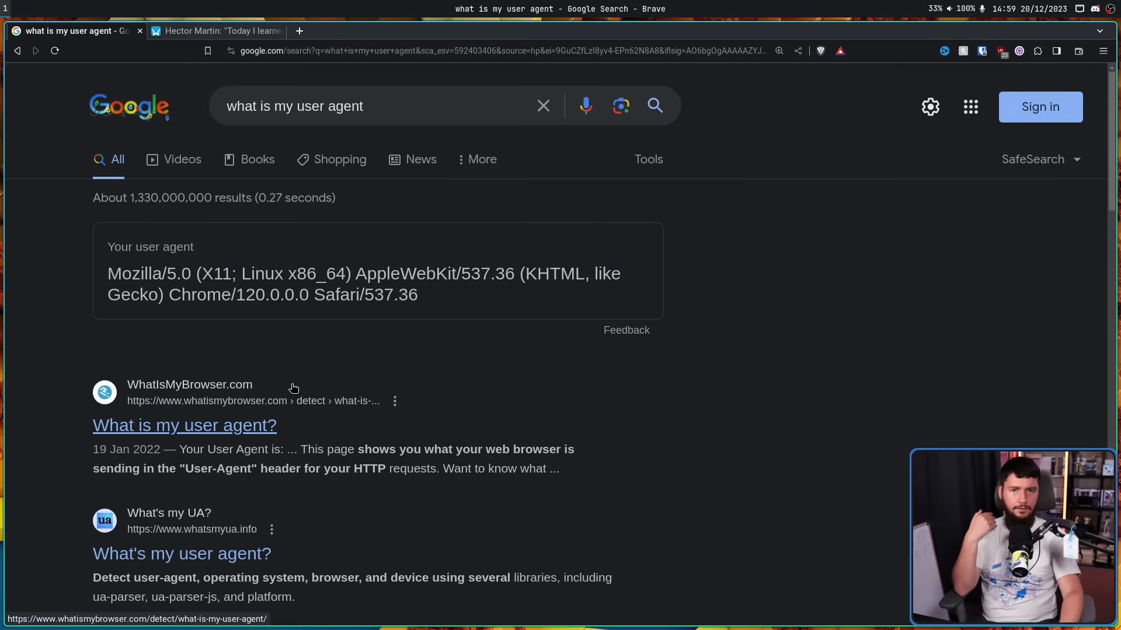
mouse_move(301, 255)
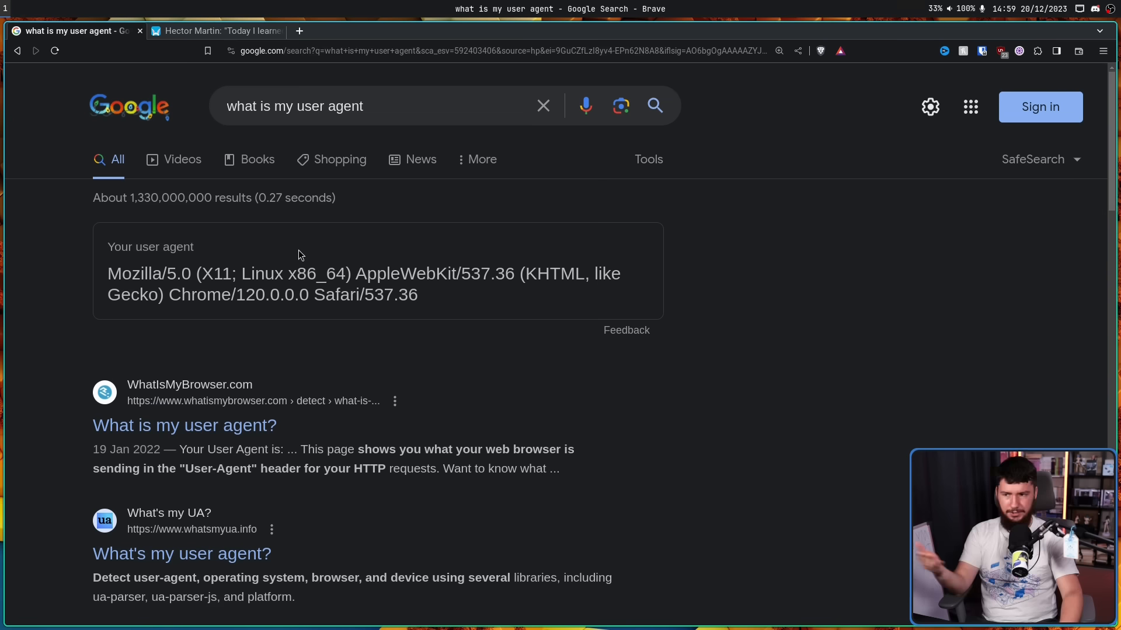
double_click(263, 273)
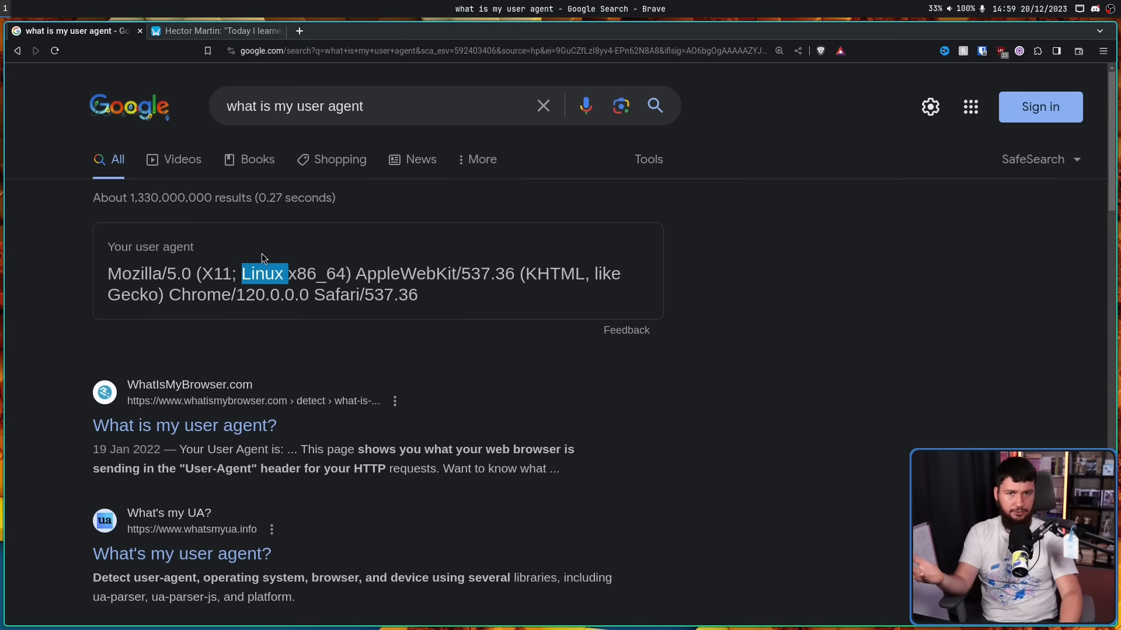
mouse_move(286, 258)
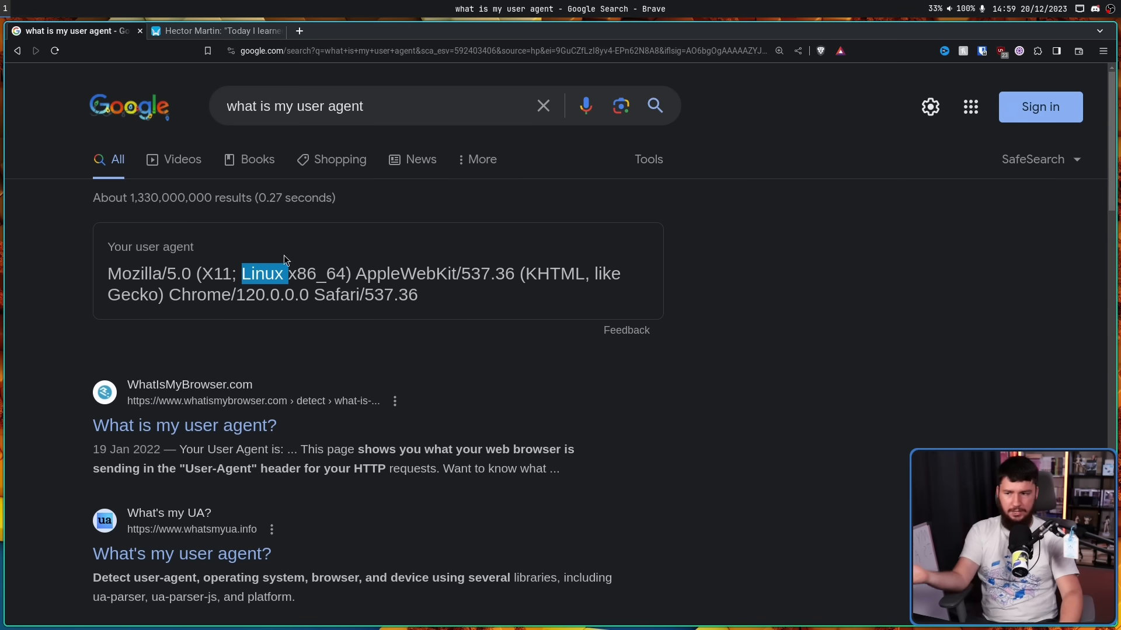
mouse_move(308, 259)
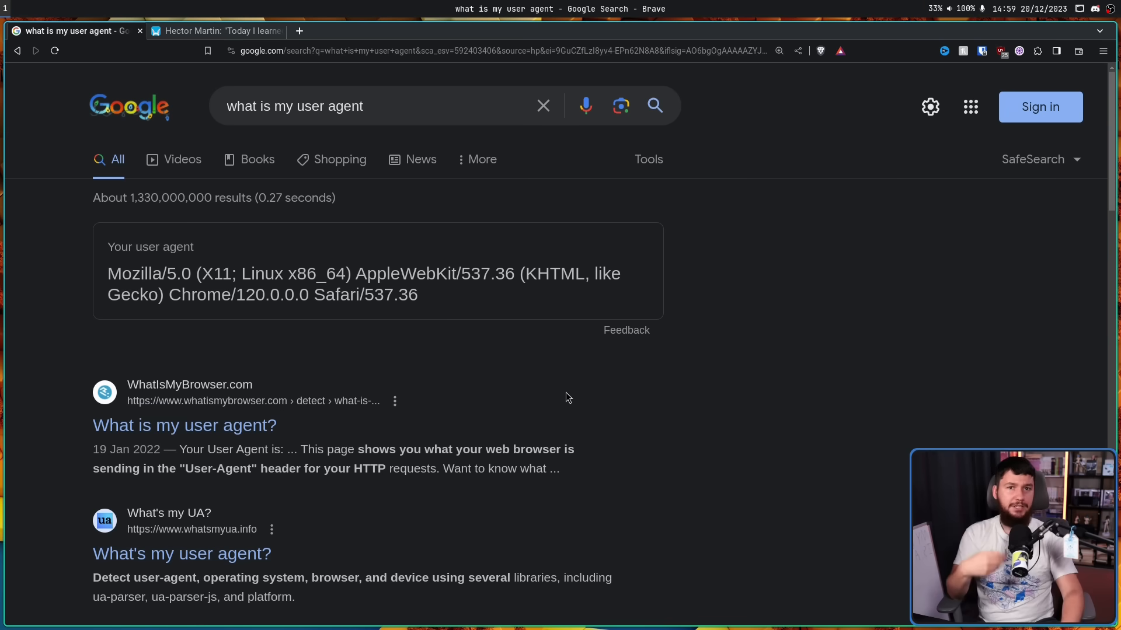
mouse_move(593, 358)
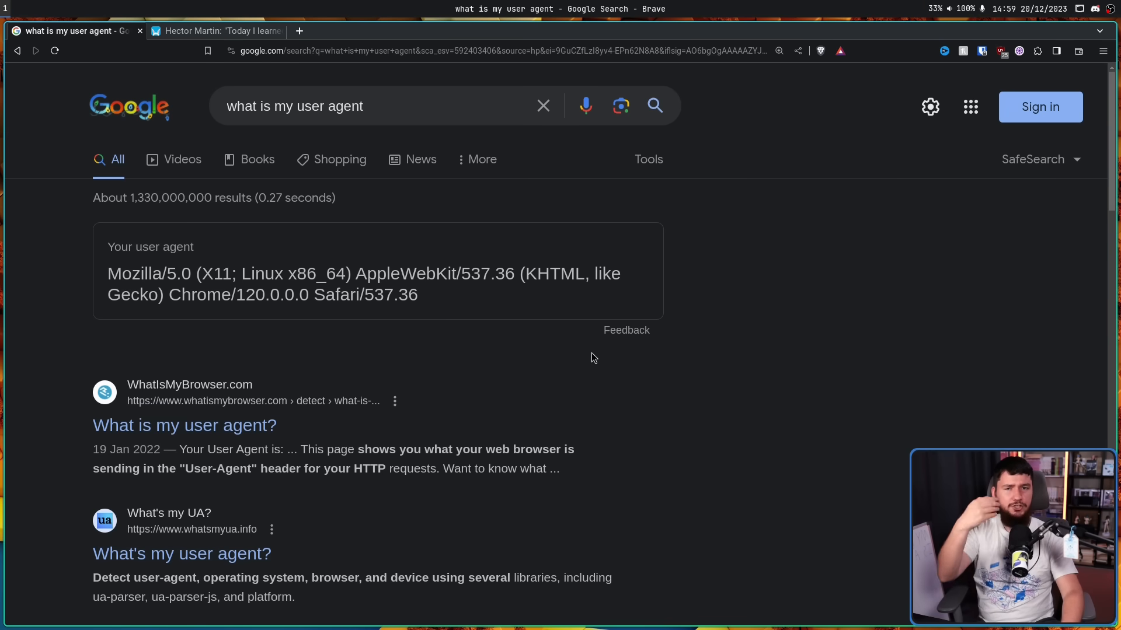
mouse_move(458, 294)
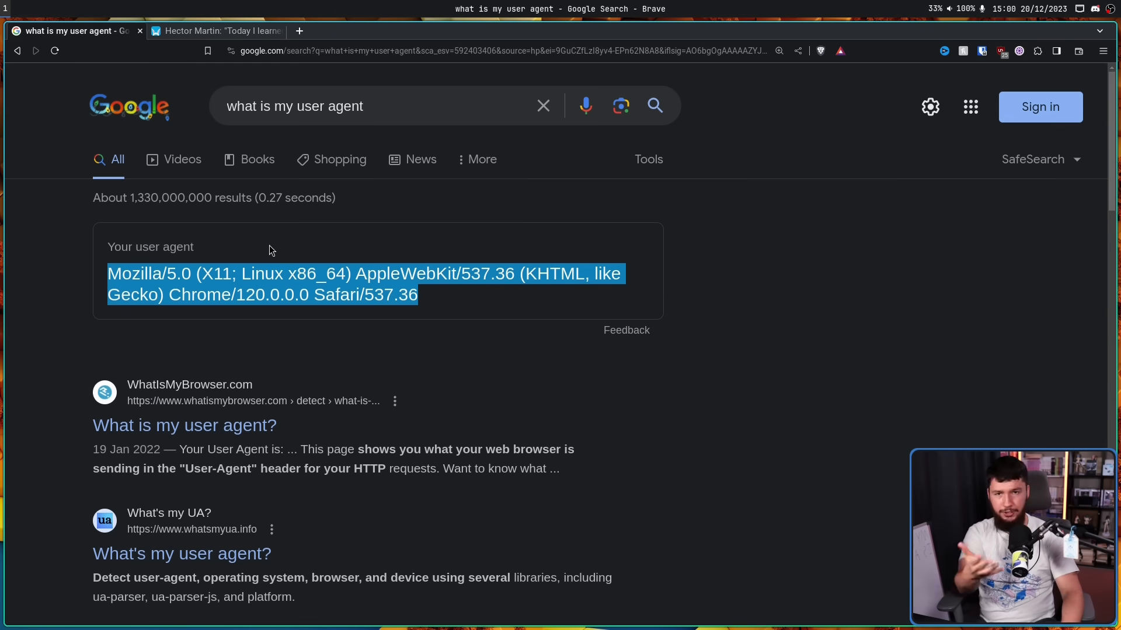
mouse_move(471, 240)
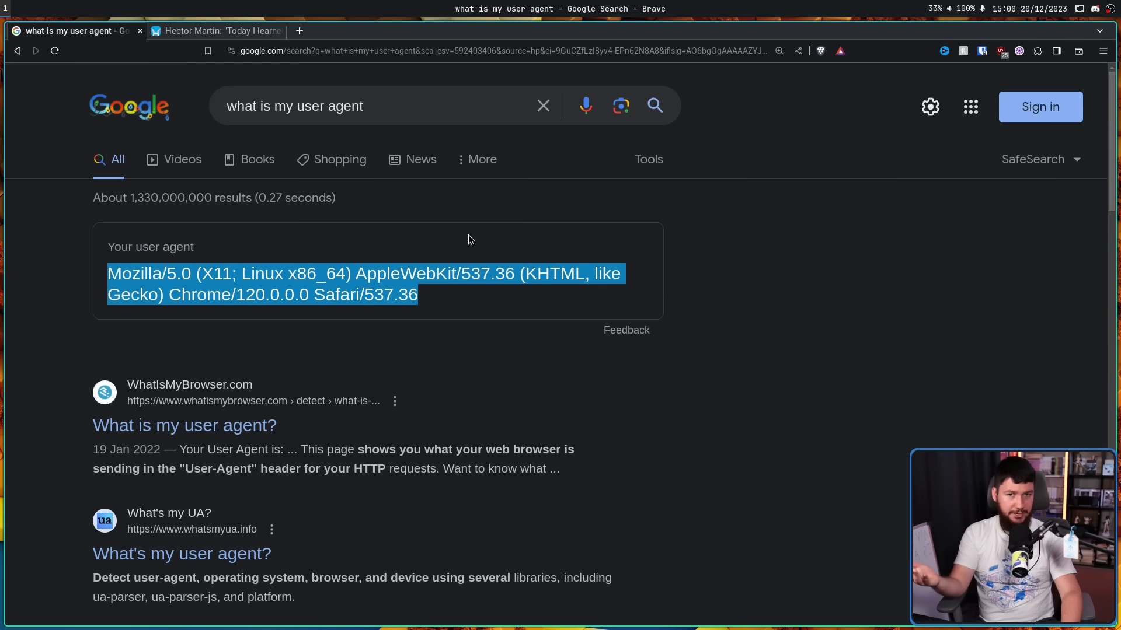
left_click(311, 274)
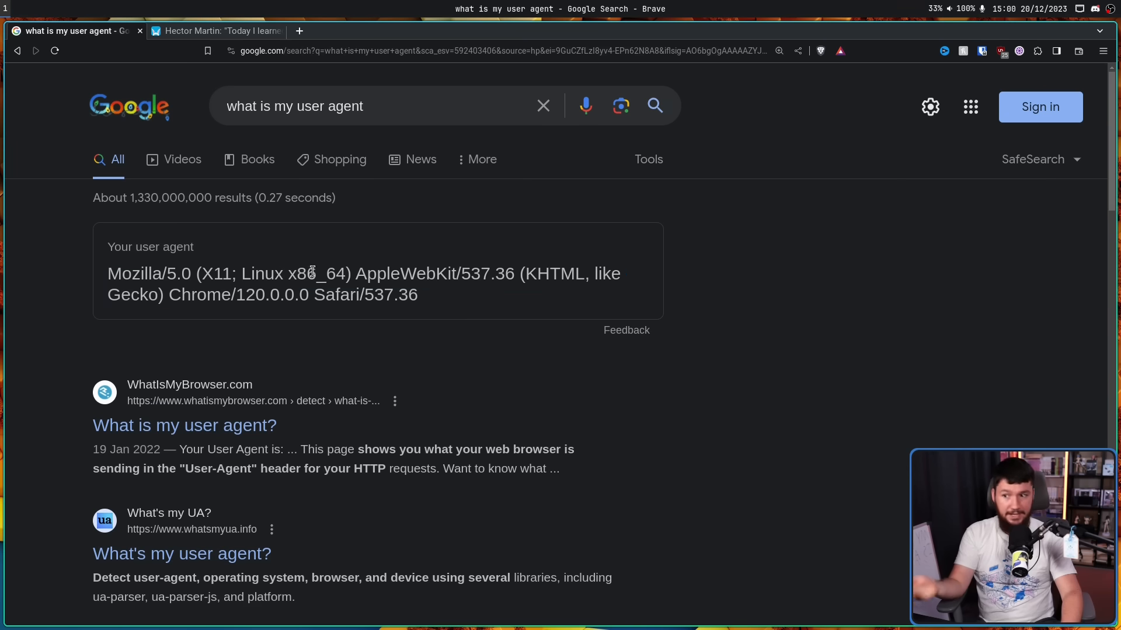
double_click(262, 273)
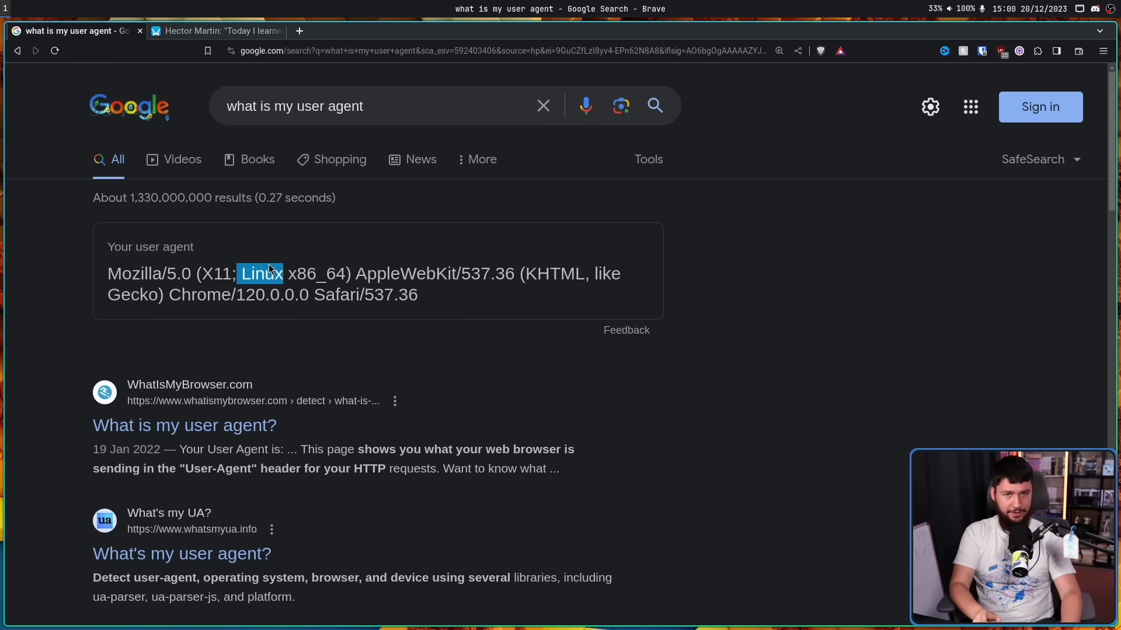
mouse_move(277, 262)
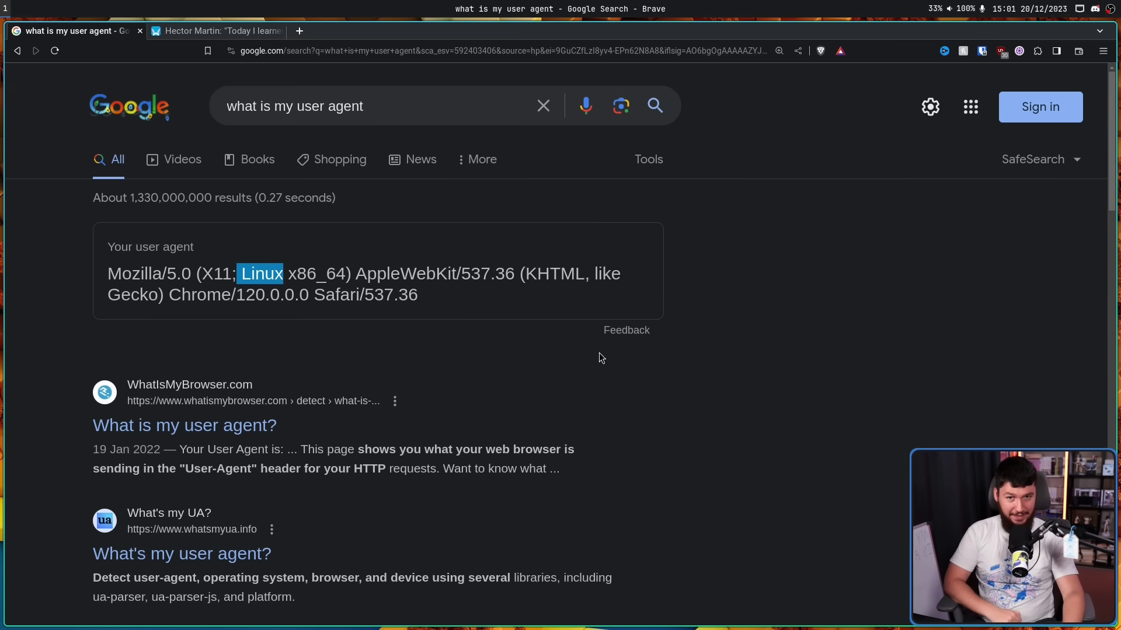
left_click(218, 30)
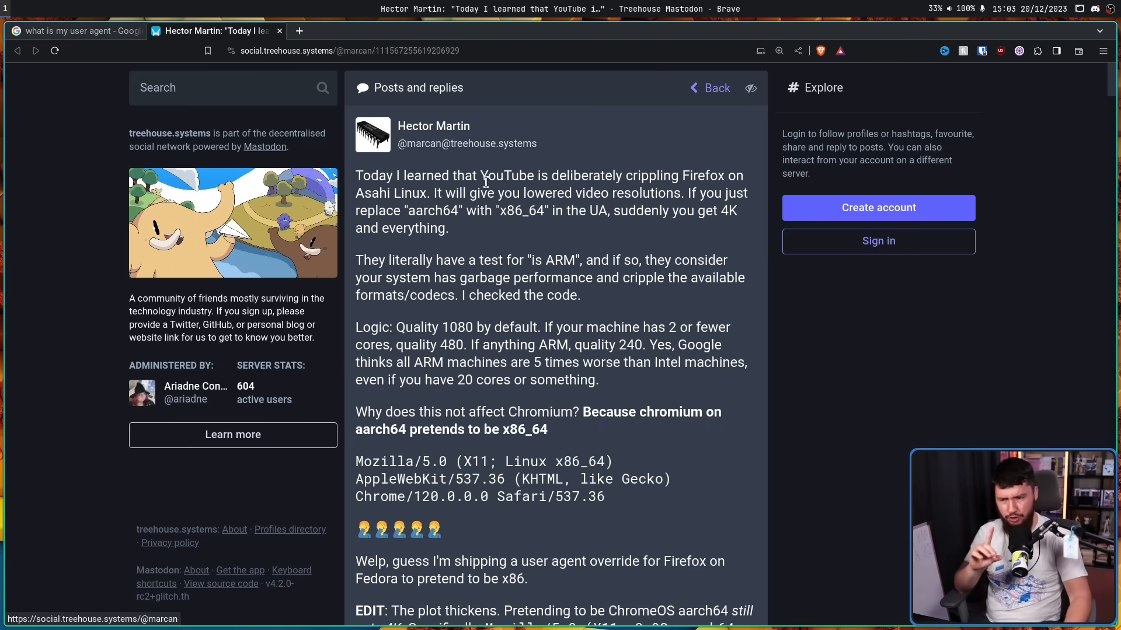
mouse_move(697, 208)
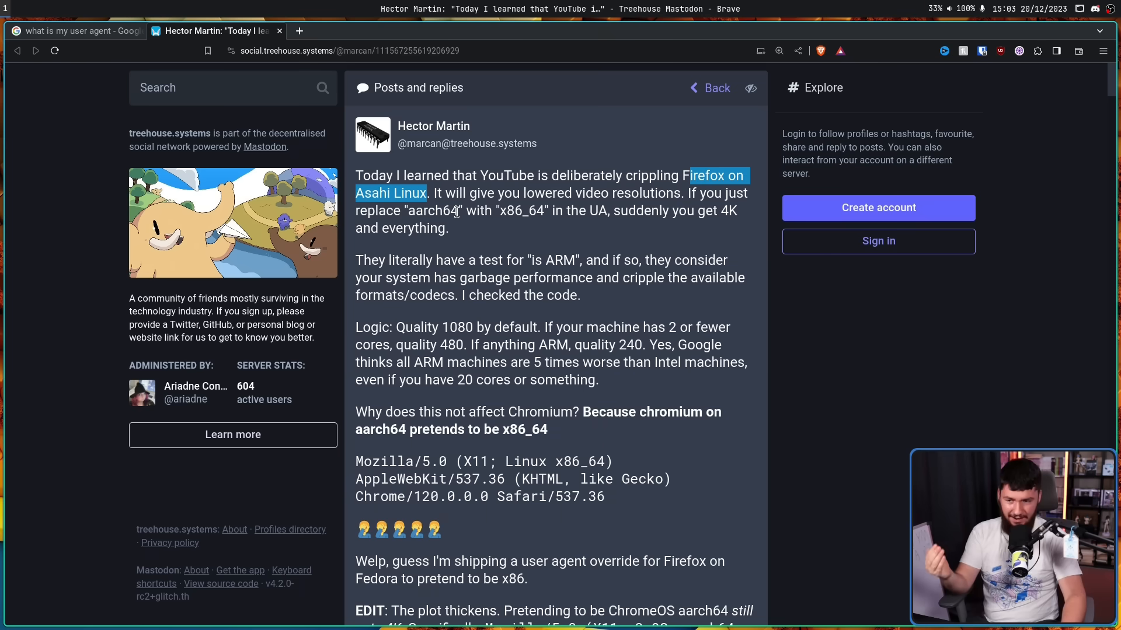
mouse_move(446, 226)
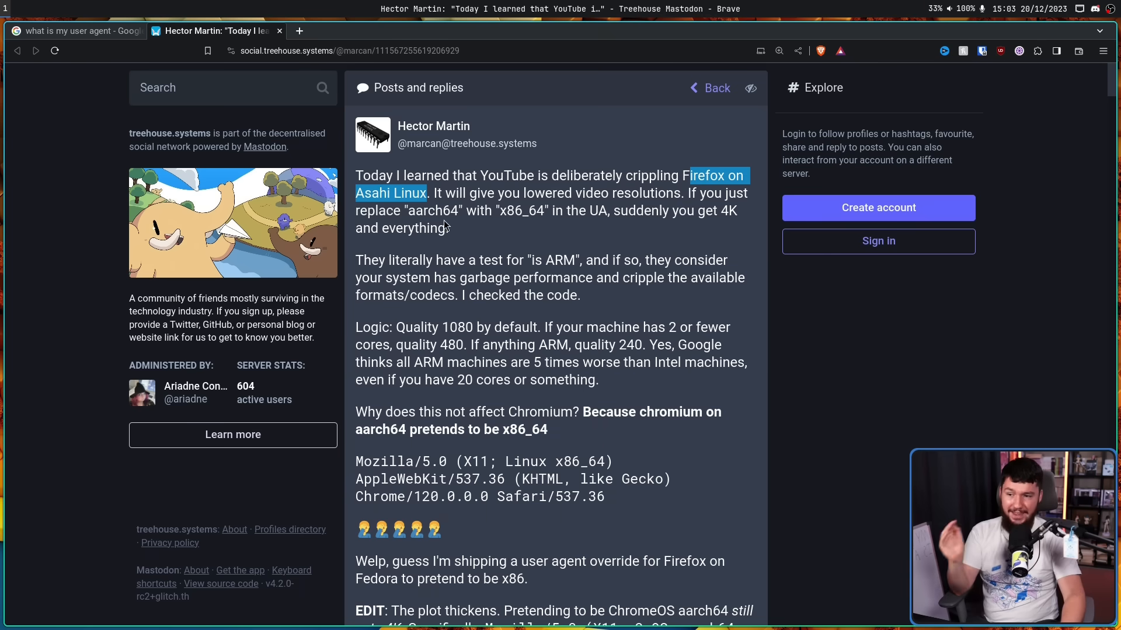
mouse_move(589, 244)
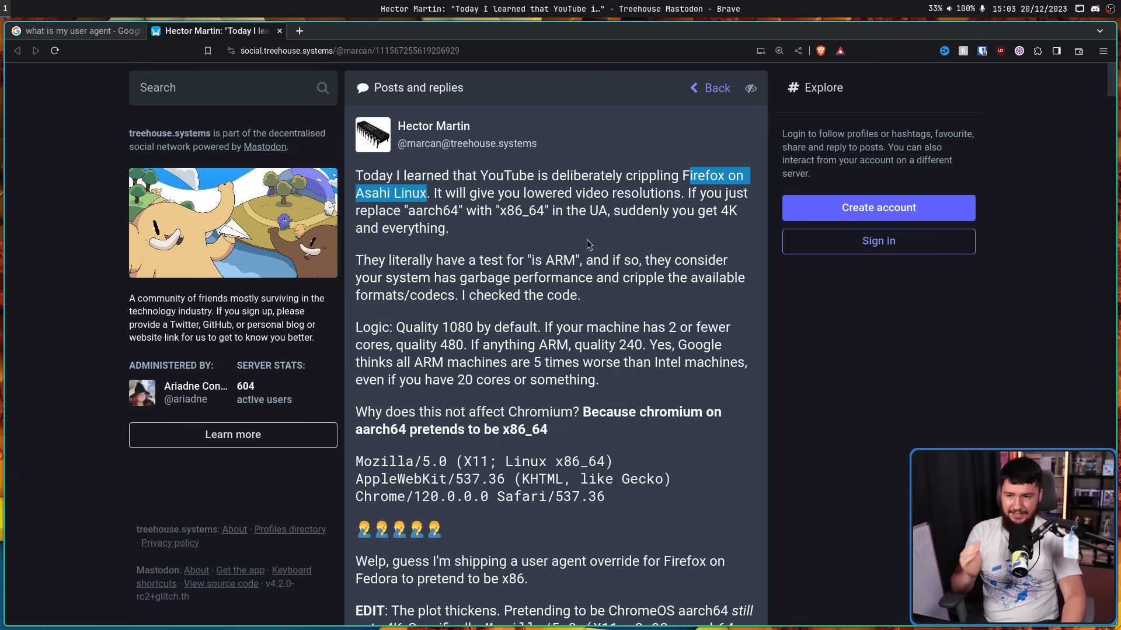
mouse_move(601, 218)
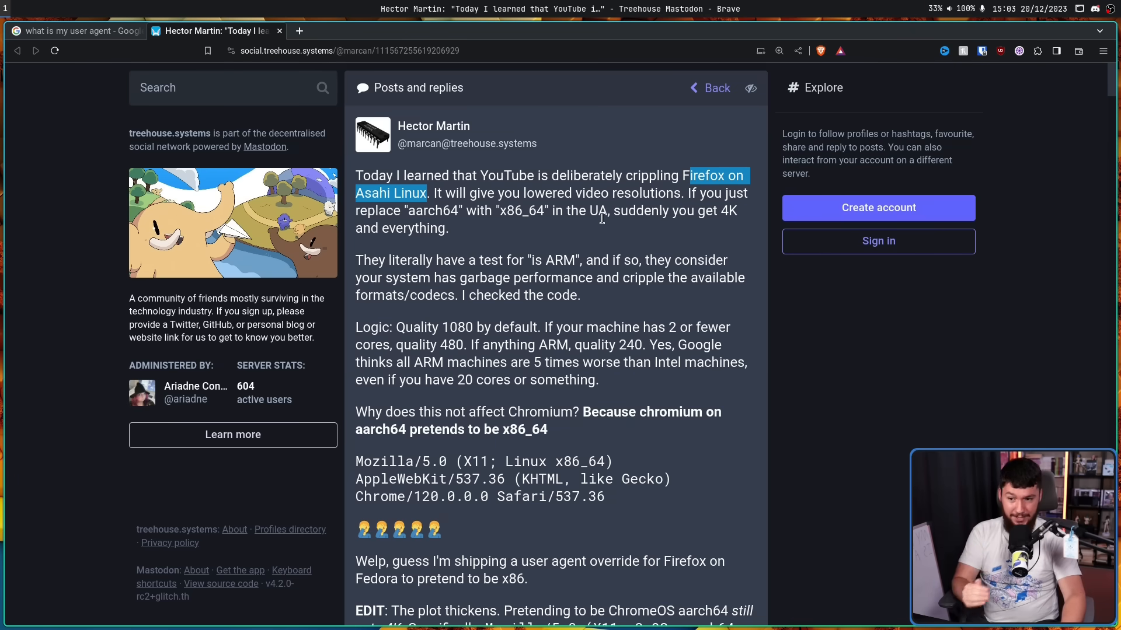
mouse_move(621, 234)
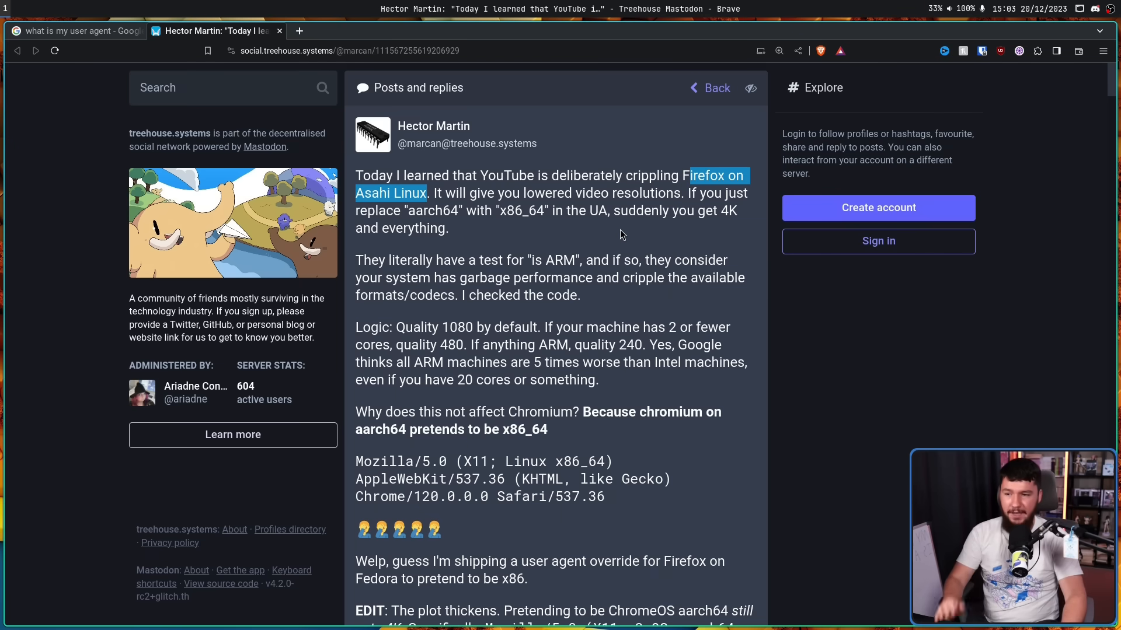
mouse_move(587, 245)
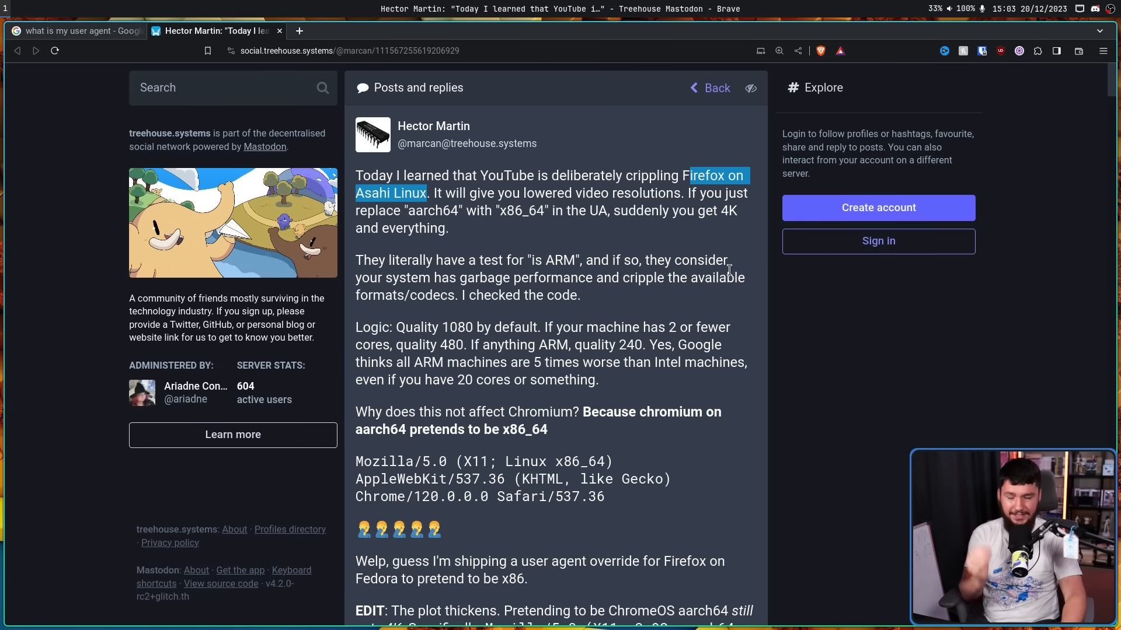
scroll("down", 3)
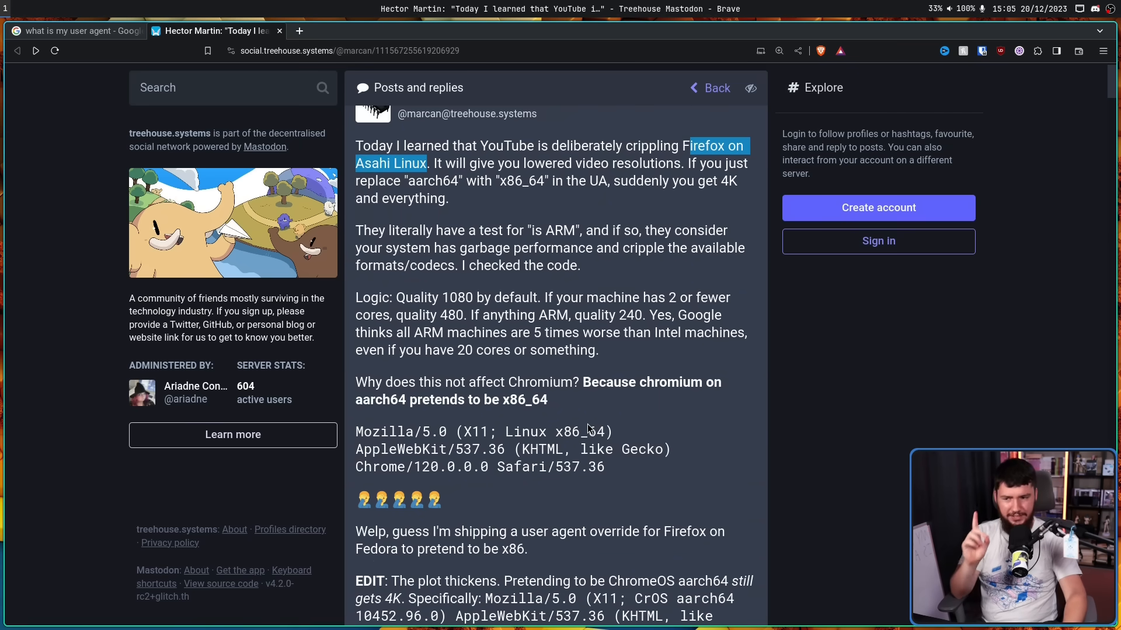
mouse_move(637, 387)
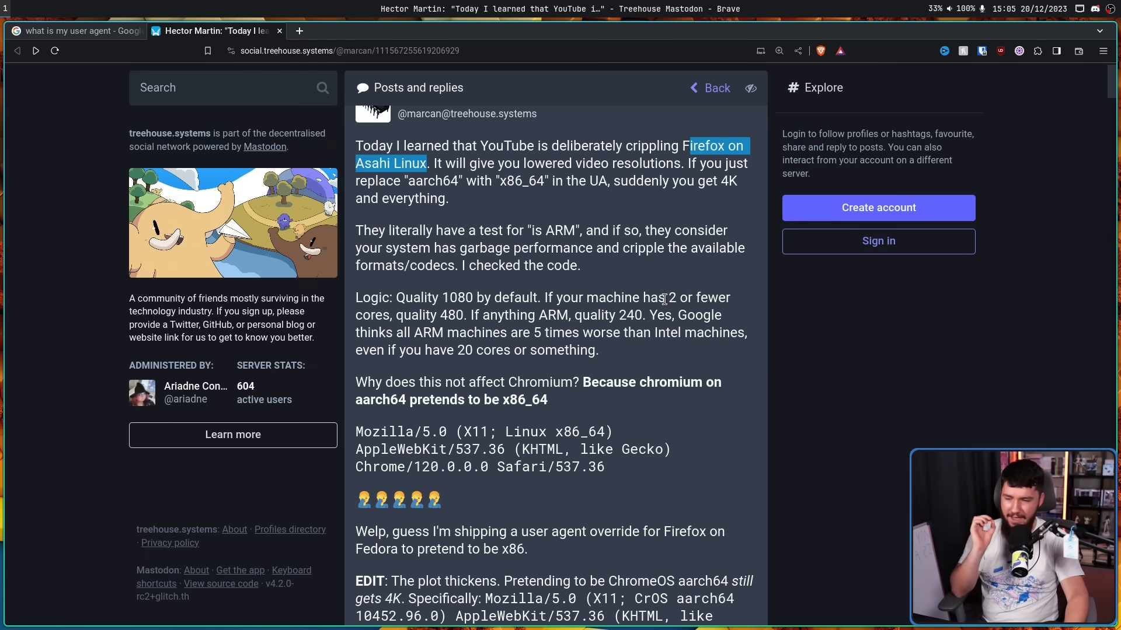
mouse_move(668, 313)
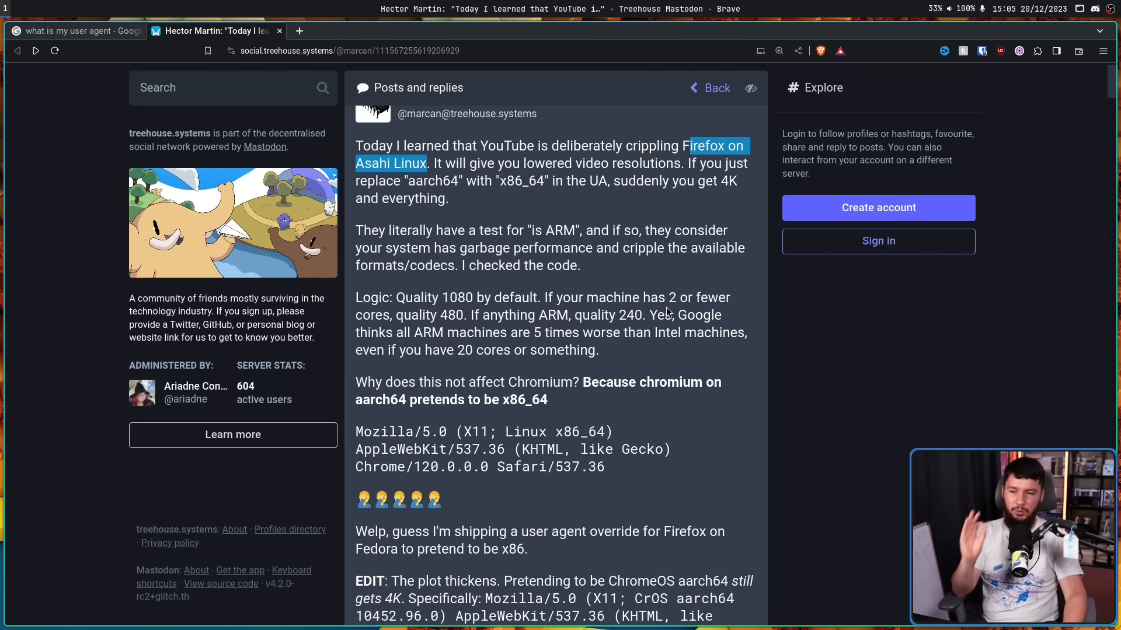
mouse_move(691, 292)
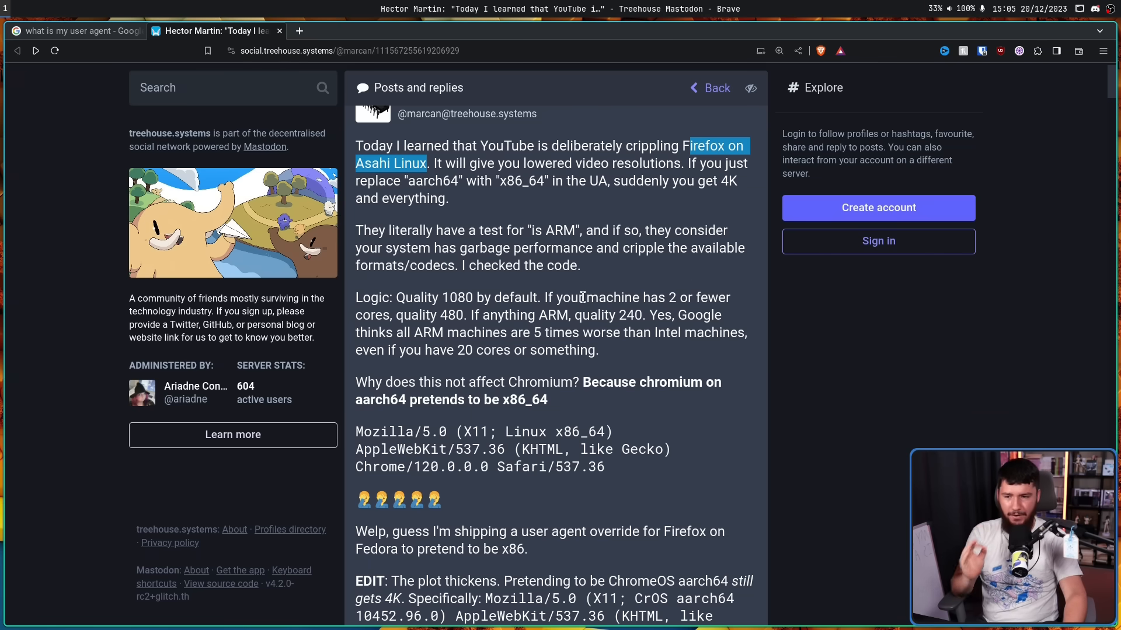
mouse_move(585, 290)
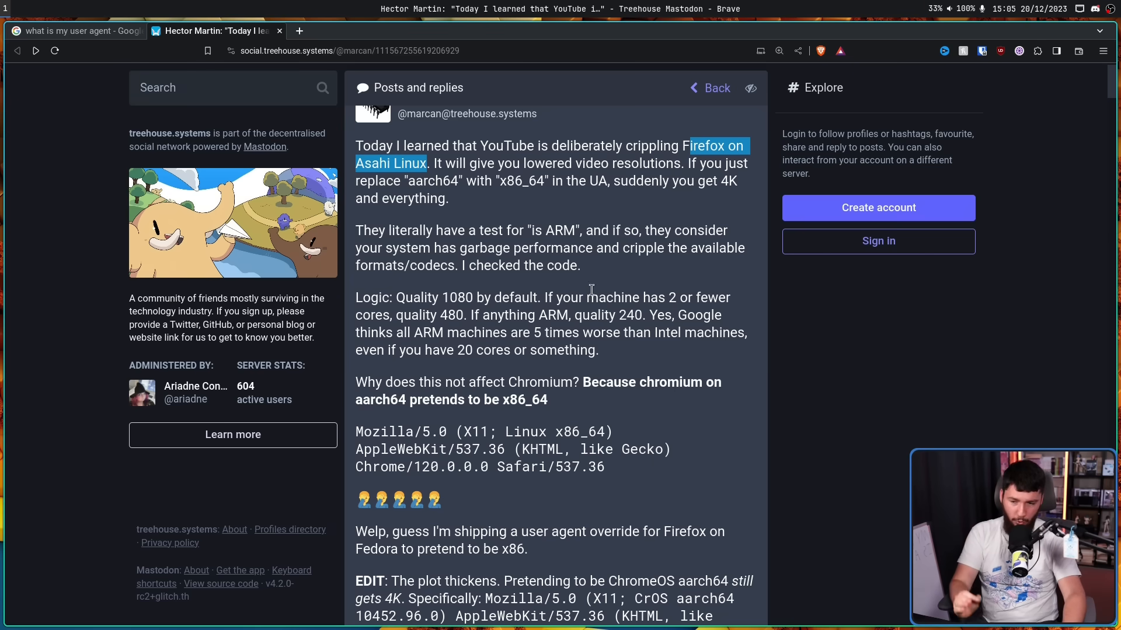
mouse_move(627, 281)
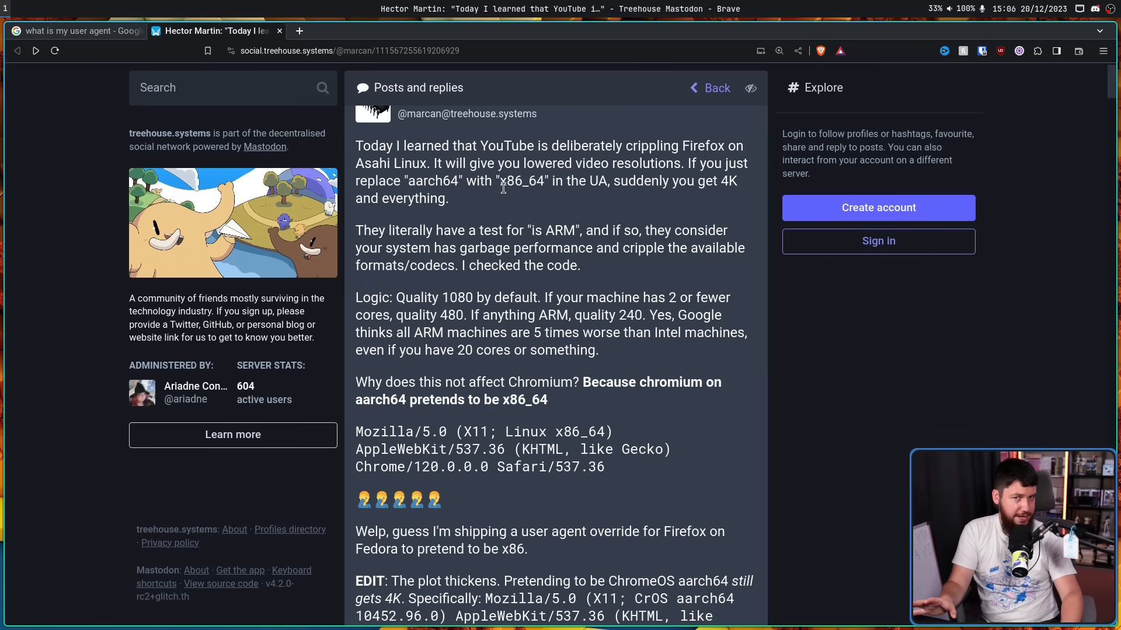
mouse_move(531, 207)
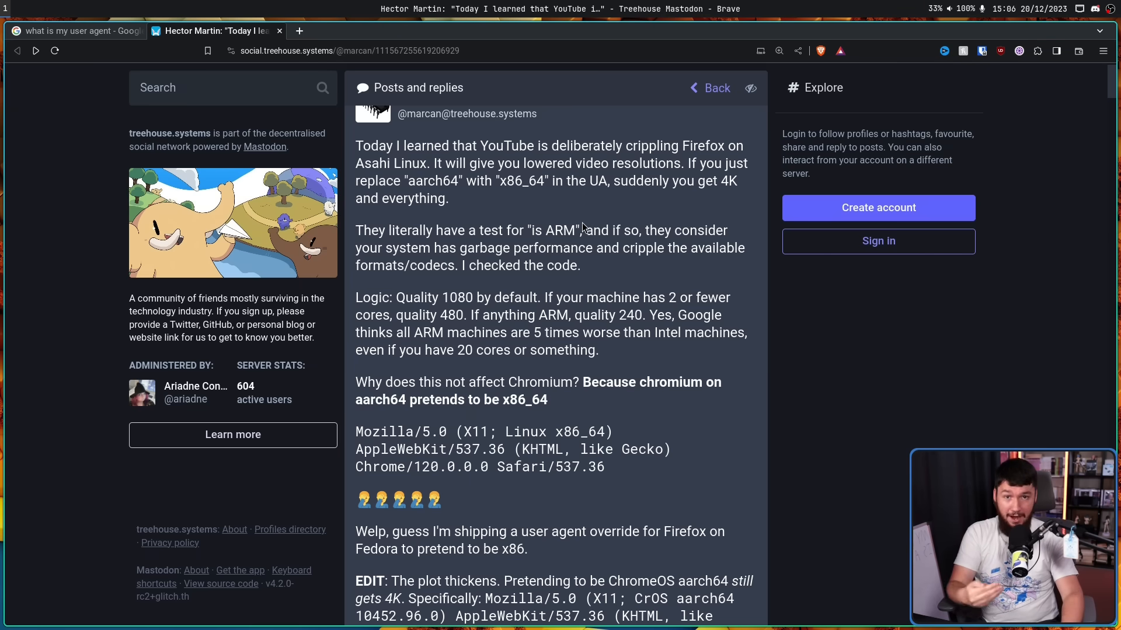
mouse_move(742, 324)
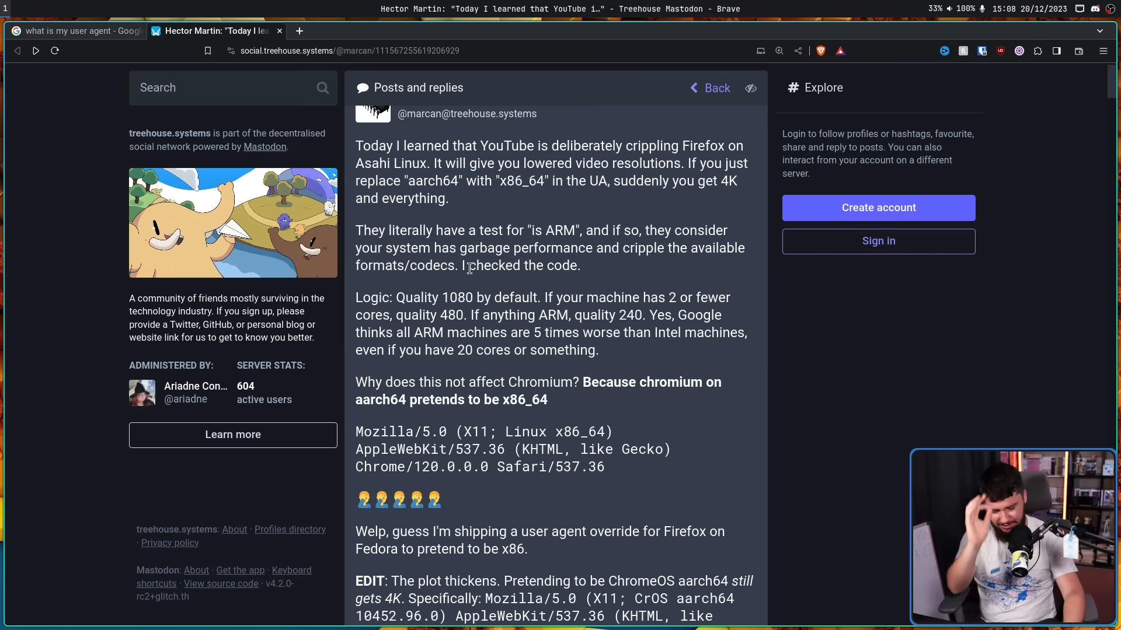
mouse_move(462, 274)
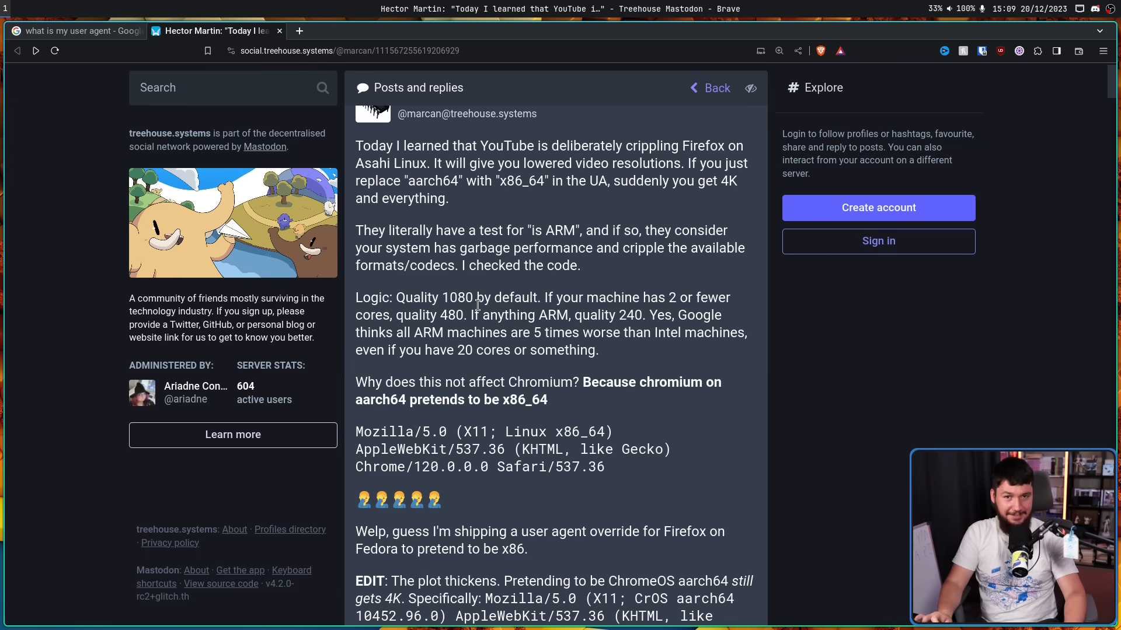
Scroll down to EDIT 2, selecting x86_64 and part of the ChromeOS user agent on the way.
scroll("down", 3)
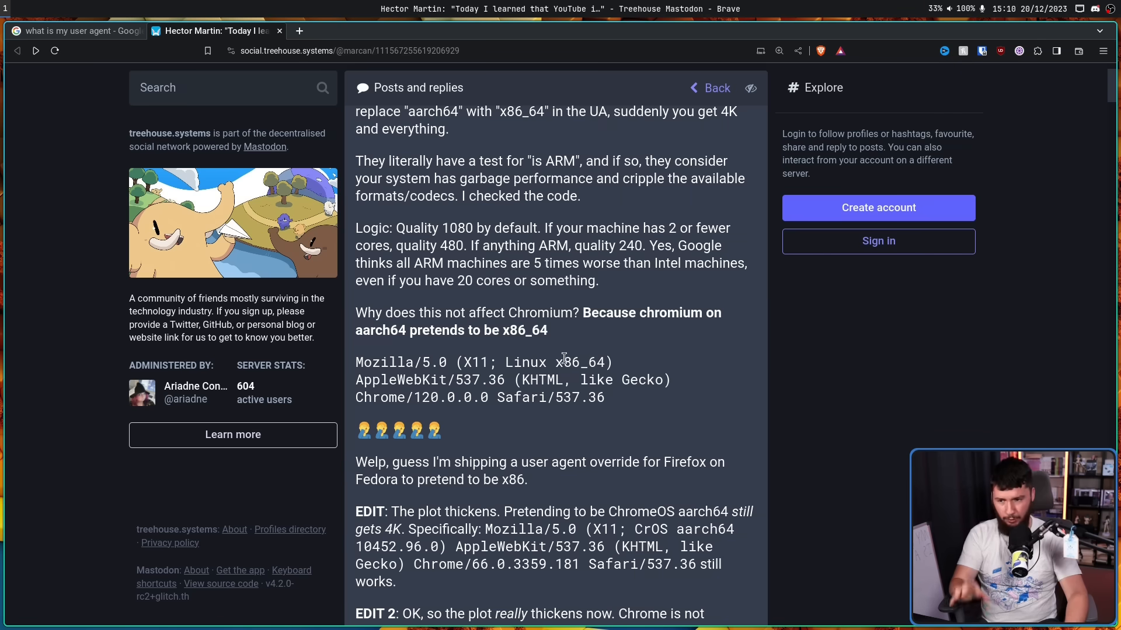
double_click(577, 362)
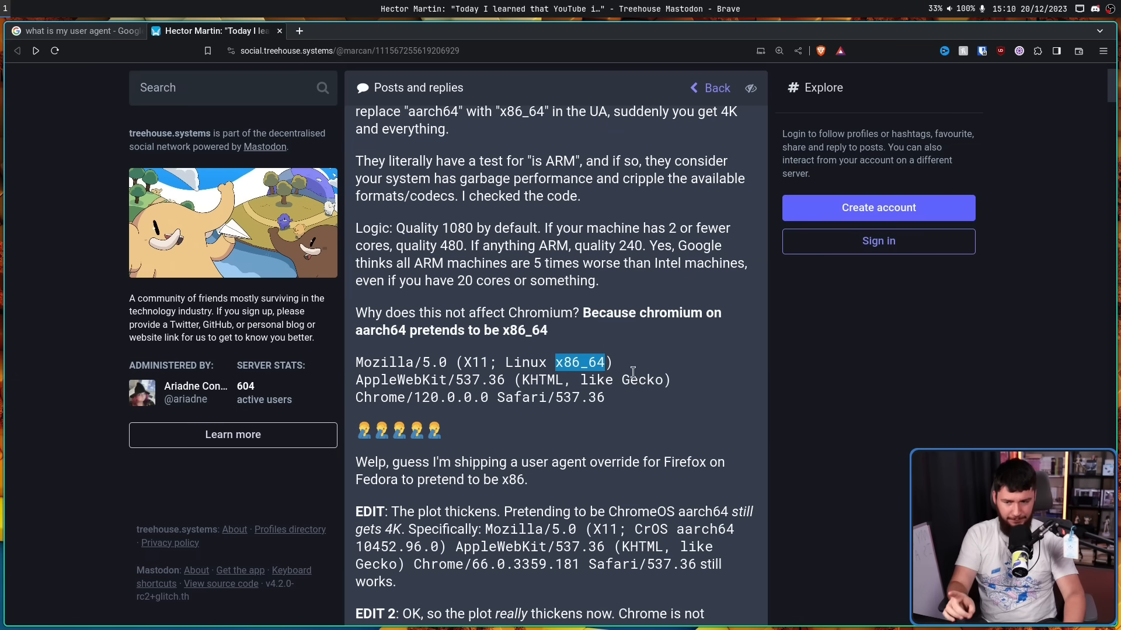
scroll("down", 3)
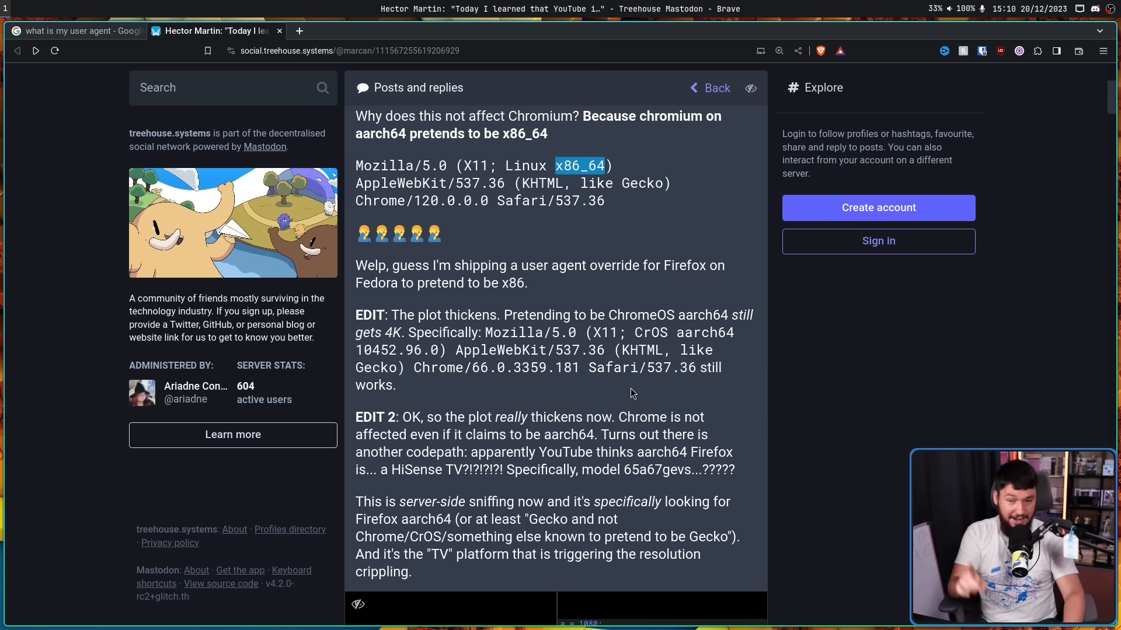
mouse_move(652, 381)
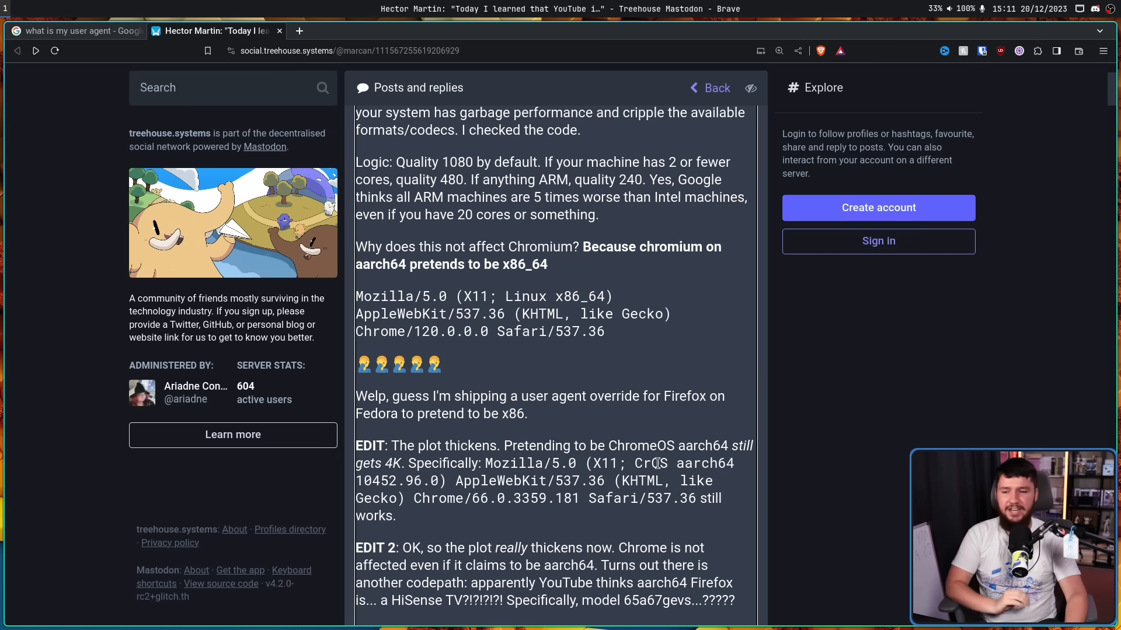
double_click(651, 463)
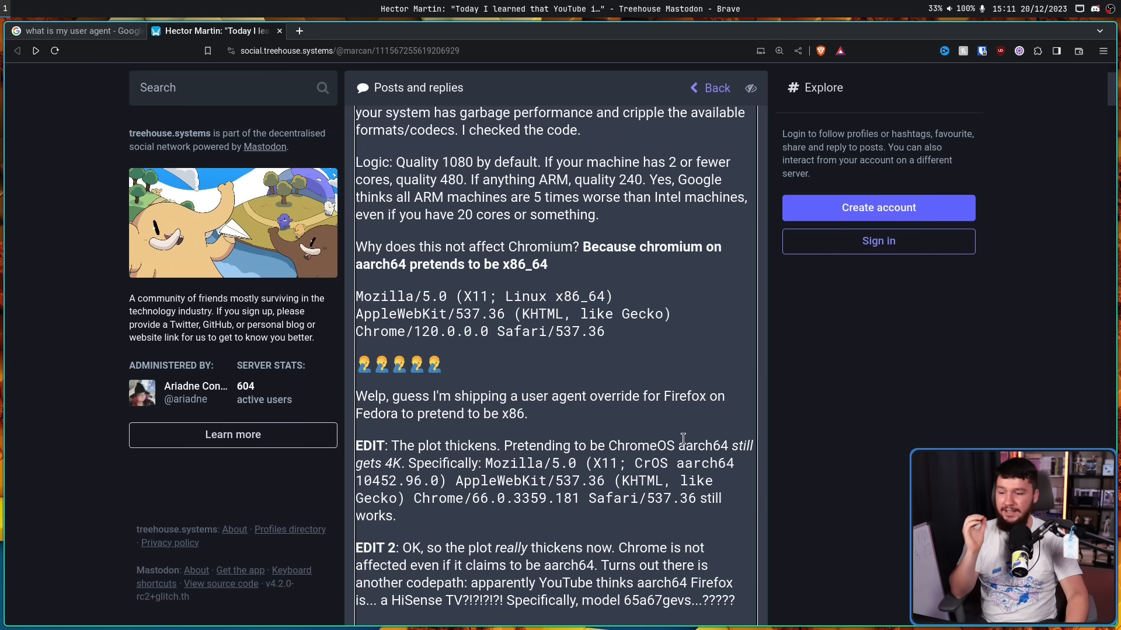
mouse_move(493, 515)
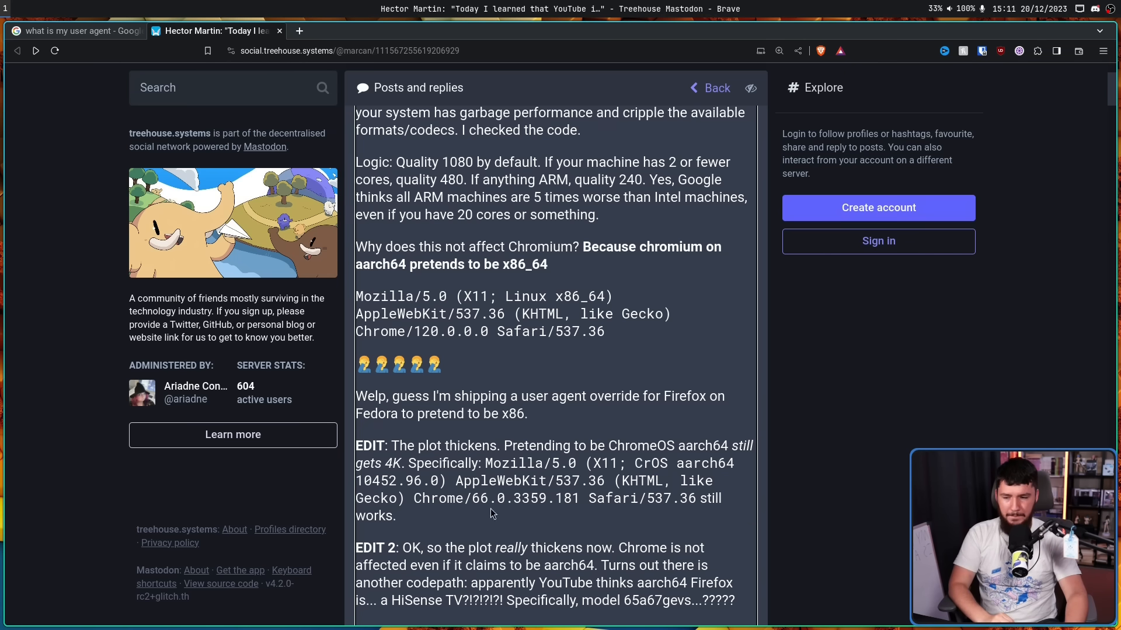
mouse_move(459, 520)
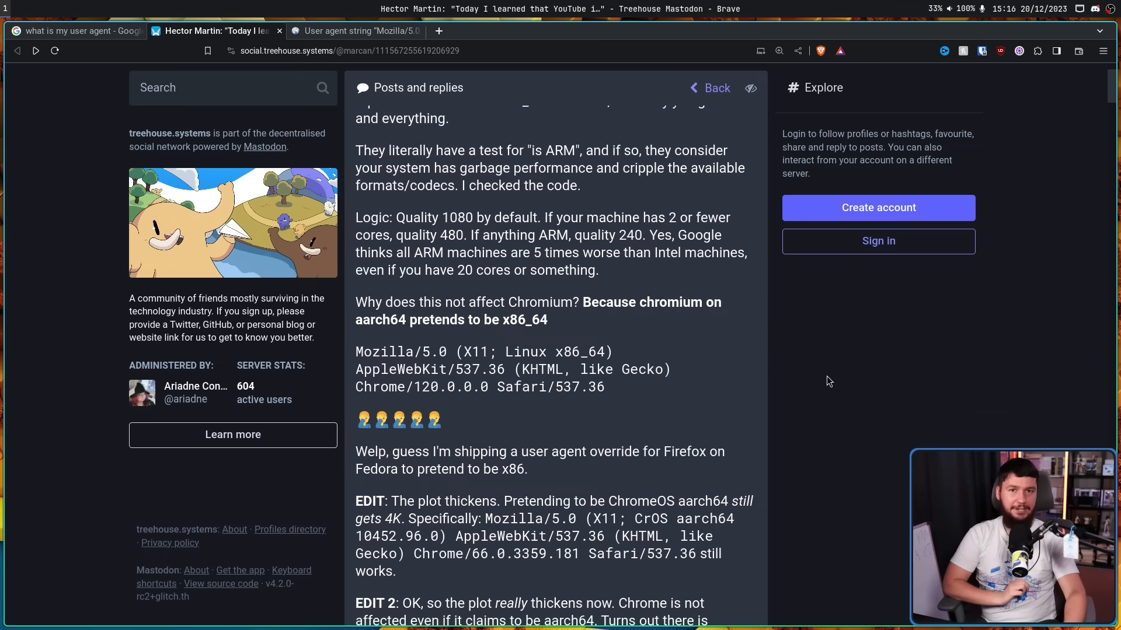
mouse_move(841, 364)
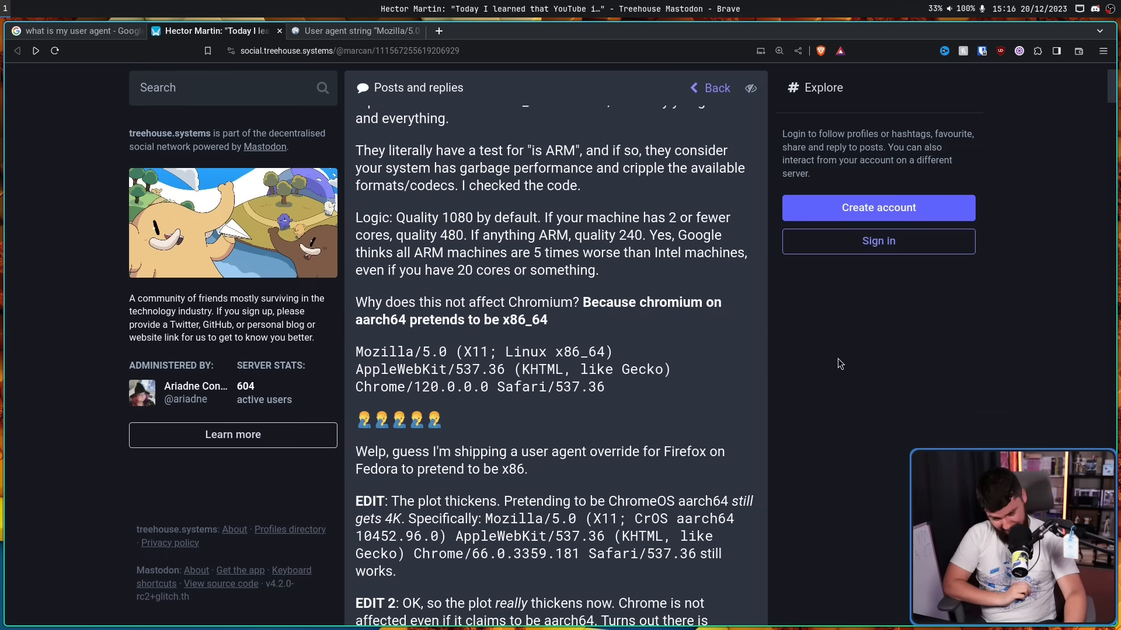
mouse_move(839, 344)
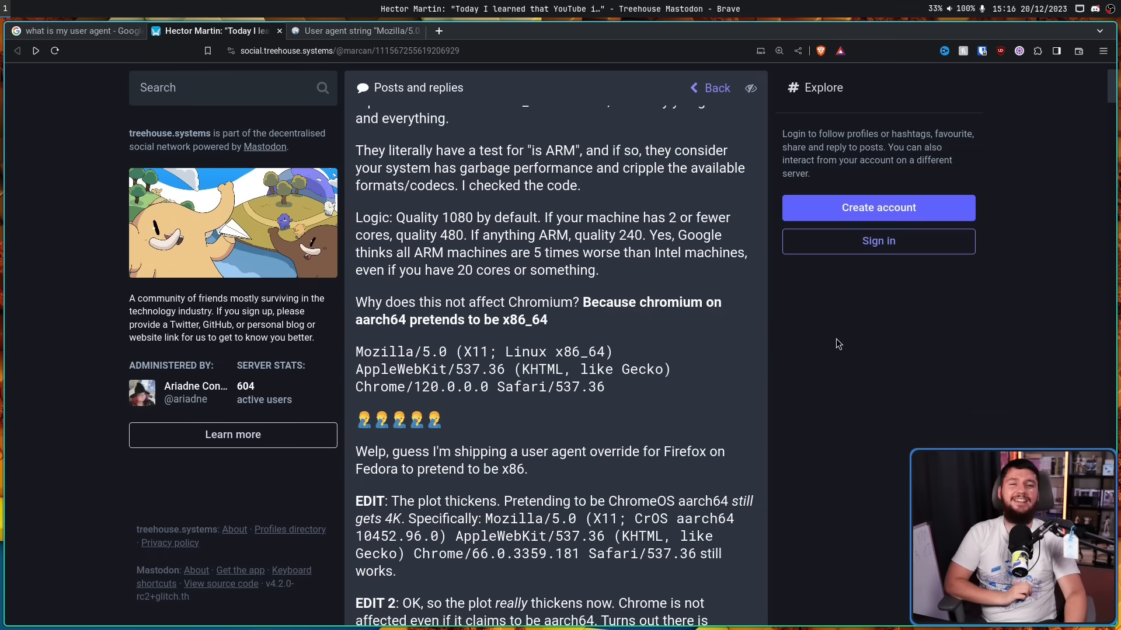
scroll("down", 3)
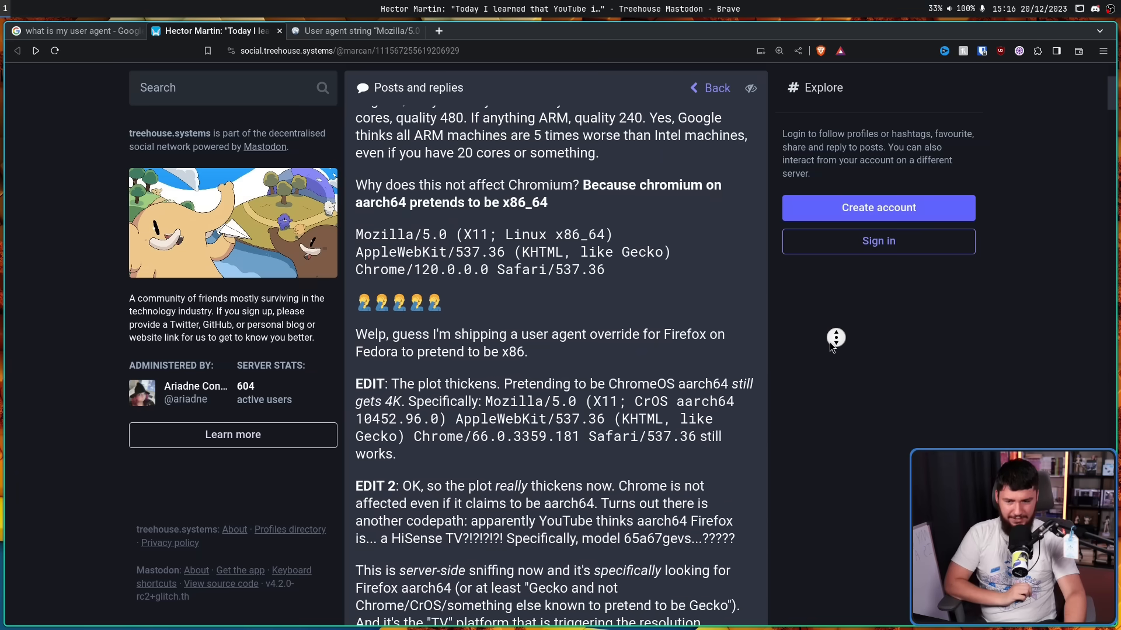
scroll("down", 3)
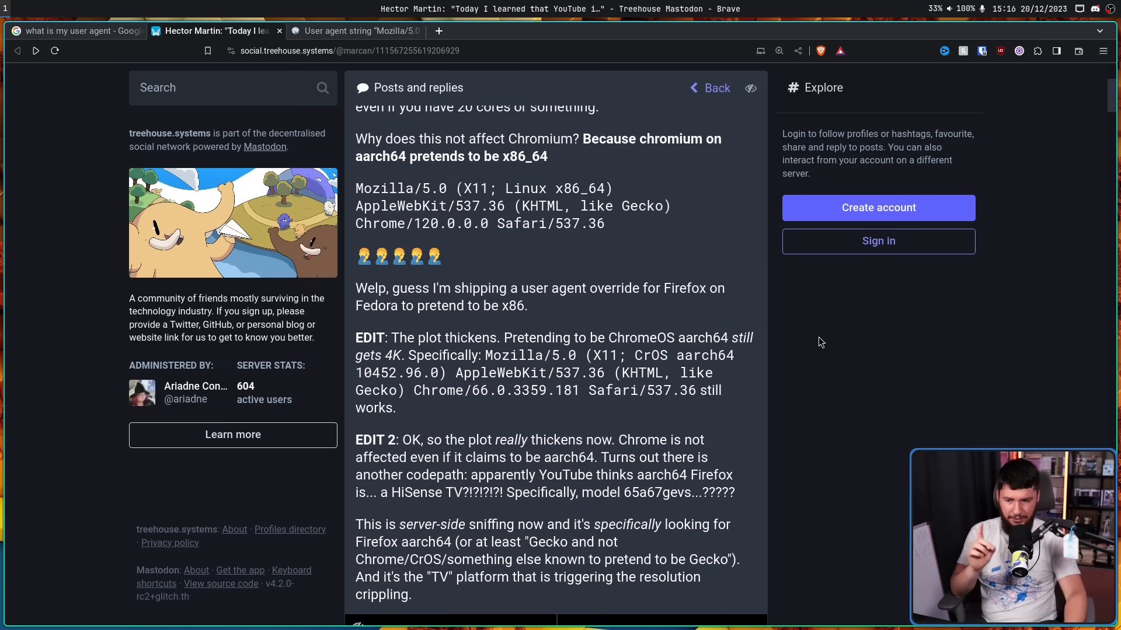
mouse_move(807, 348)
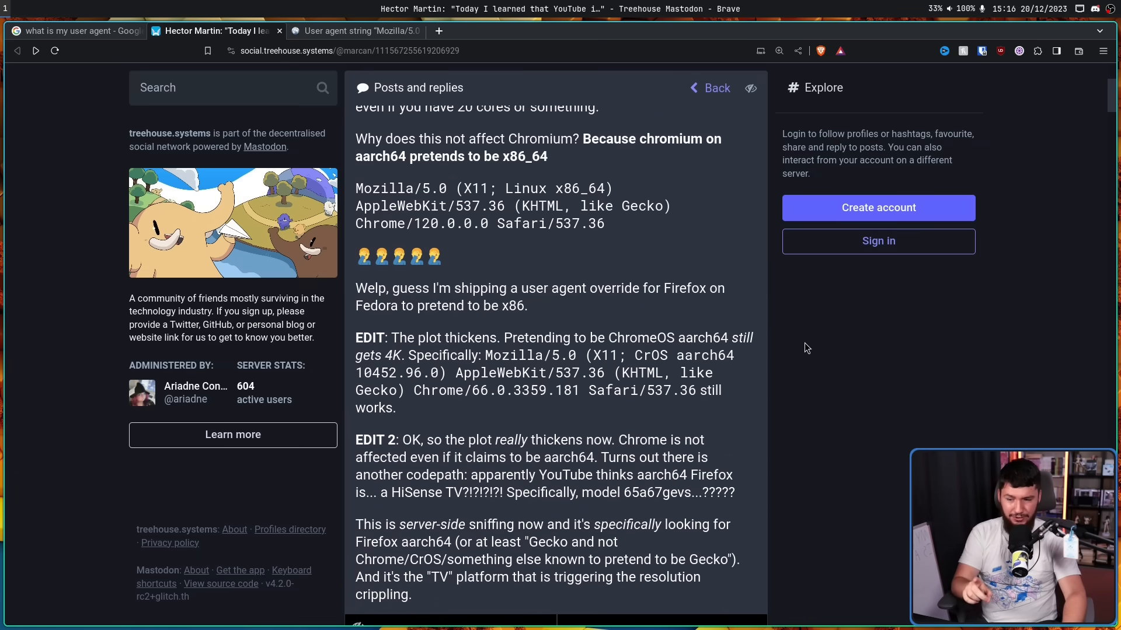
mouse_move(810, 350)
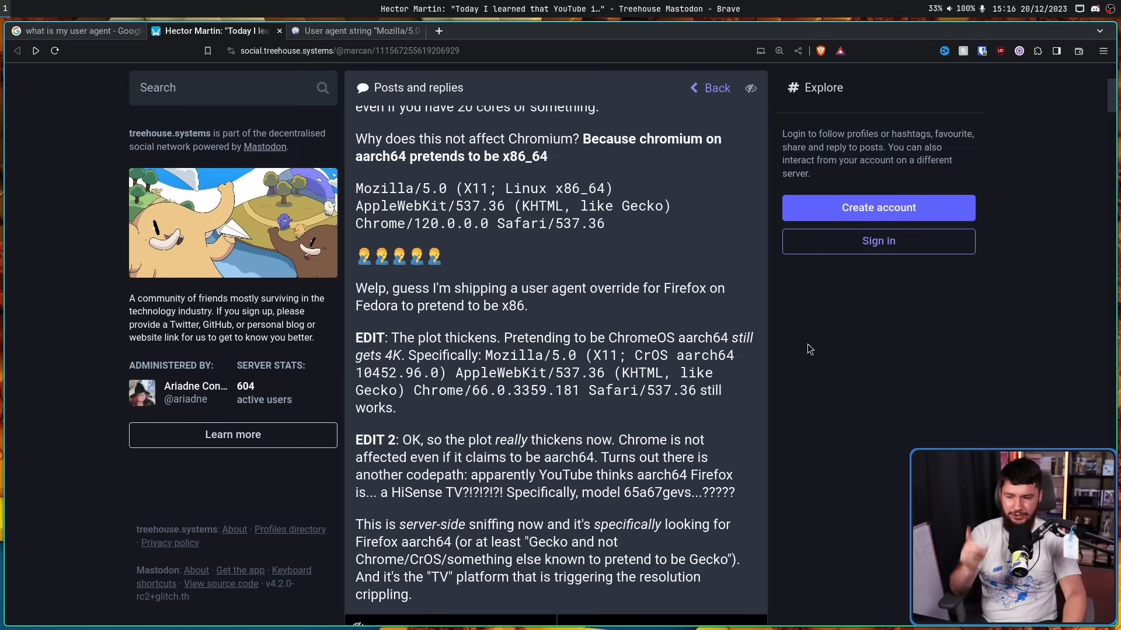
mouse_move(842, 367)
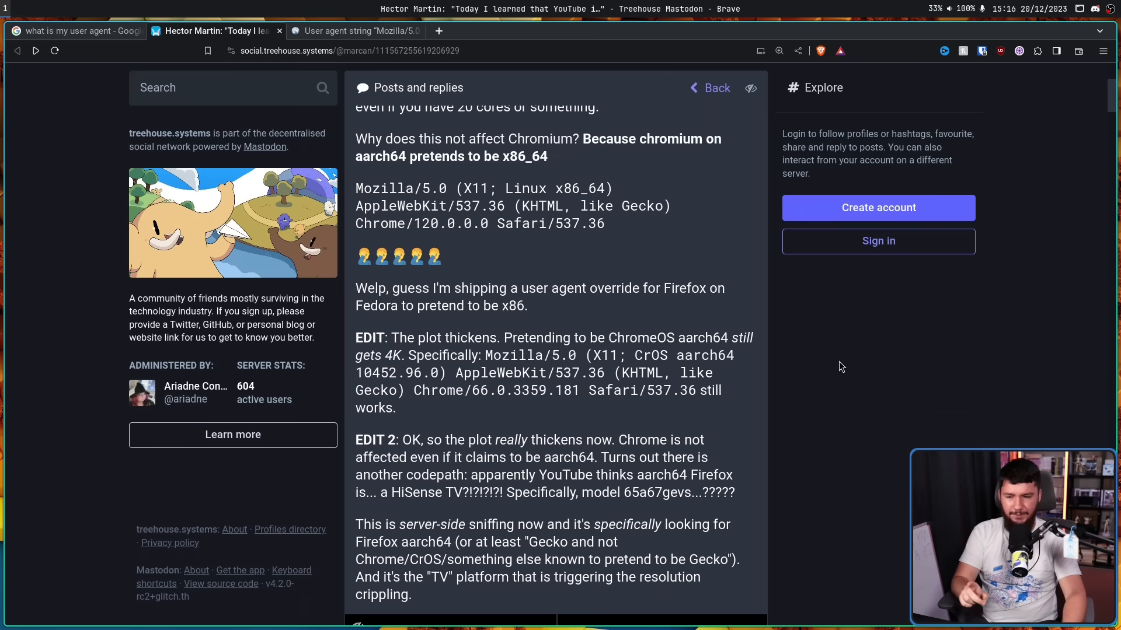
mouse_move(831, 351)
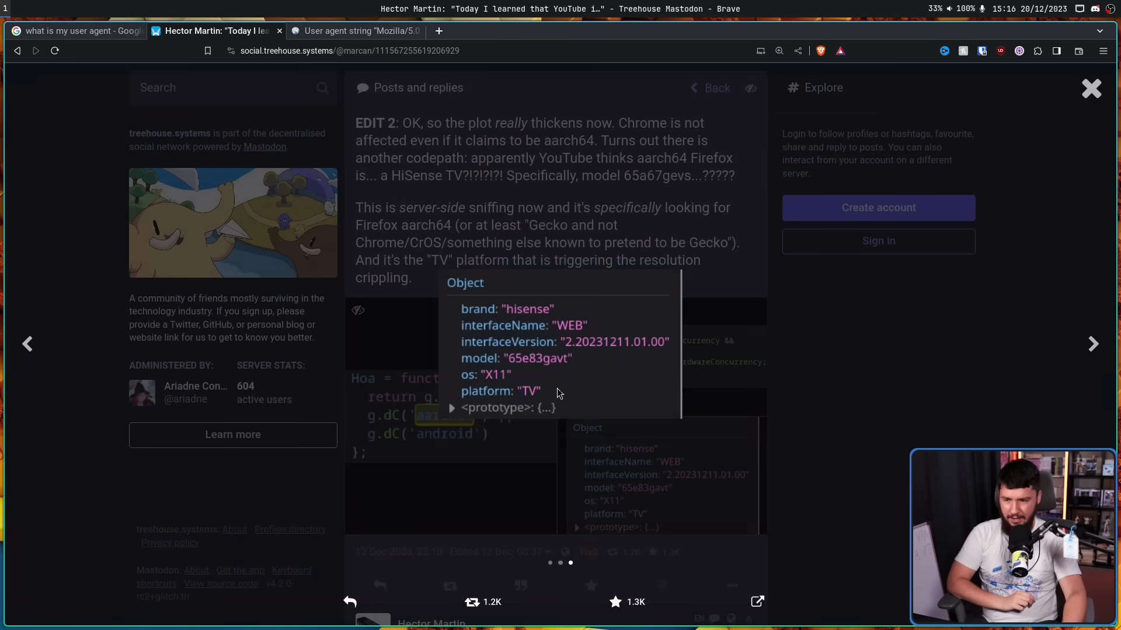
mouse_move(486, 311)
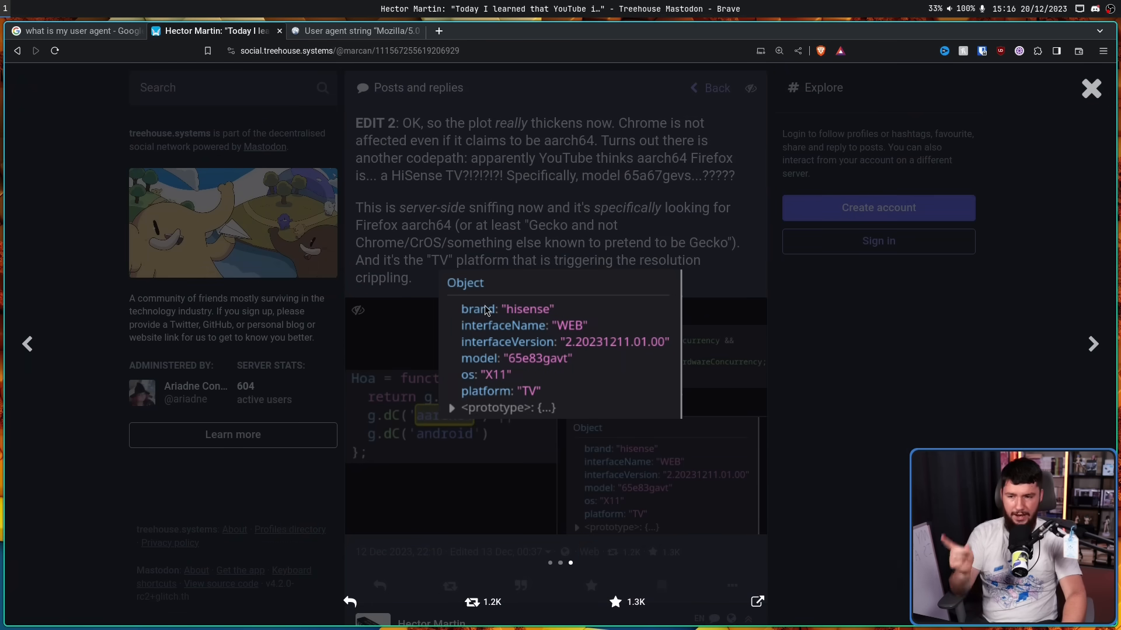
mouse_move(536, 326)
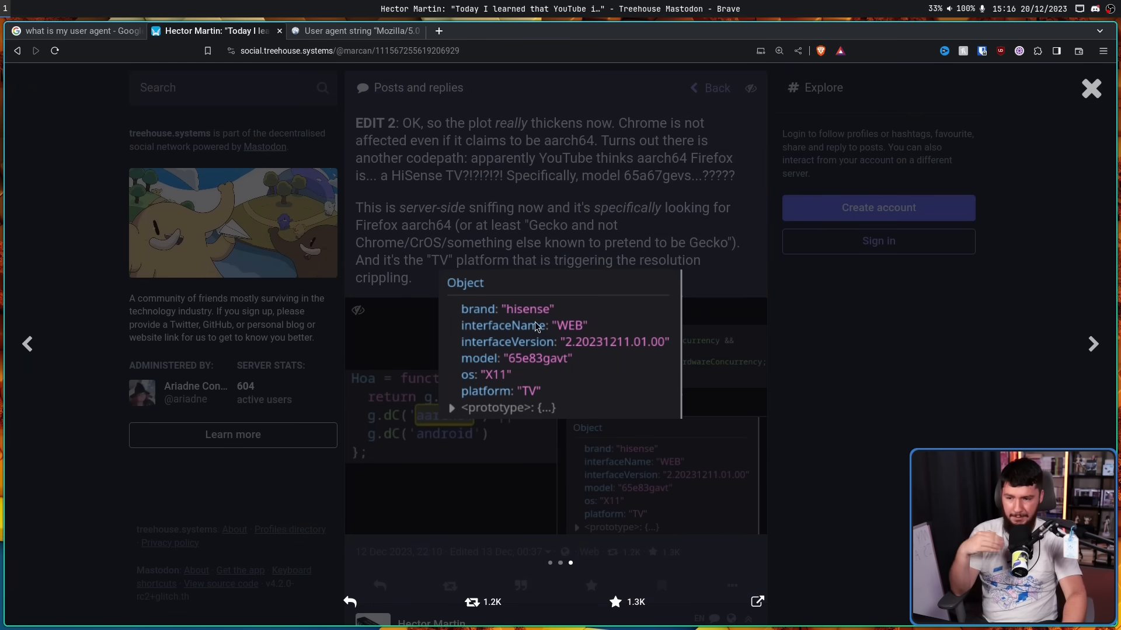
mouse_move(640, 346)
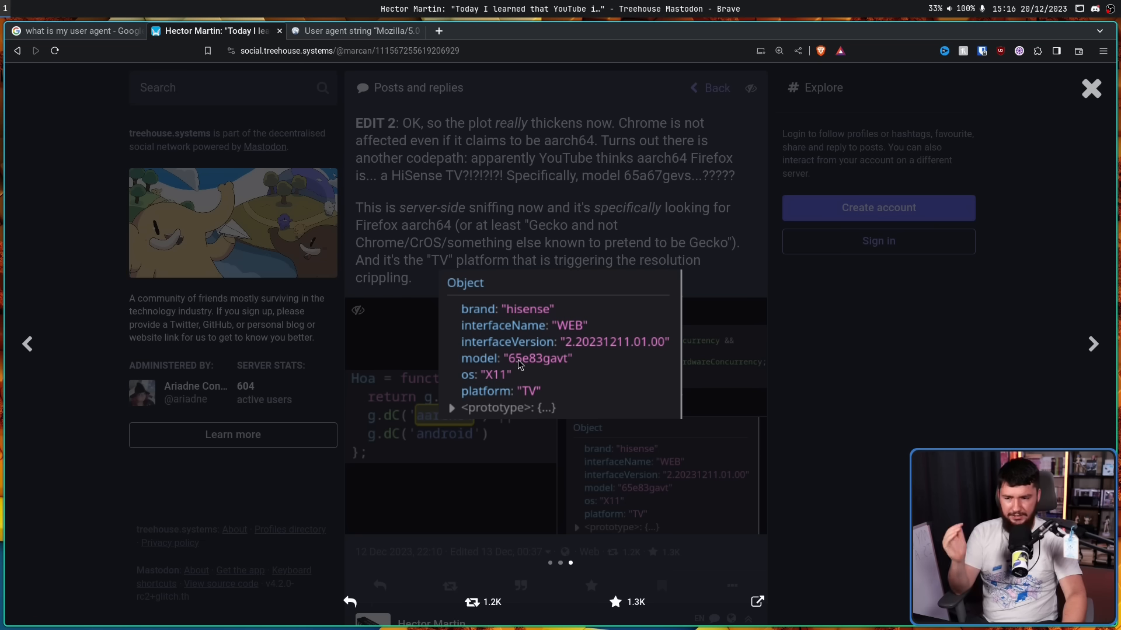
mouse_move(558, 374)
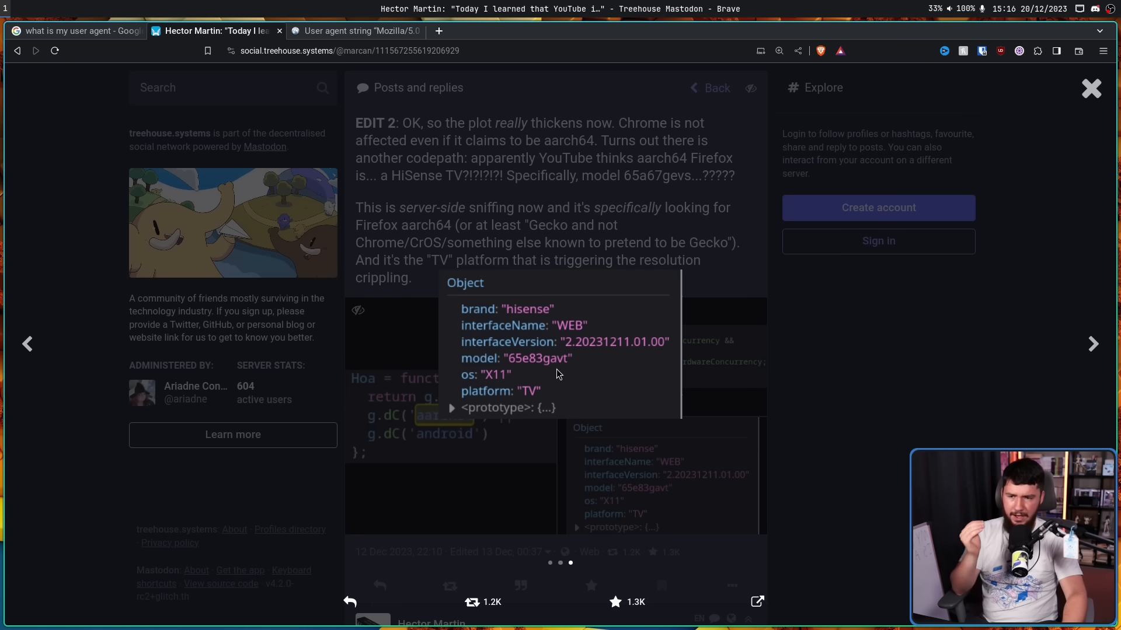
mouse_move(628, 201)
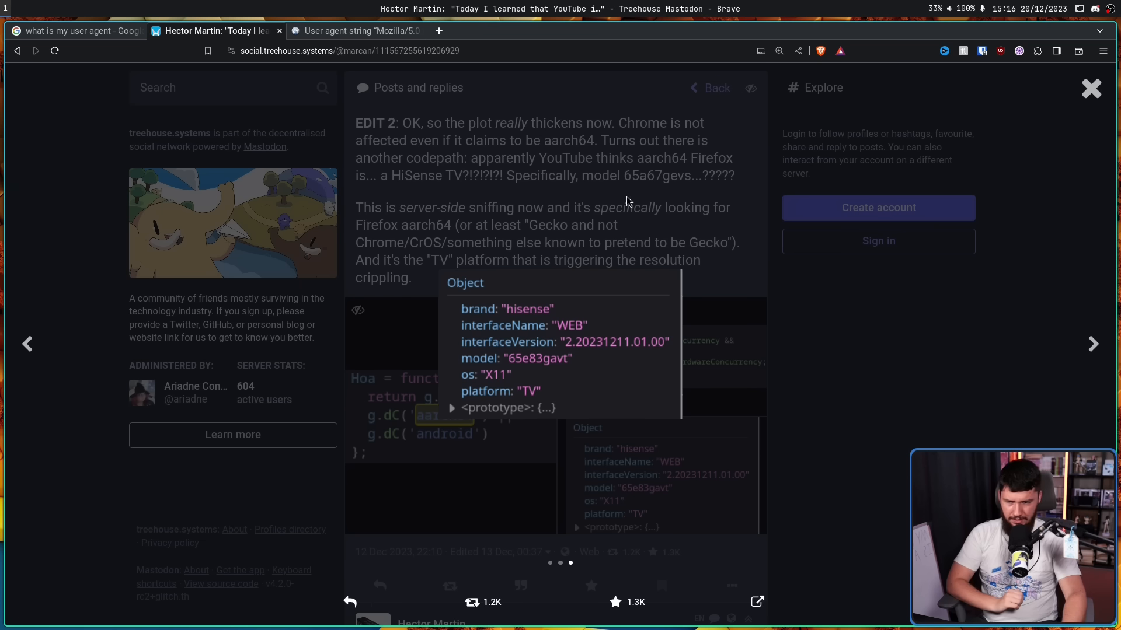
mouse_move(626, 299)
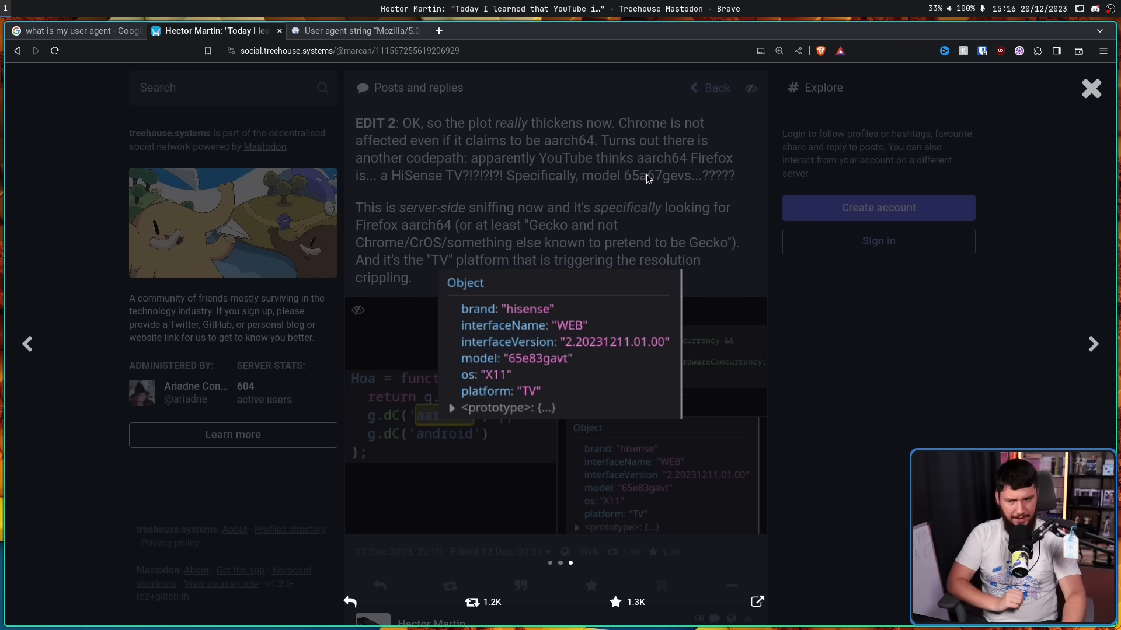
mouse_move(666, 173)
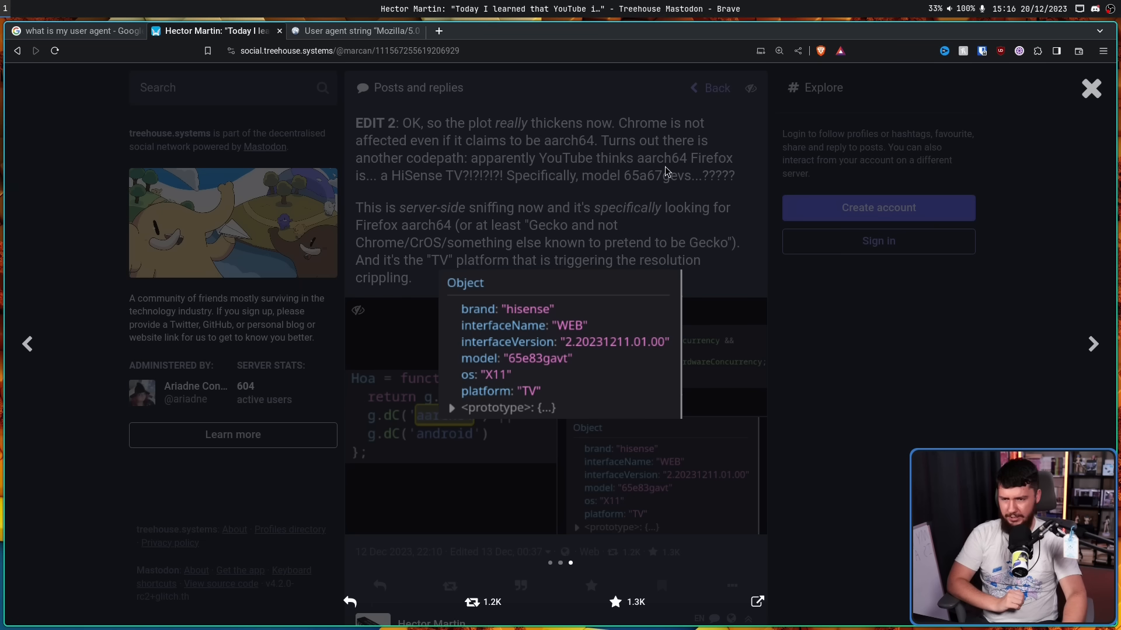
mouse_move(507, 376)
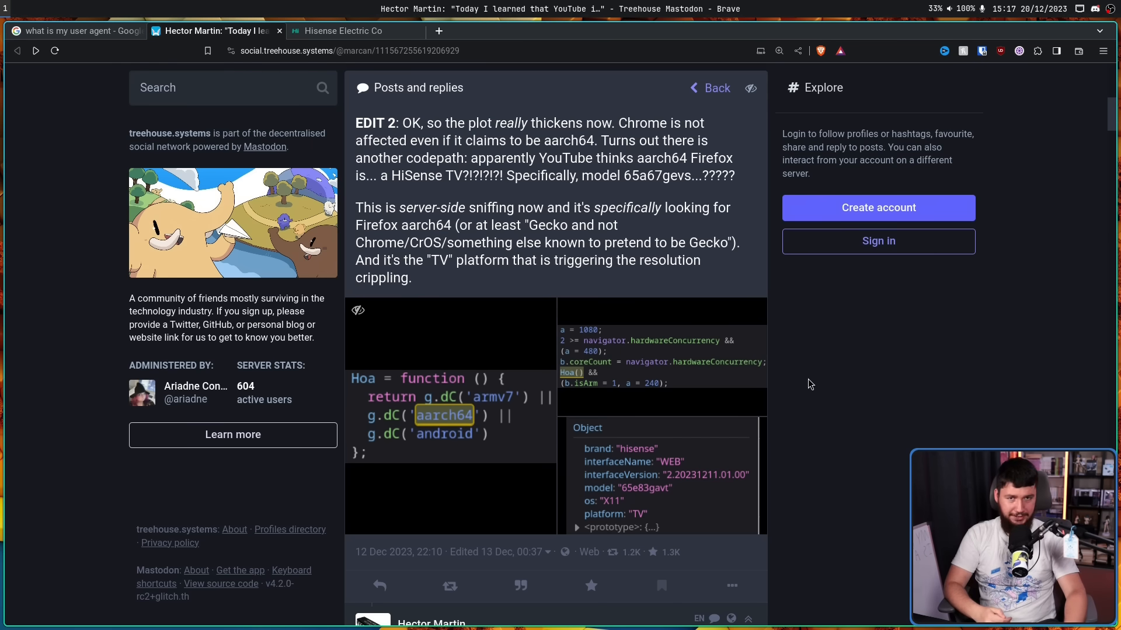
mouse_move(828, 386)
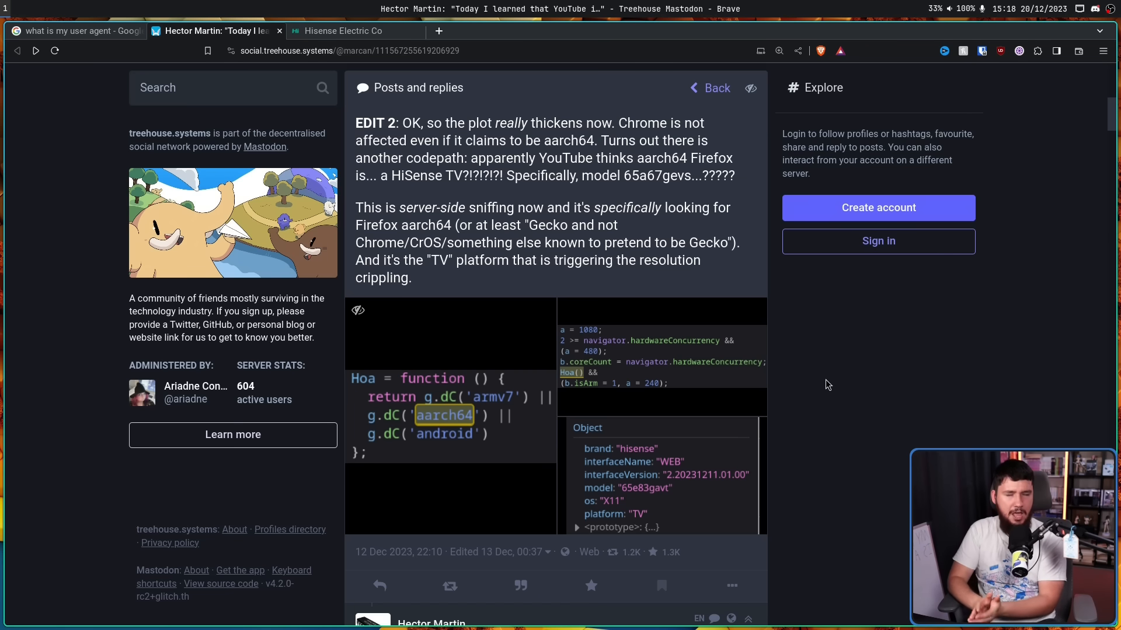
mouse_move(777, 361)
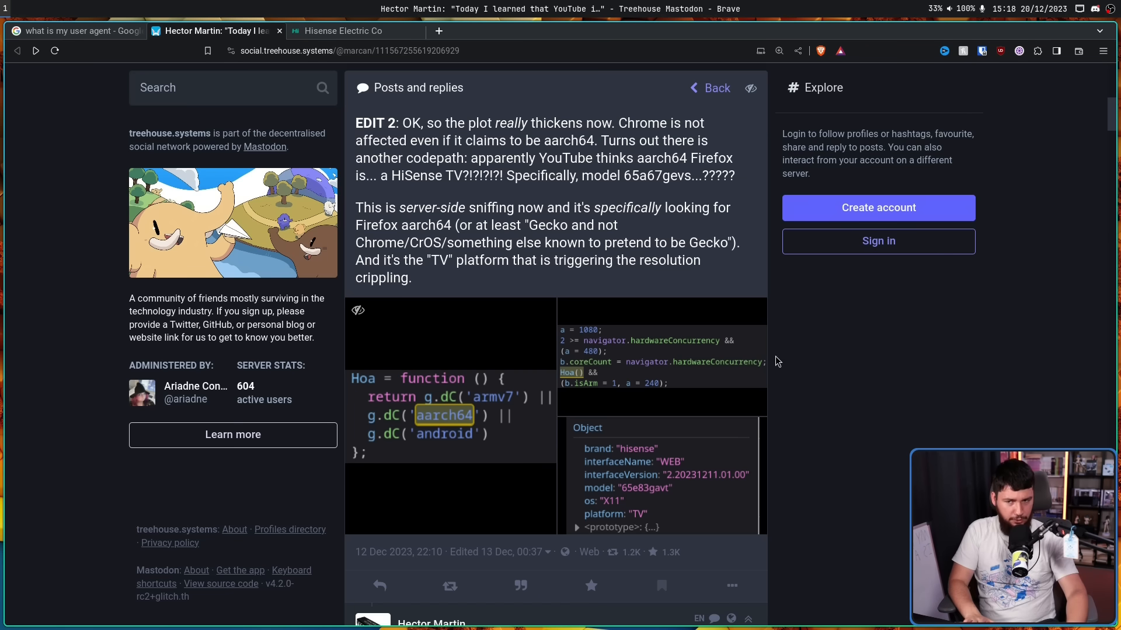
left_click(343, 31)
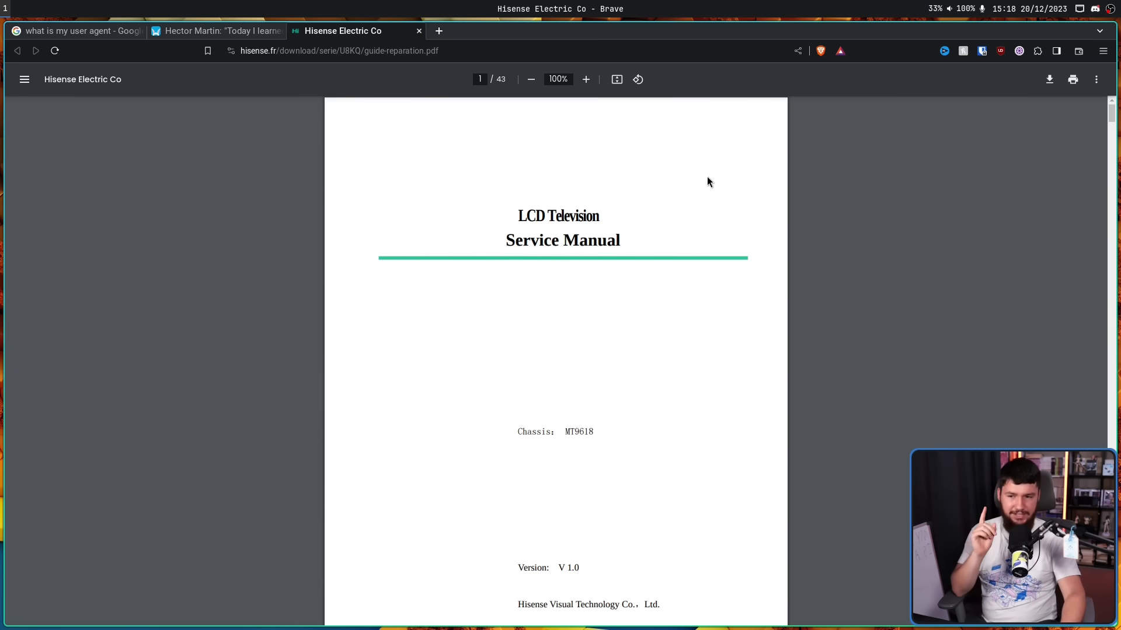
key("ctrl+f")
type("65a67")
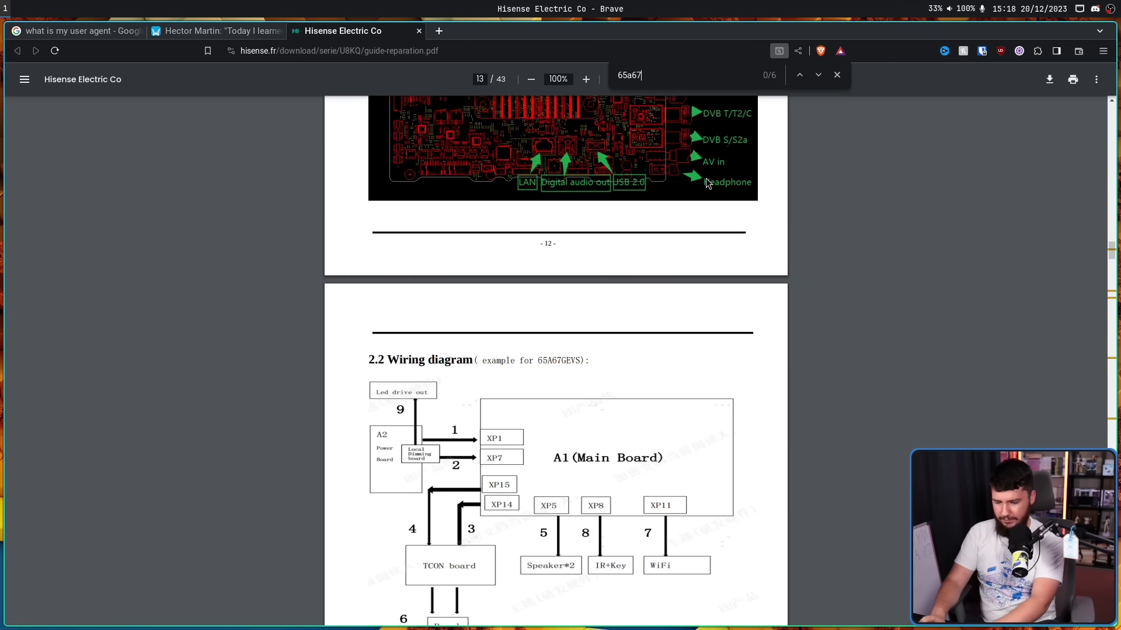
type("gevs")
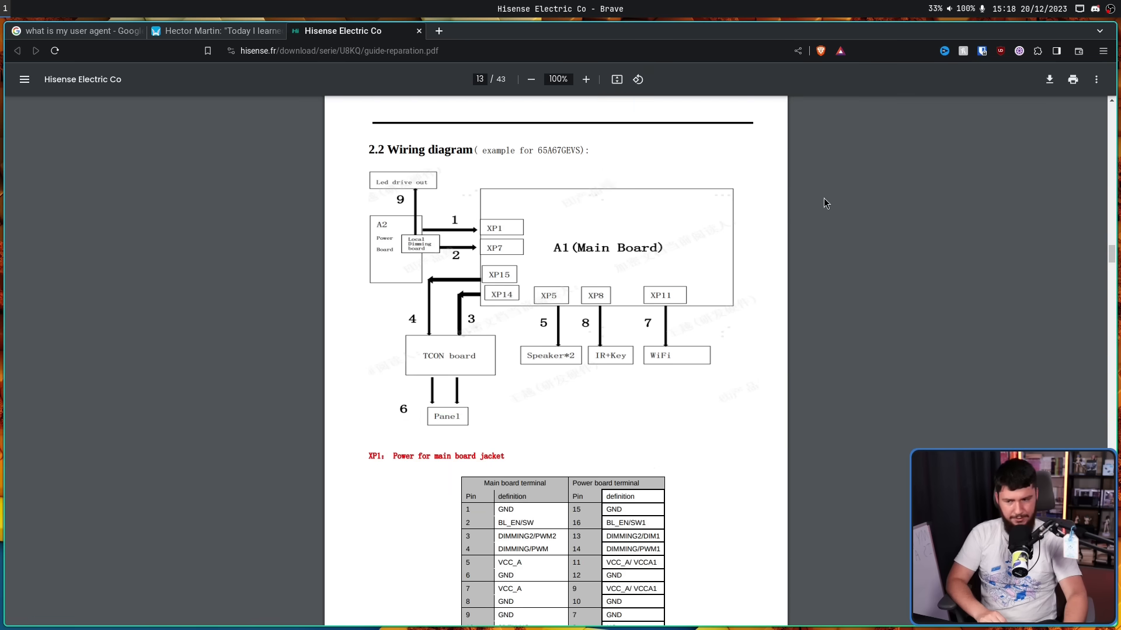
mouse_move(834, 238)
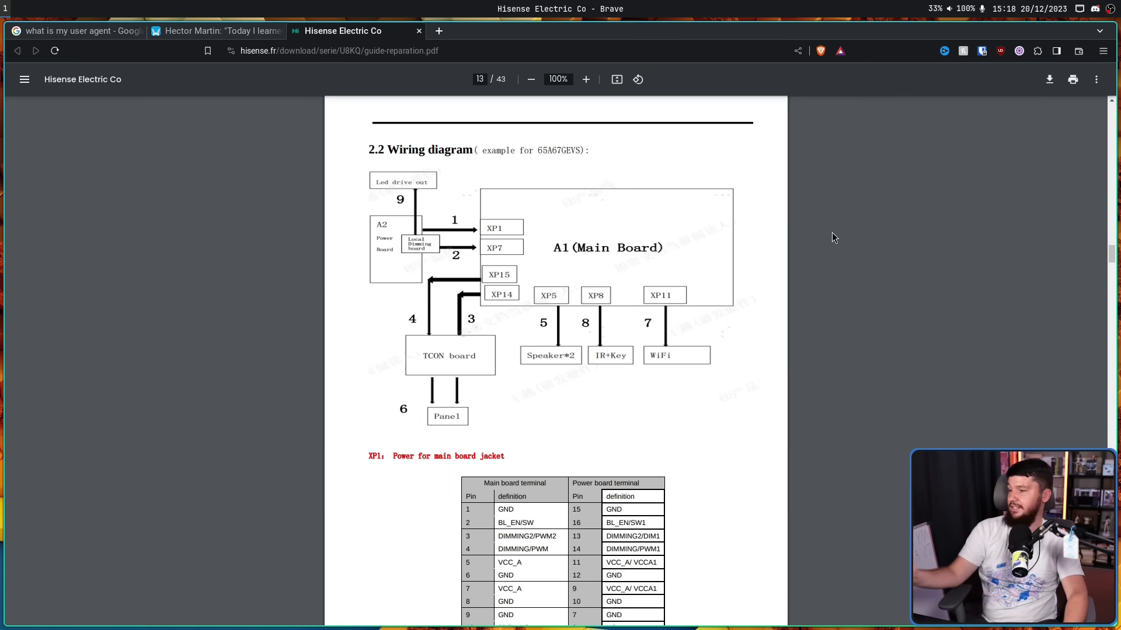
mouse_move(870, 385)
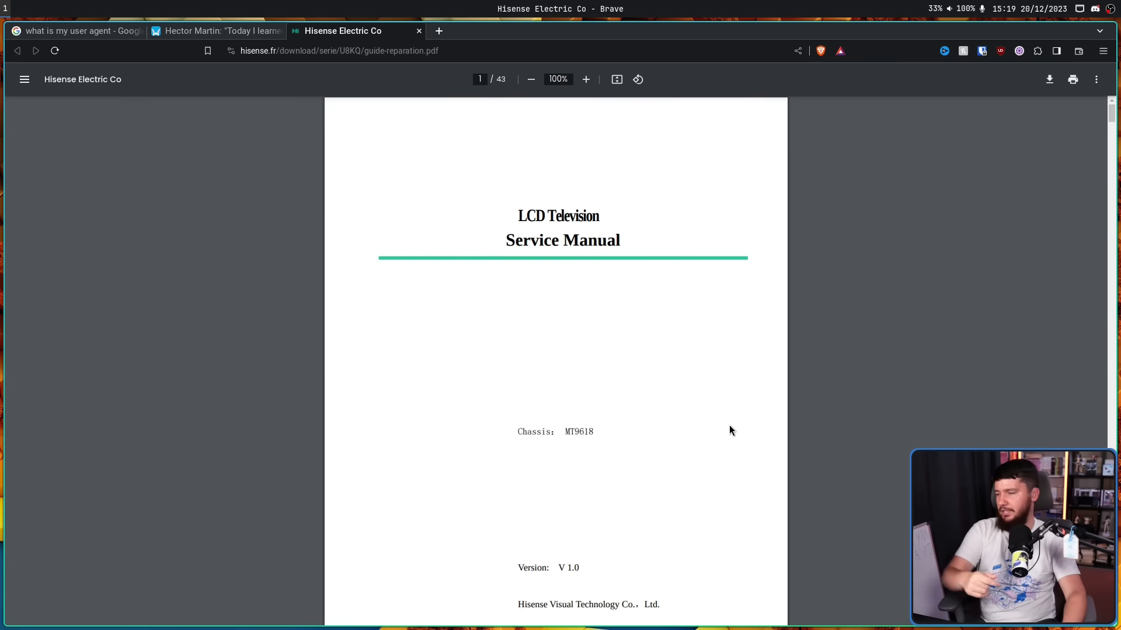
mouse_move(957, 401)
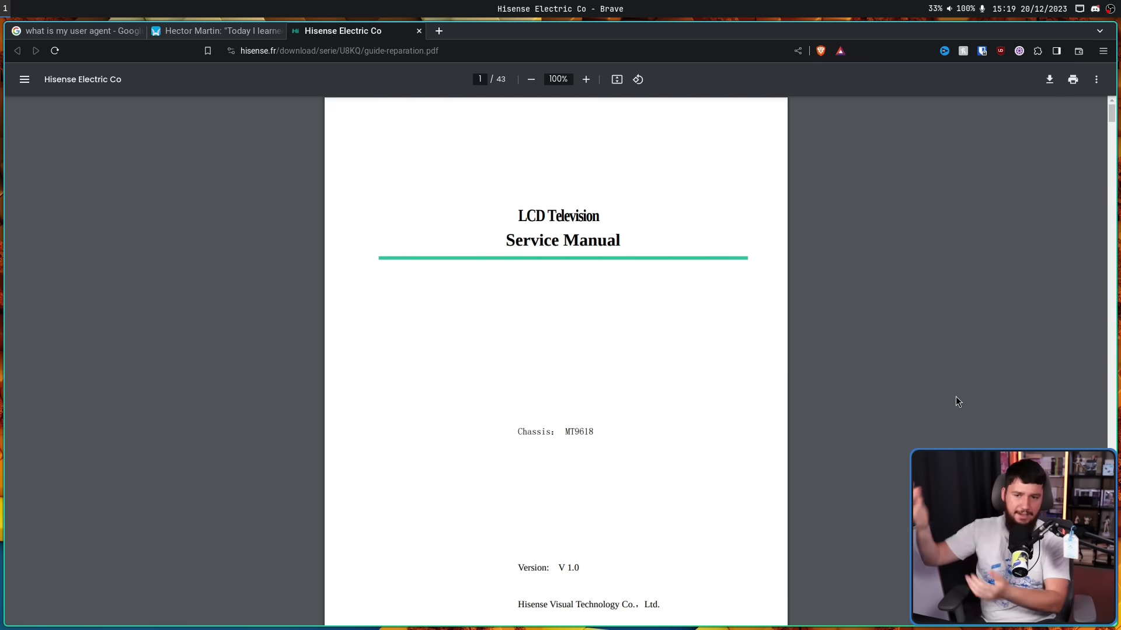
Enlarge the manual's pages and select the November 19, 2021 date on the cover.
left_click(585, 79)
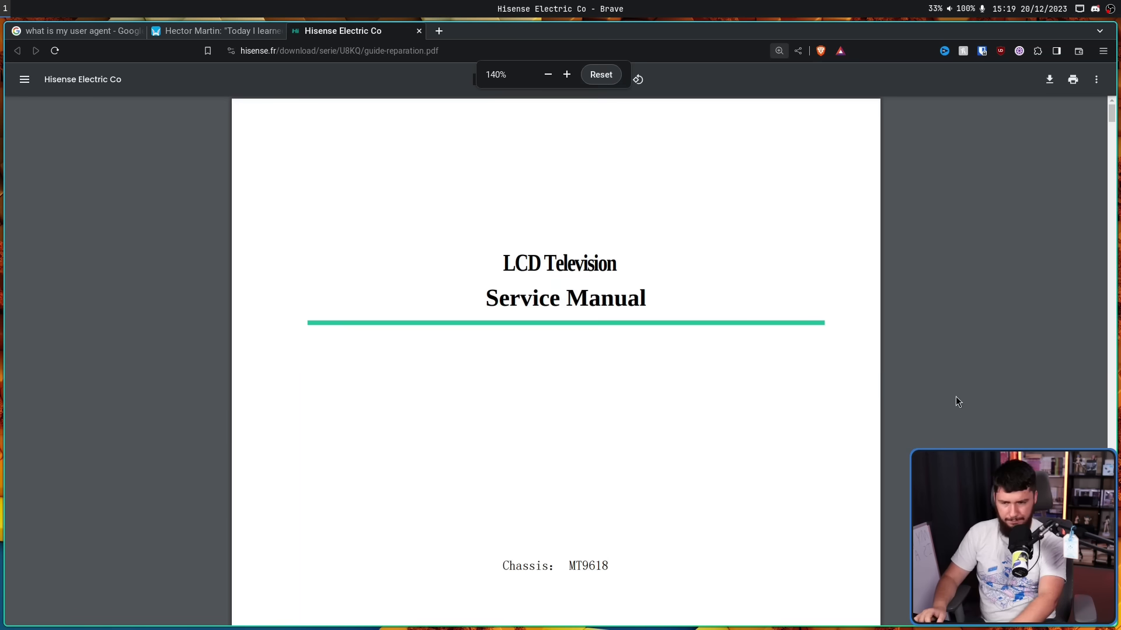
scroll("down", 3)
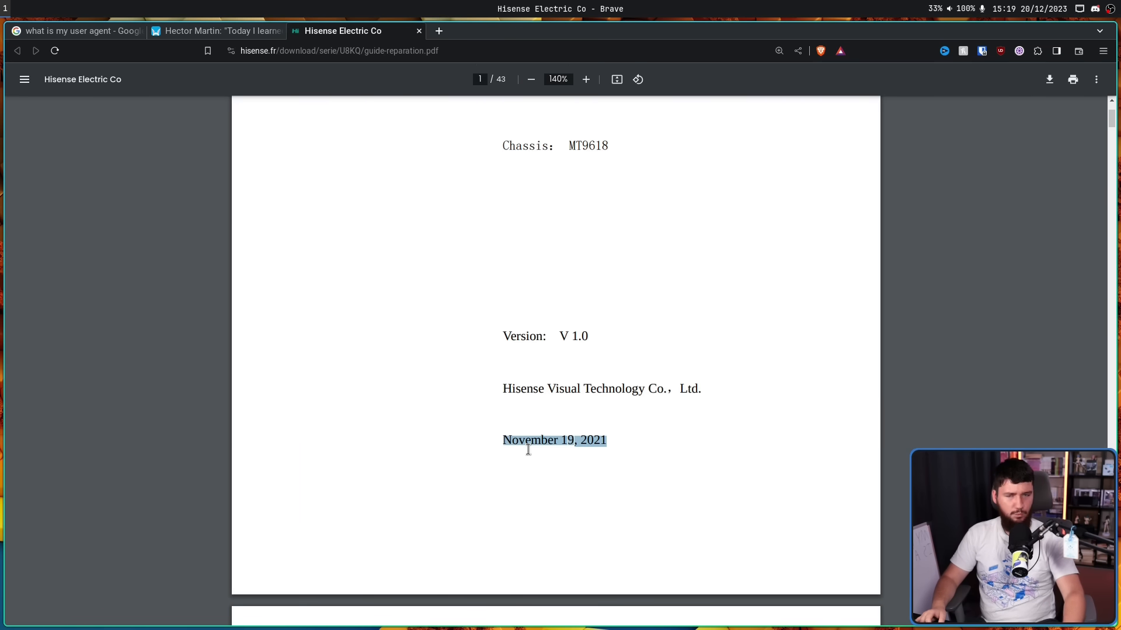
left_click(568, 264)
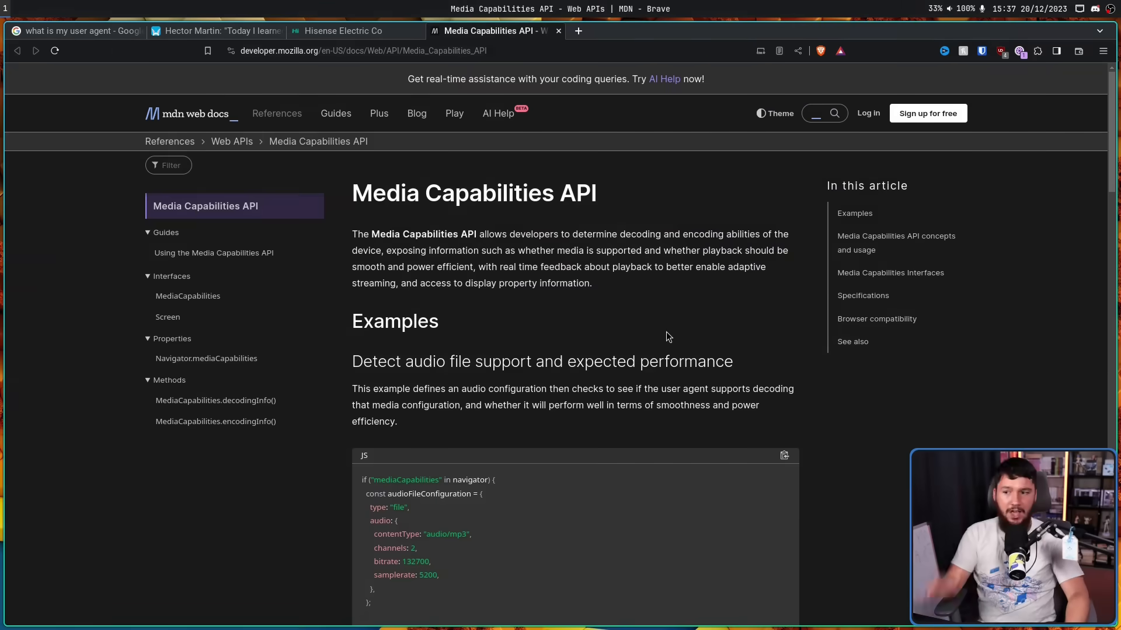
mouse_move(710, 311)
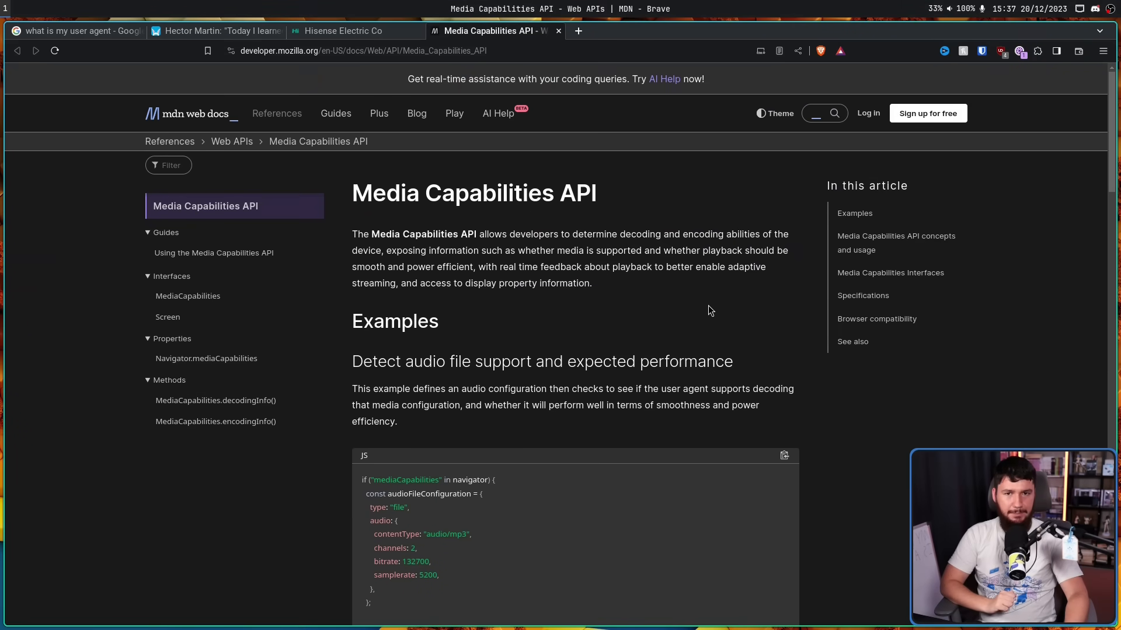
Scroll down to the Media Capabilities API's browser compatibility table.
scroll("down", 3)
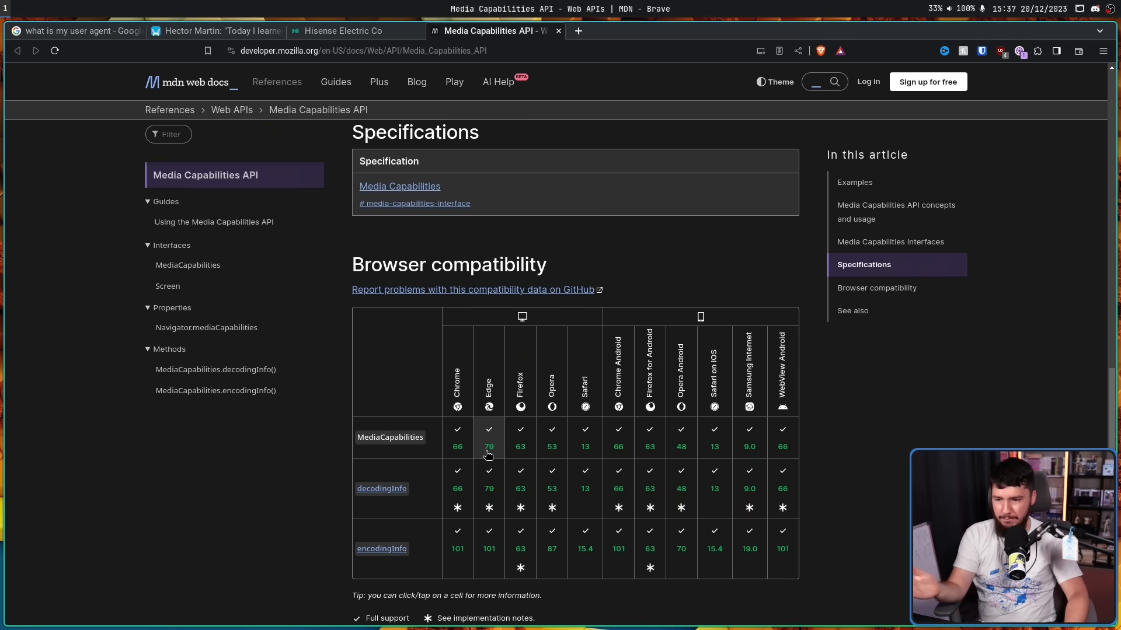
mouse_move(643, 471)
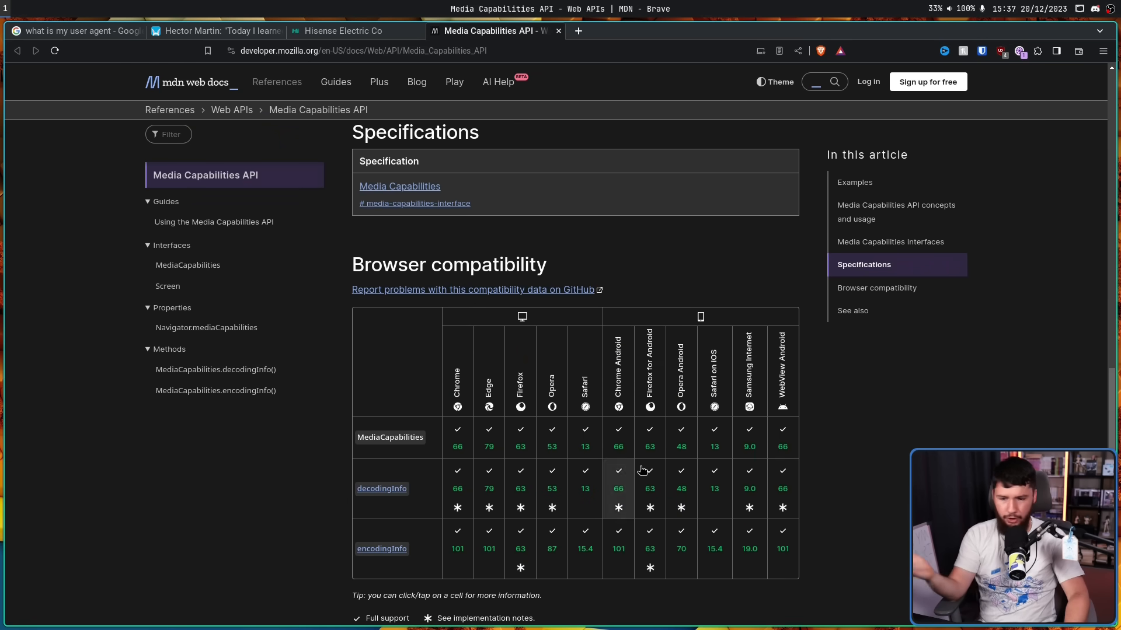
mouse_move(938, 367)
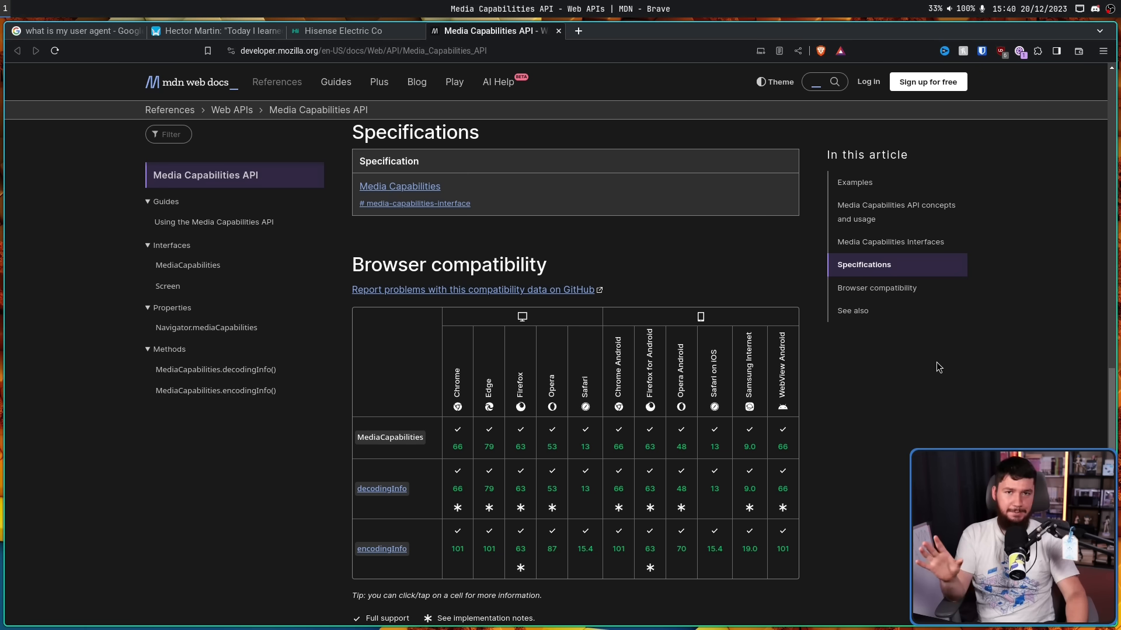
mouse_move(936, 360)
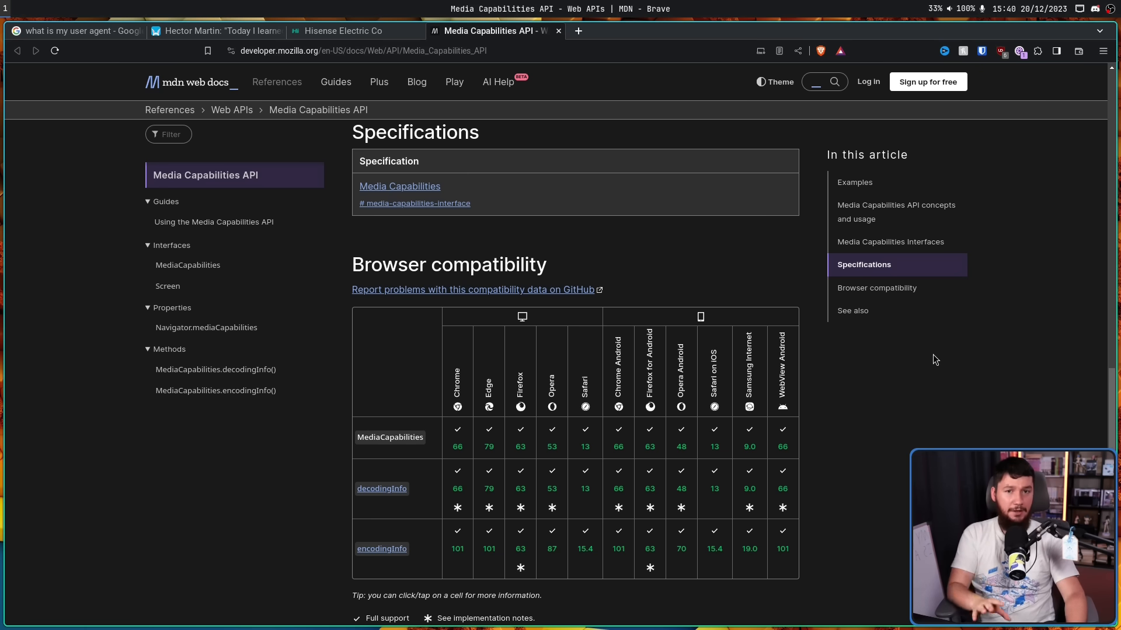
mouse_move(533, 447)
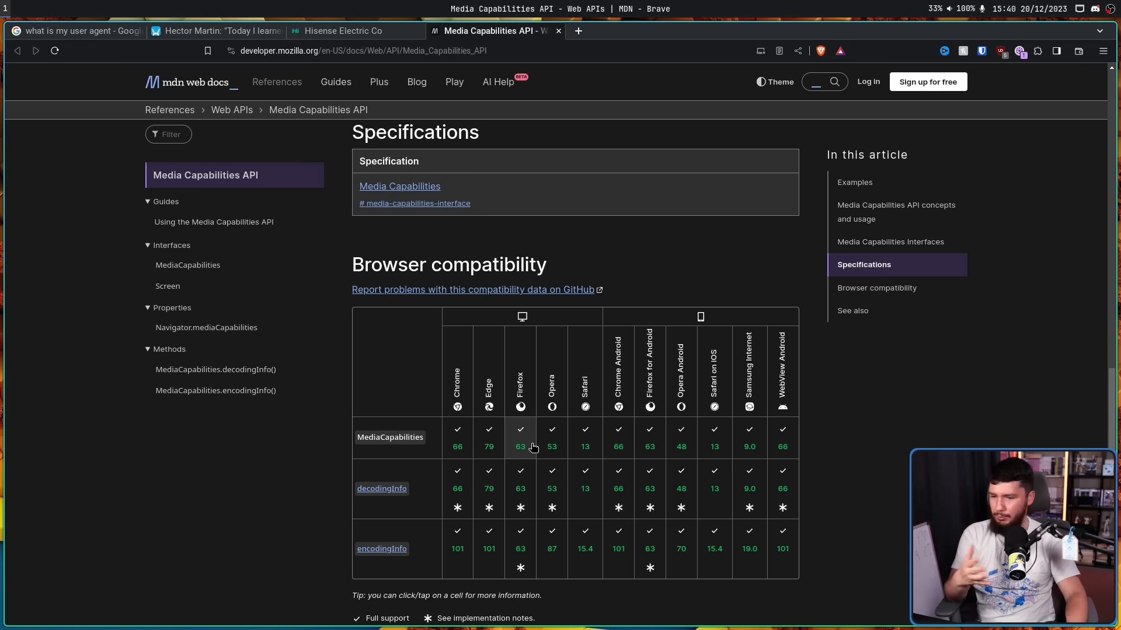
mouse_move(446, 443)
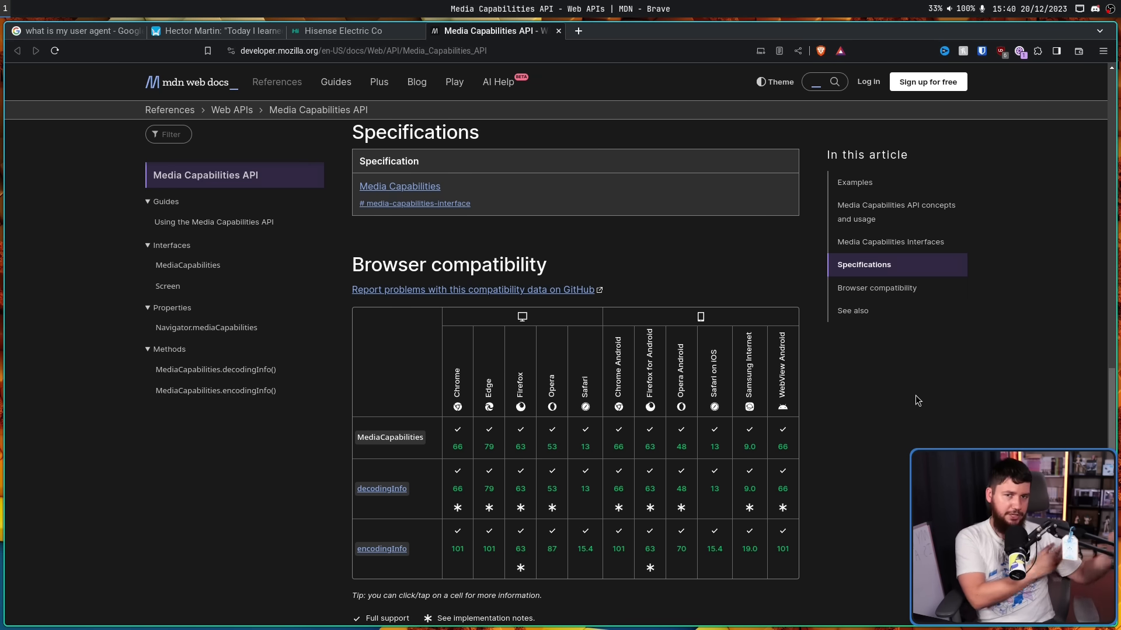
Return to Hector Martin's Mastodon thread and view the newly opened Bugzilla report 1869521.
left_click(220, 31)
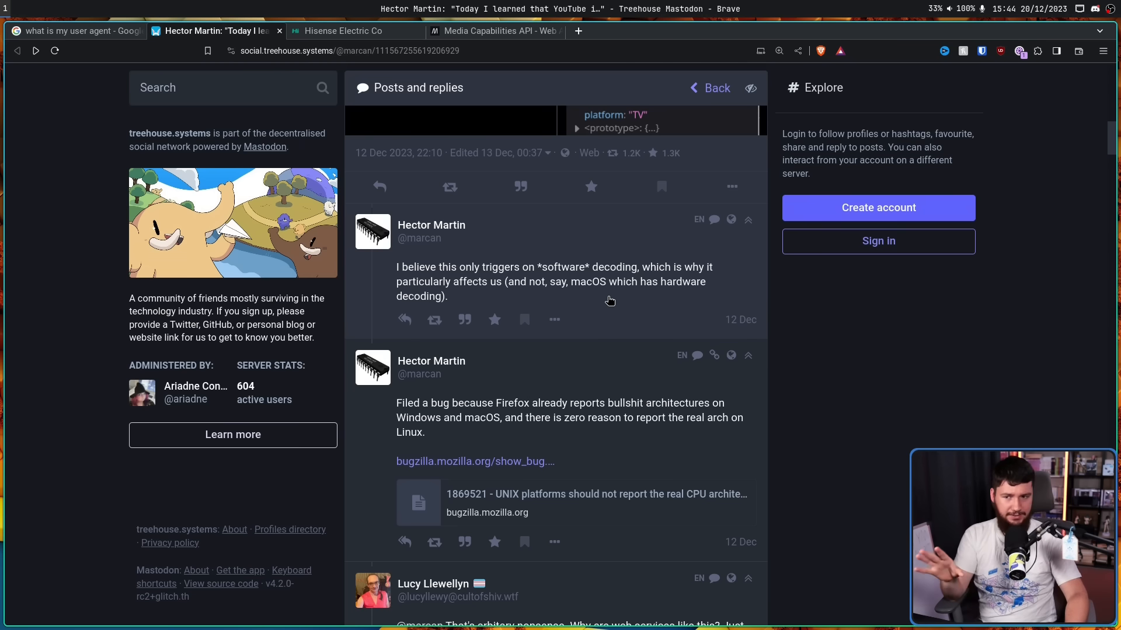
mouse_move(570, 257)
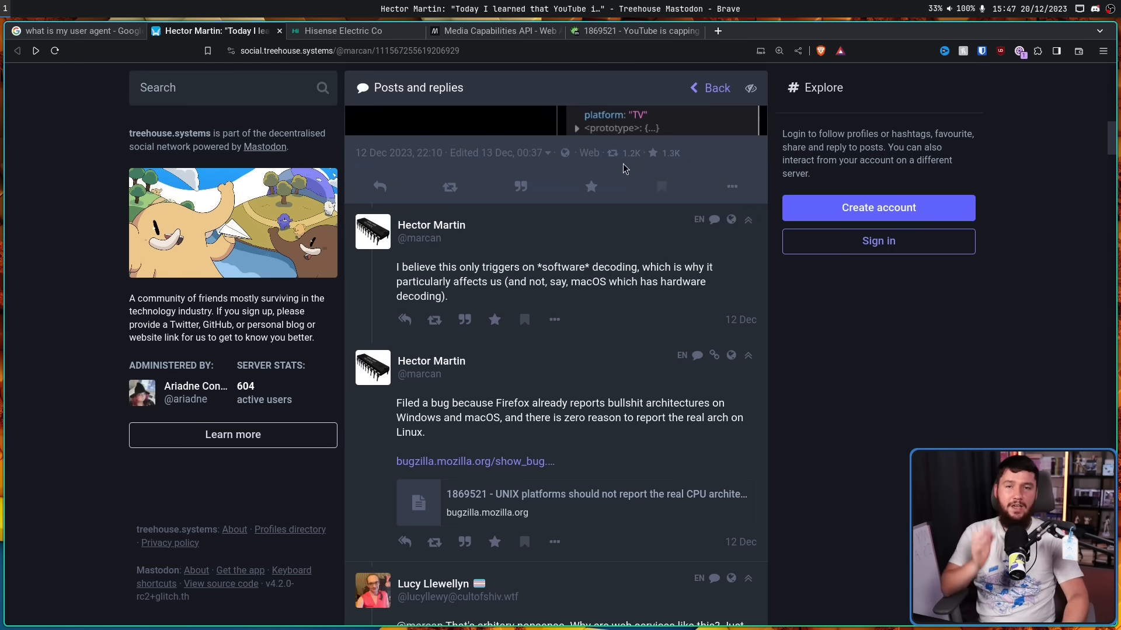
left_click(634, 31)
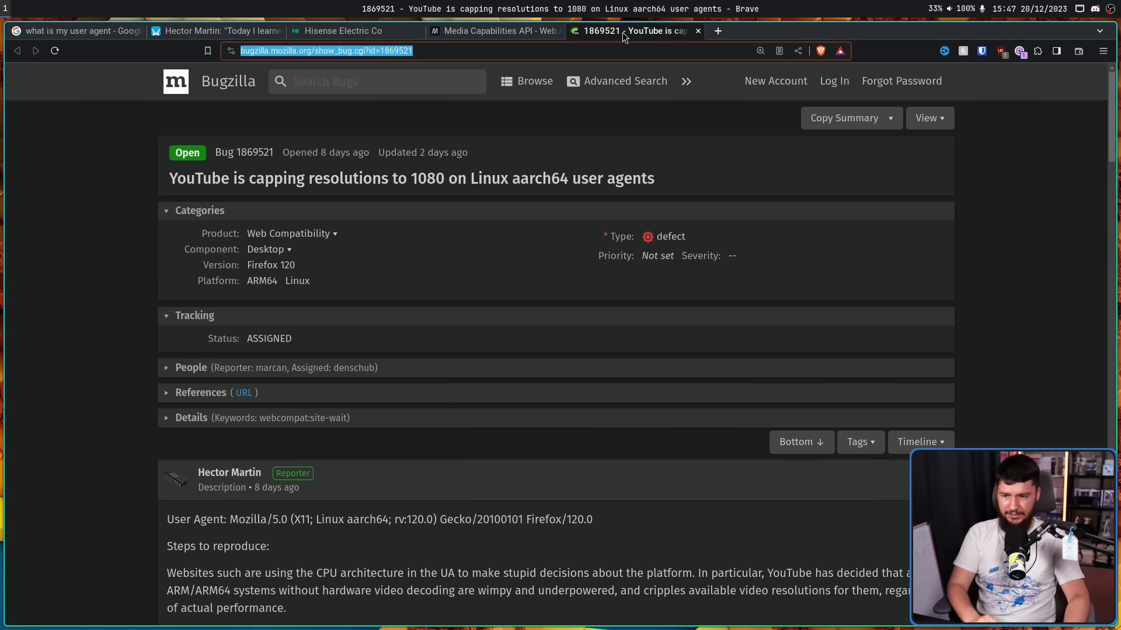
Scroll bug 1869521 to the steps to reproduce and actual versus expected 4K results.
scroll("down", 3)
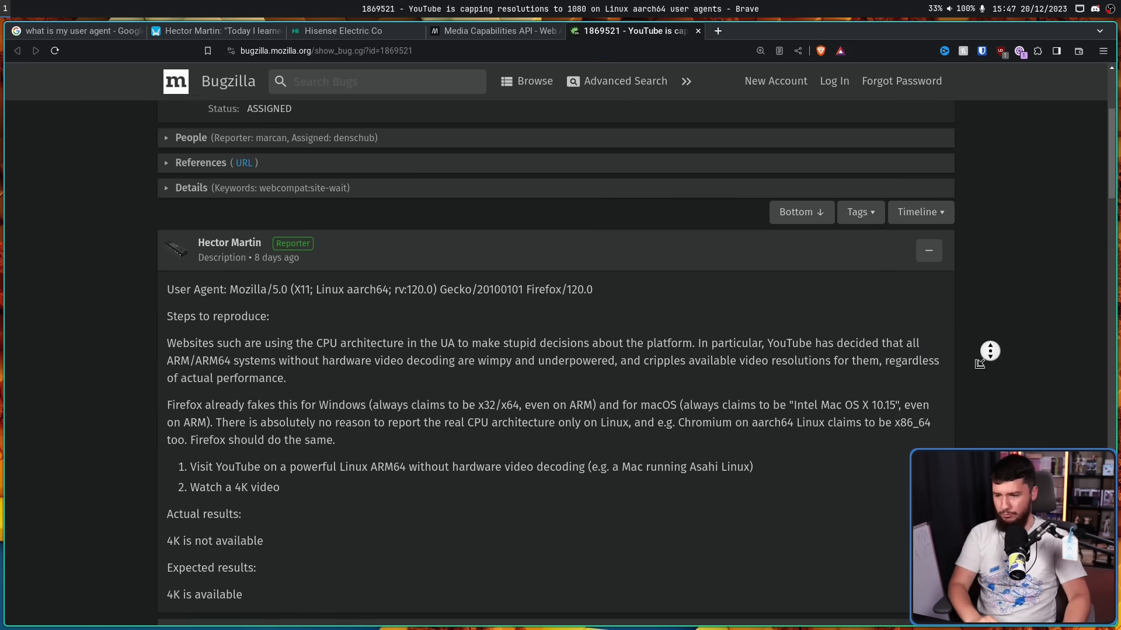
scroll("down", 3)
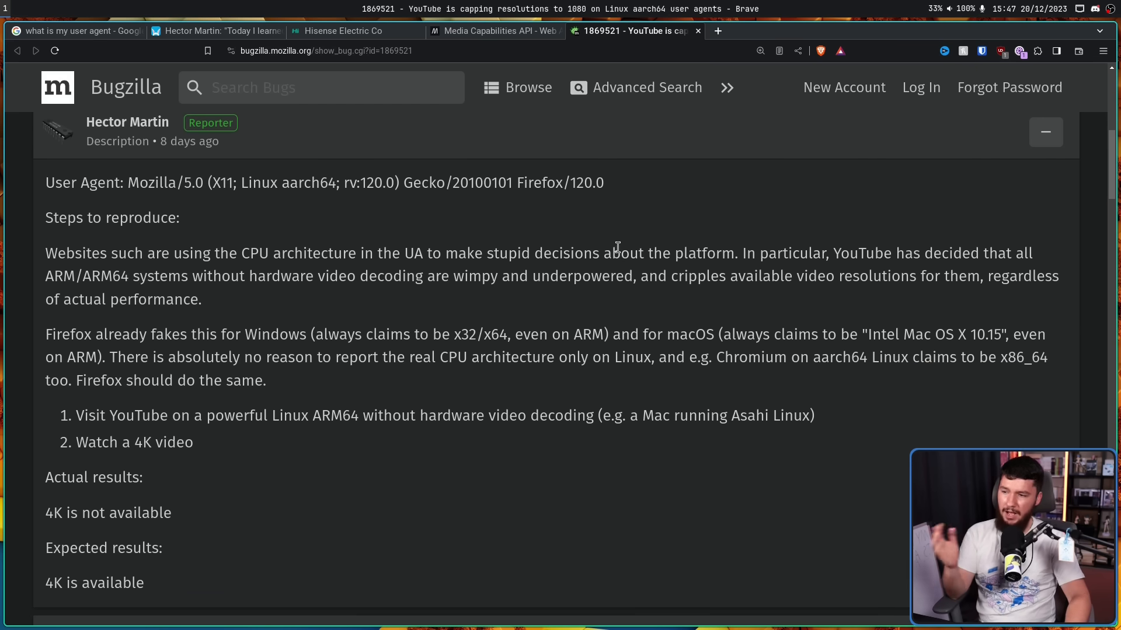
mouse_move(657, 254)
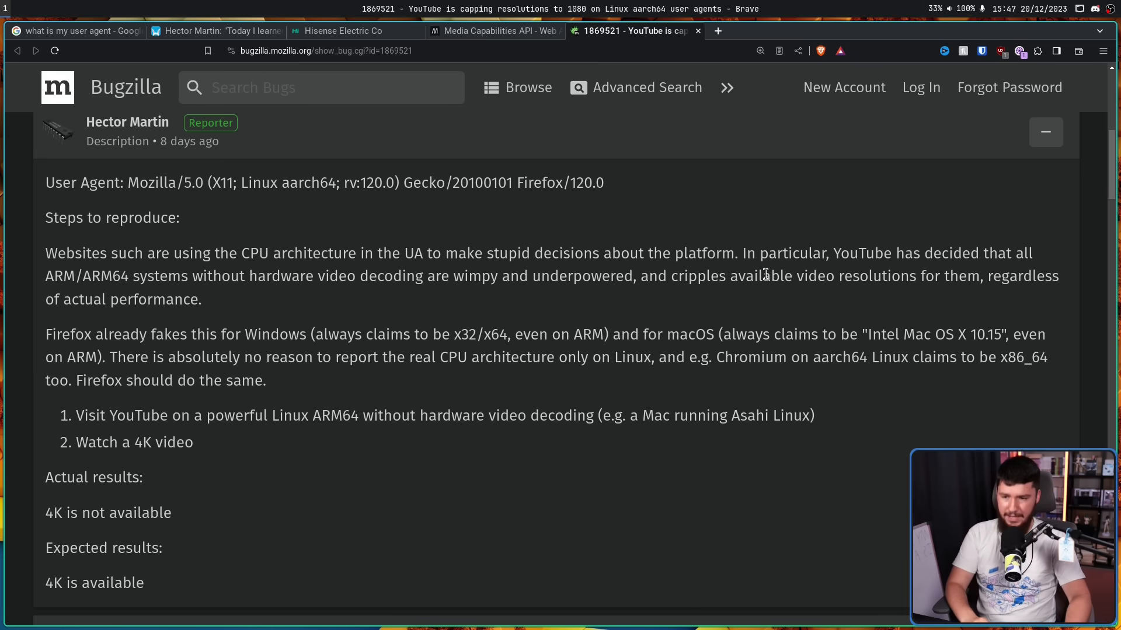
mouse_move(739, 302)
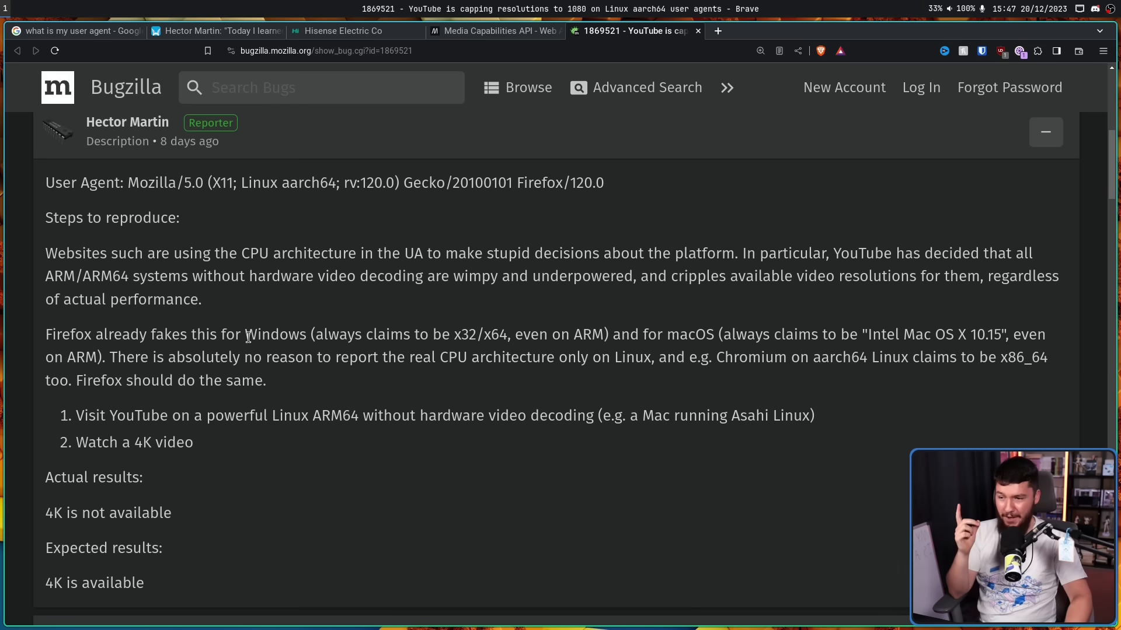
mouse_move(385, 339)
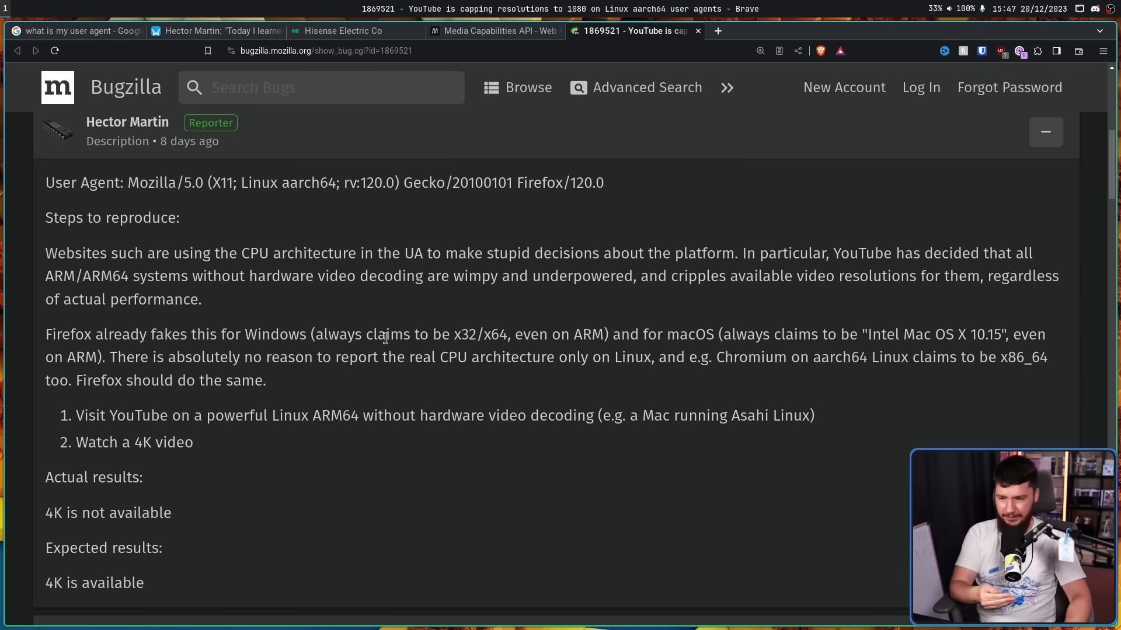
mouse_move(524, 337)
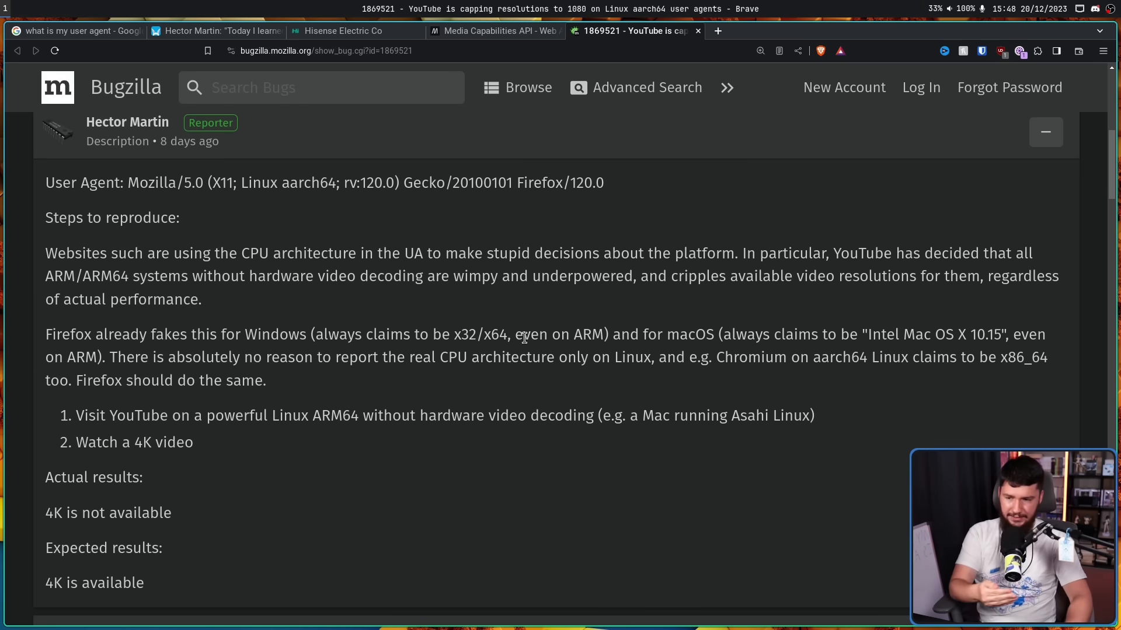
mouse_move(681, 328)
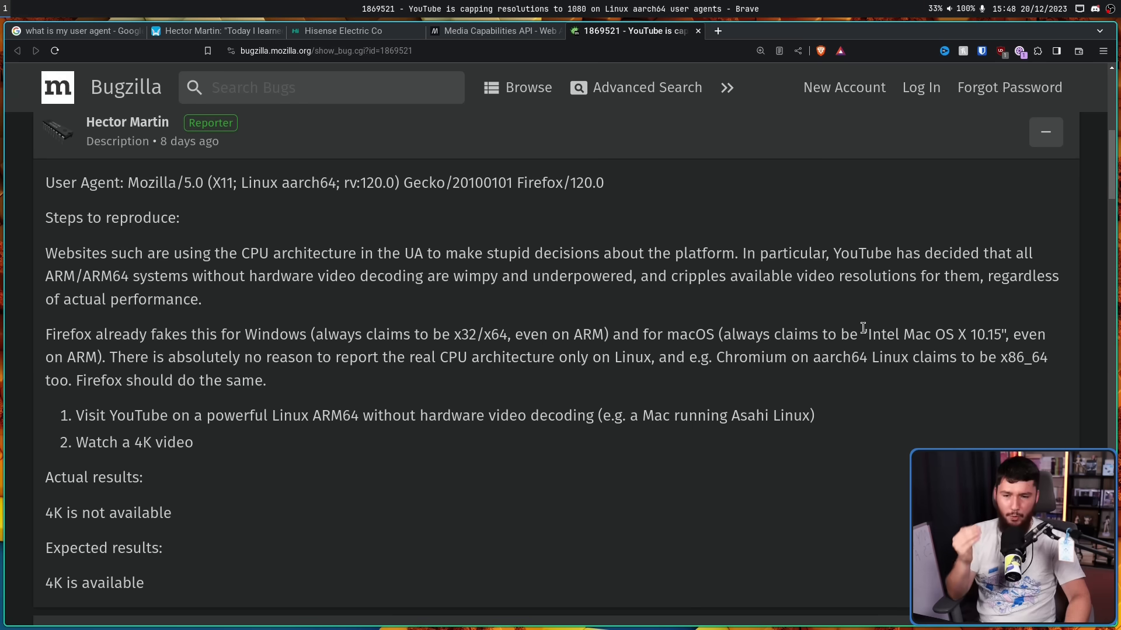
mouse_move(929, 334)
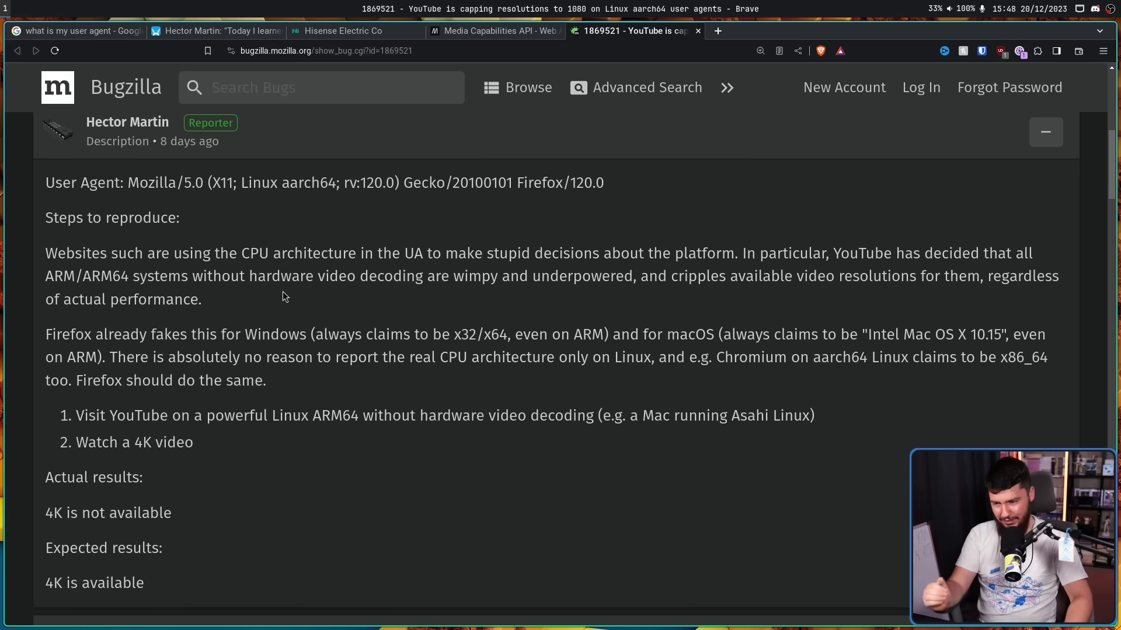
mouse_move(596, 326)
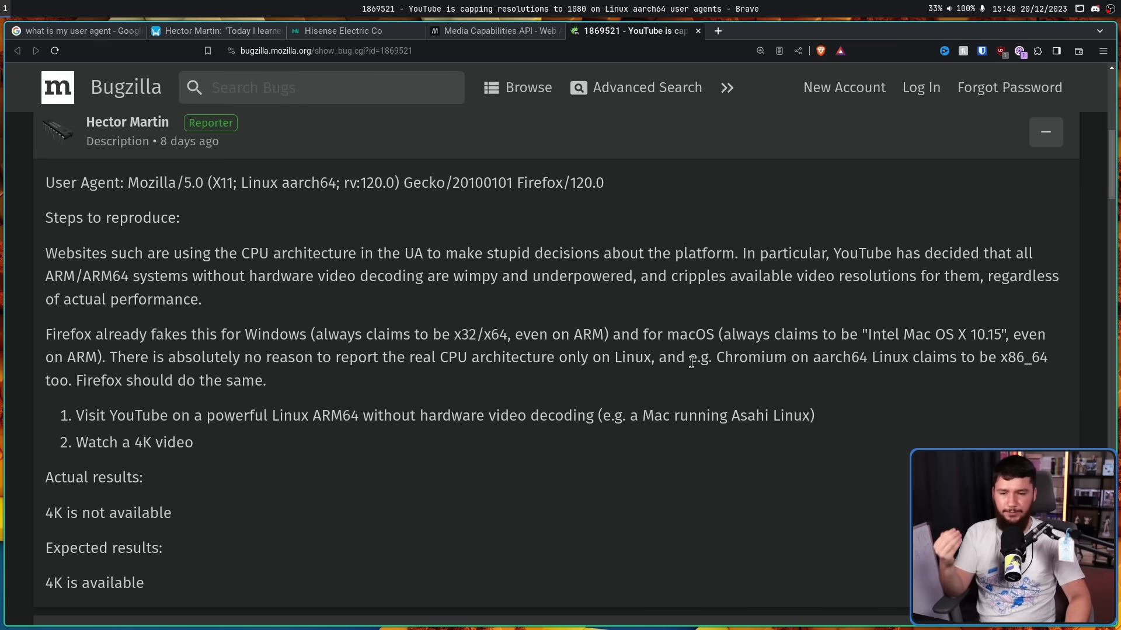
mouse_move(995, 314)
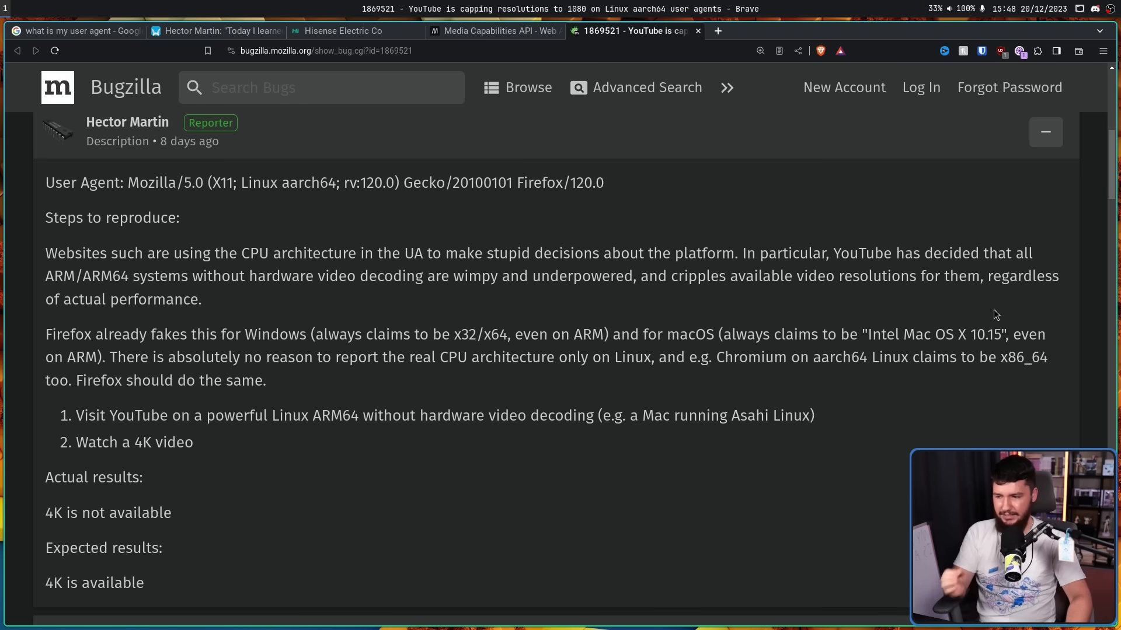
mouse_move(443, 309)
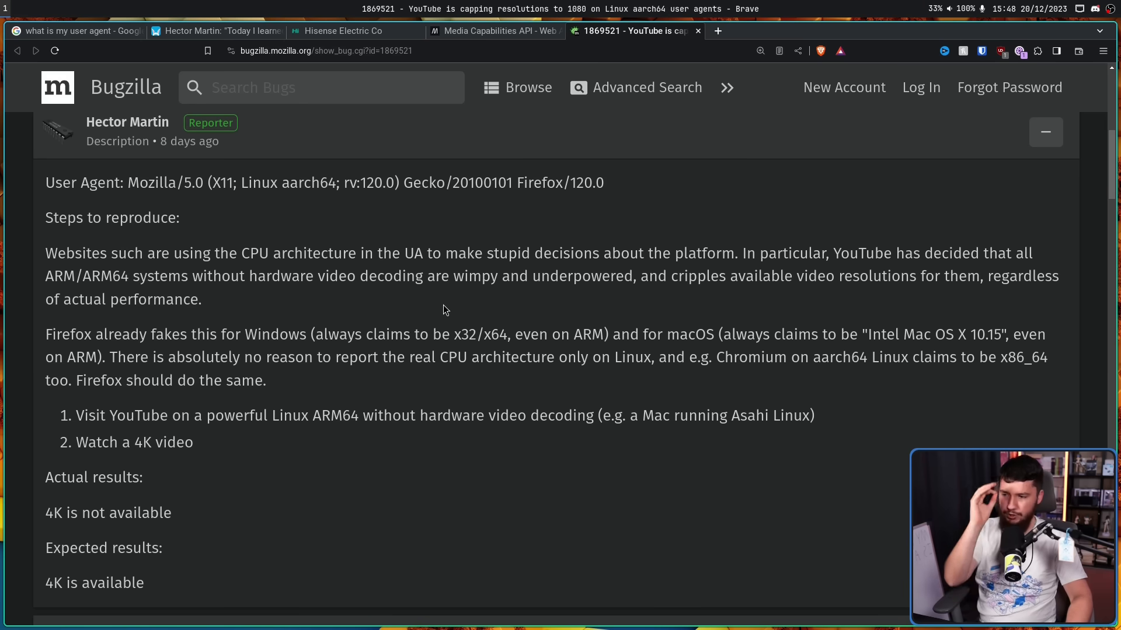
Open leah's oldbytes.space post about aarch64 browsers being forced onto mobile sites.
left_click(763, 31)
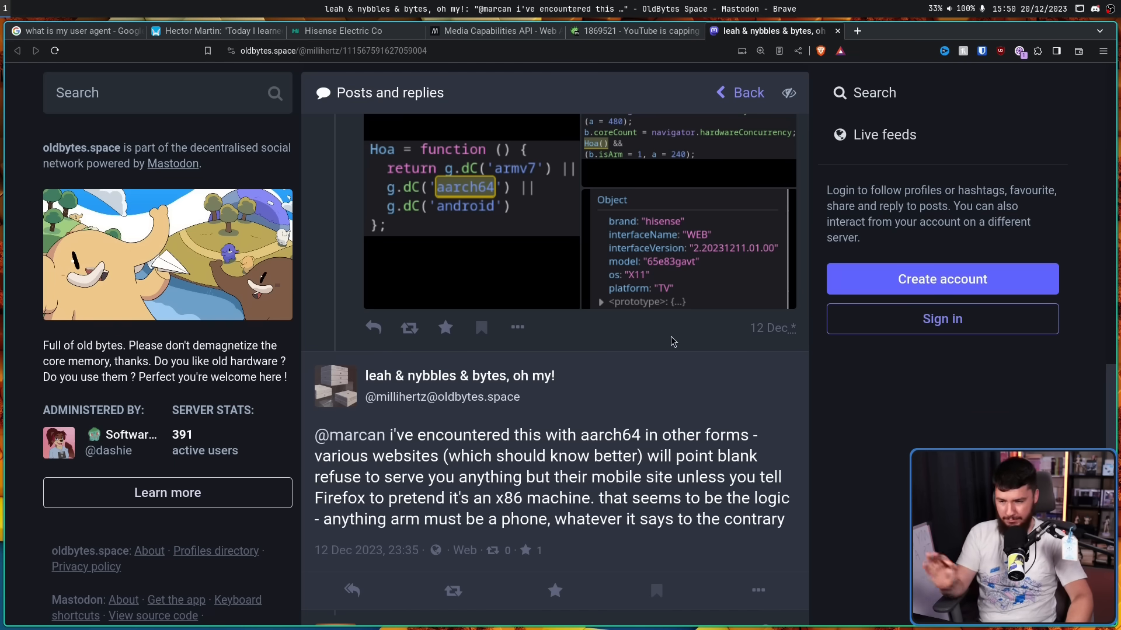
mouse_move(660, 339)
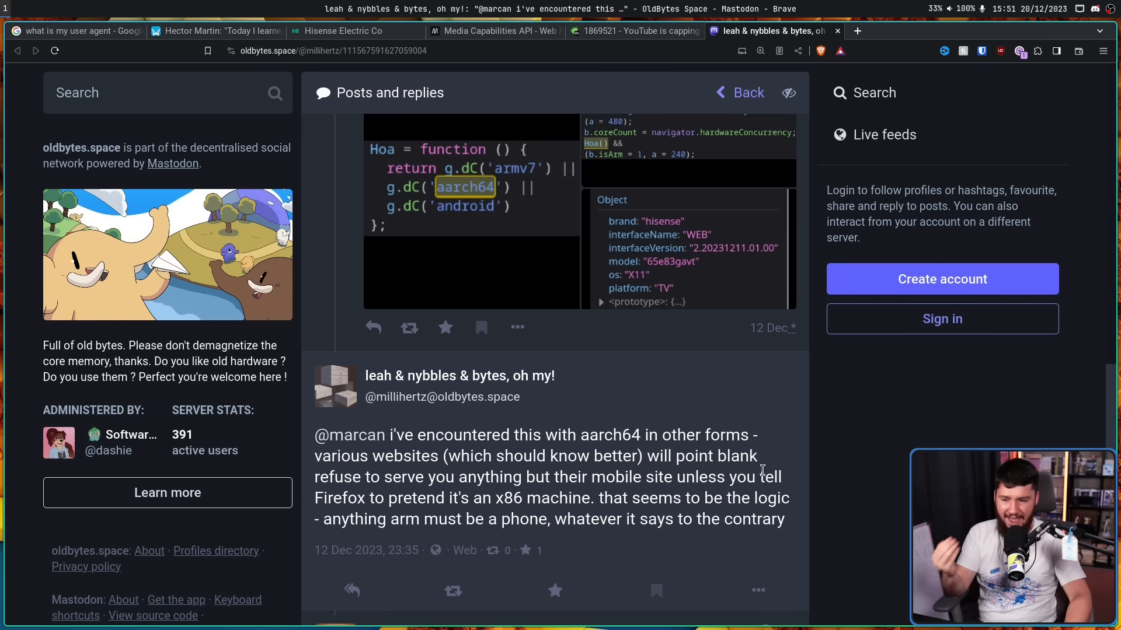
mouse_move(777, 452)
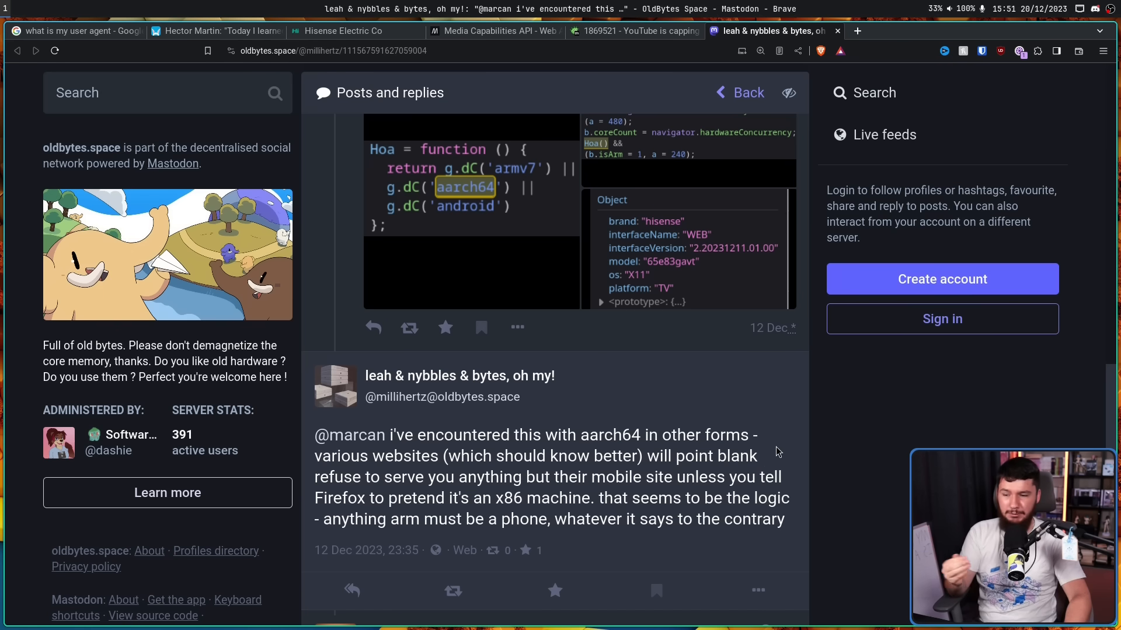
mouse_move(733, 476)
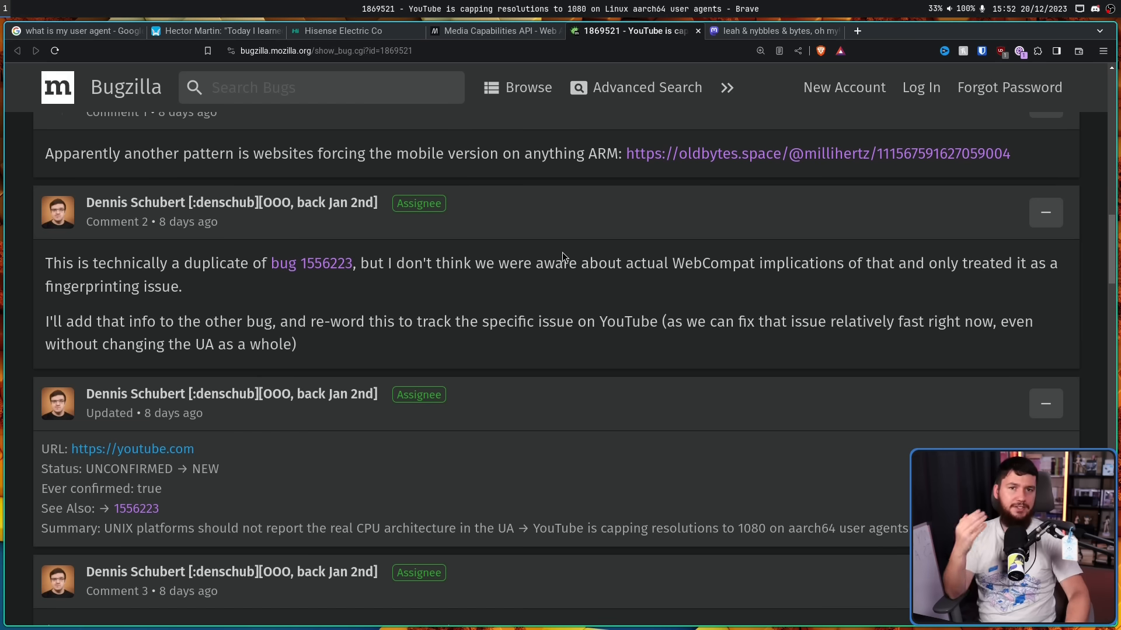
mouse_move(565, 204)
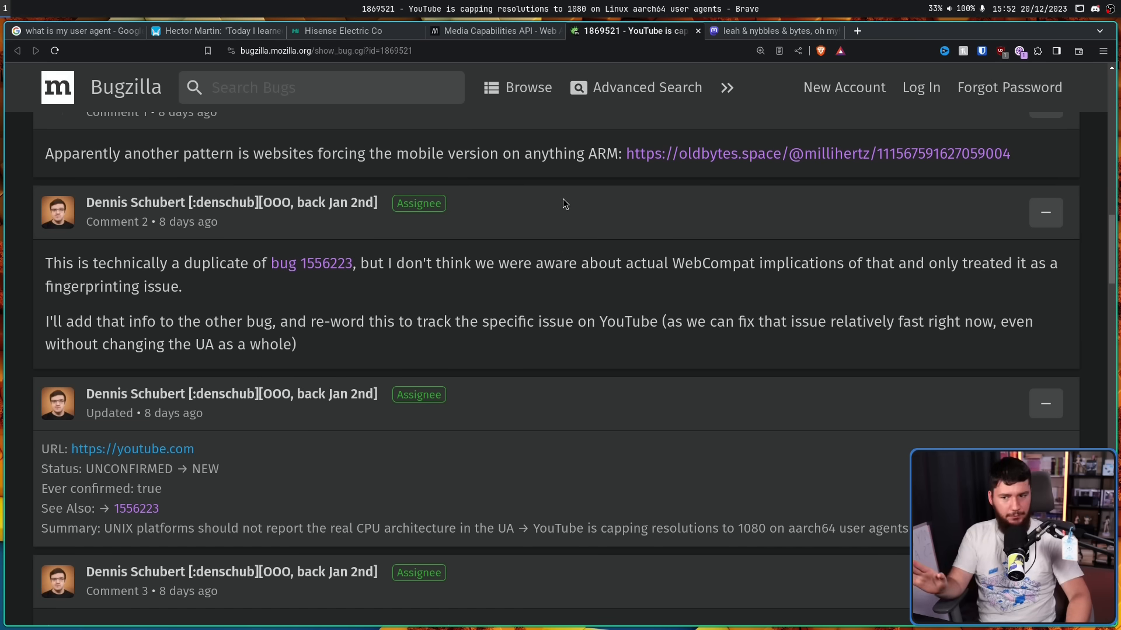
Highlight 'fingerprinting issue' in the comment calling the bug a duplicate of 1556223.
left_click_drag(66, 286, 182, 286)
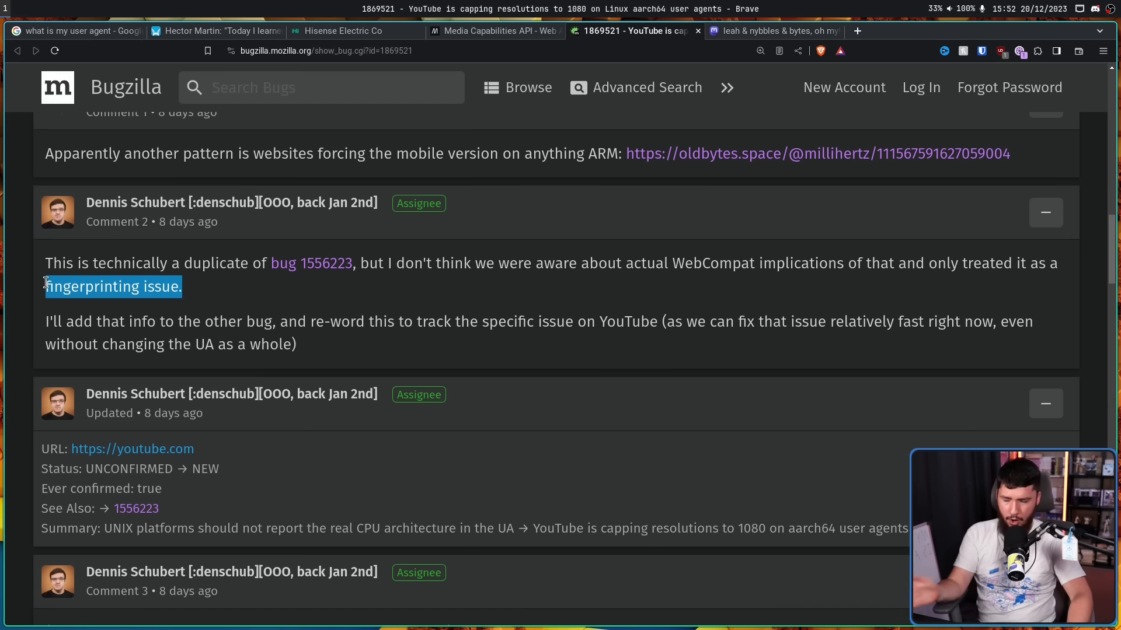
mouse_move(228, 304)
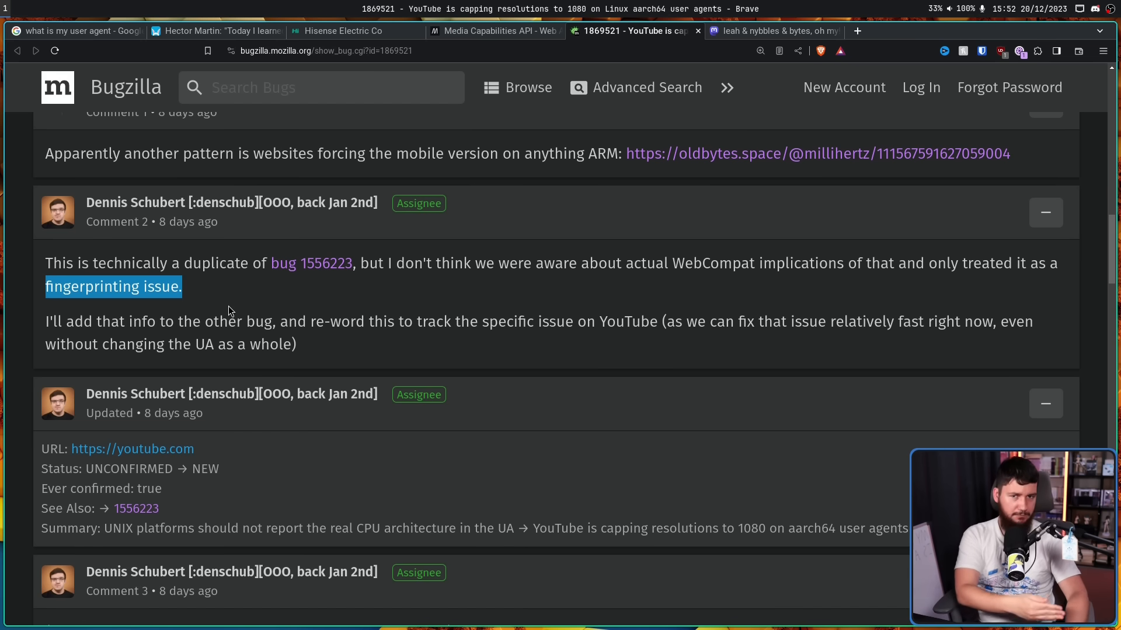
mouse_move(364, 263)
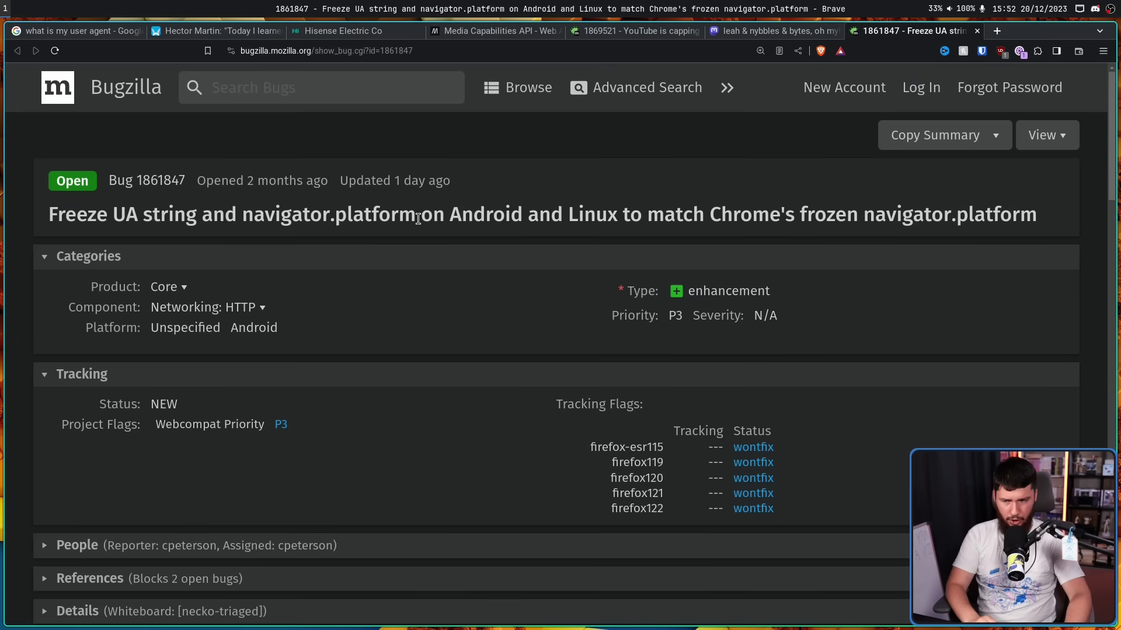
Scroll bug 1861847's description and select its second goal line.
scroll("down", 3)
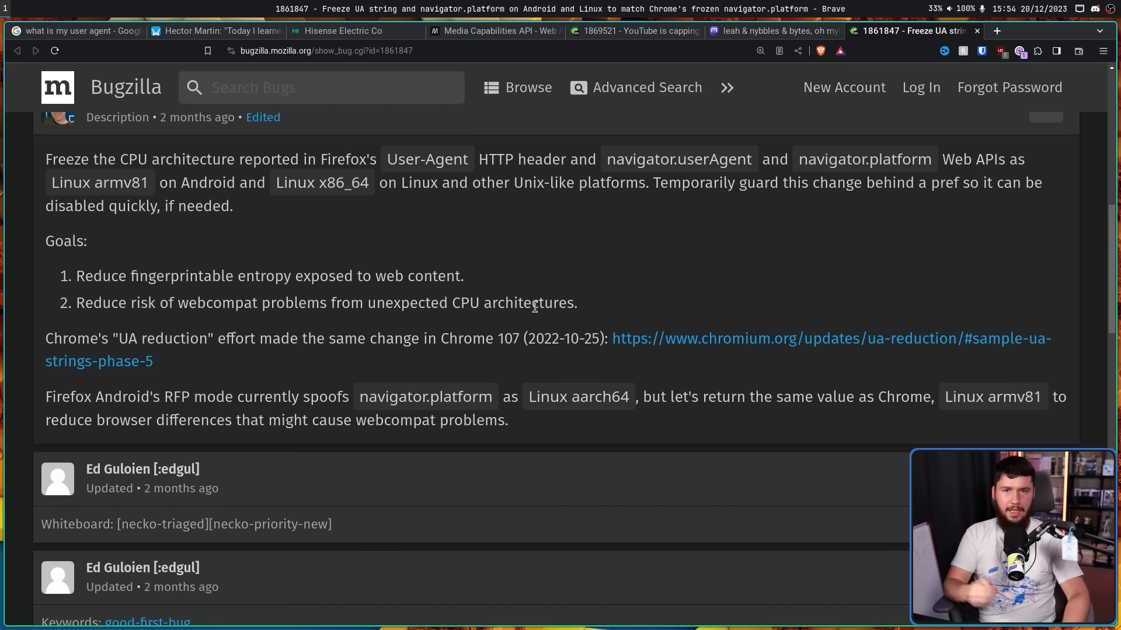
mouse_move(665, 328)
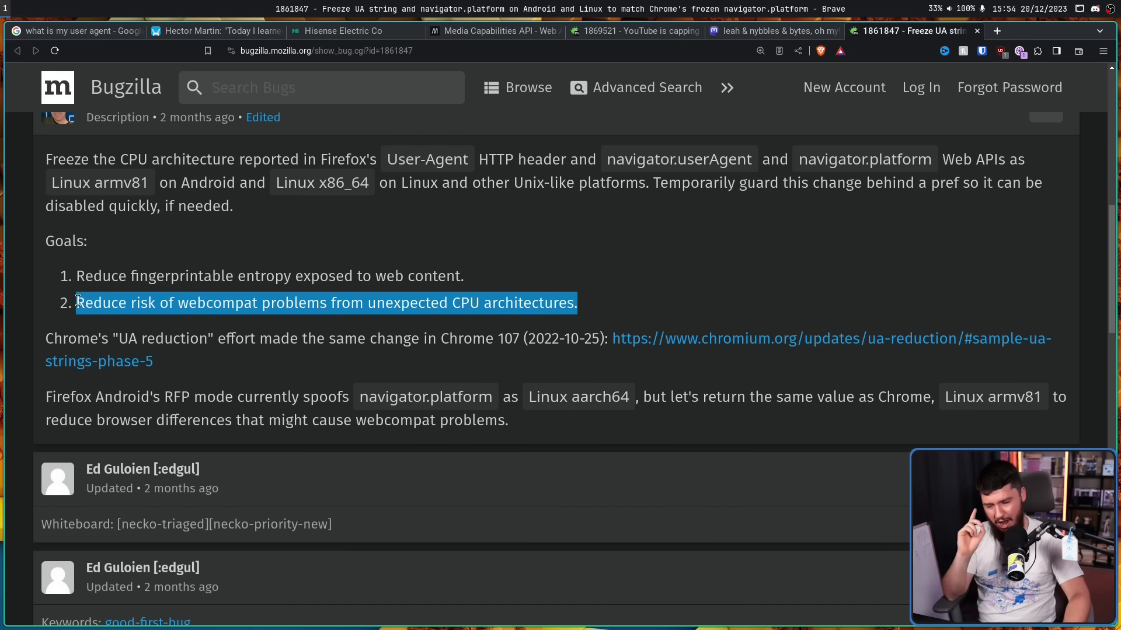
mouse_move(309, 303)
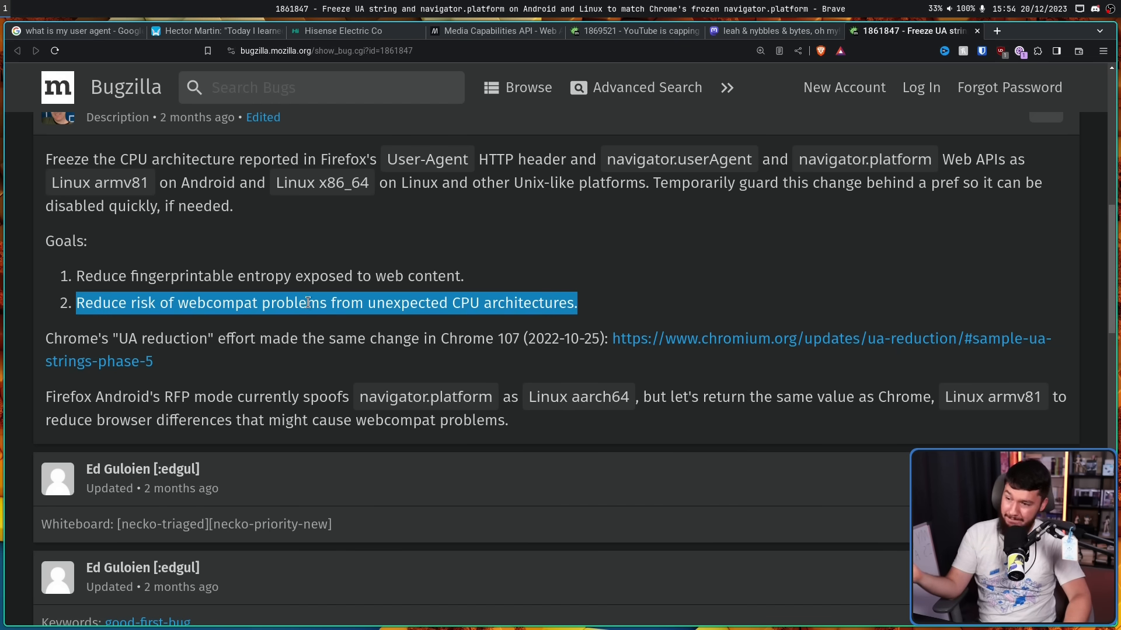
left_click(176, 300)
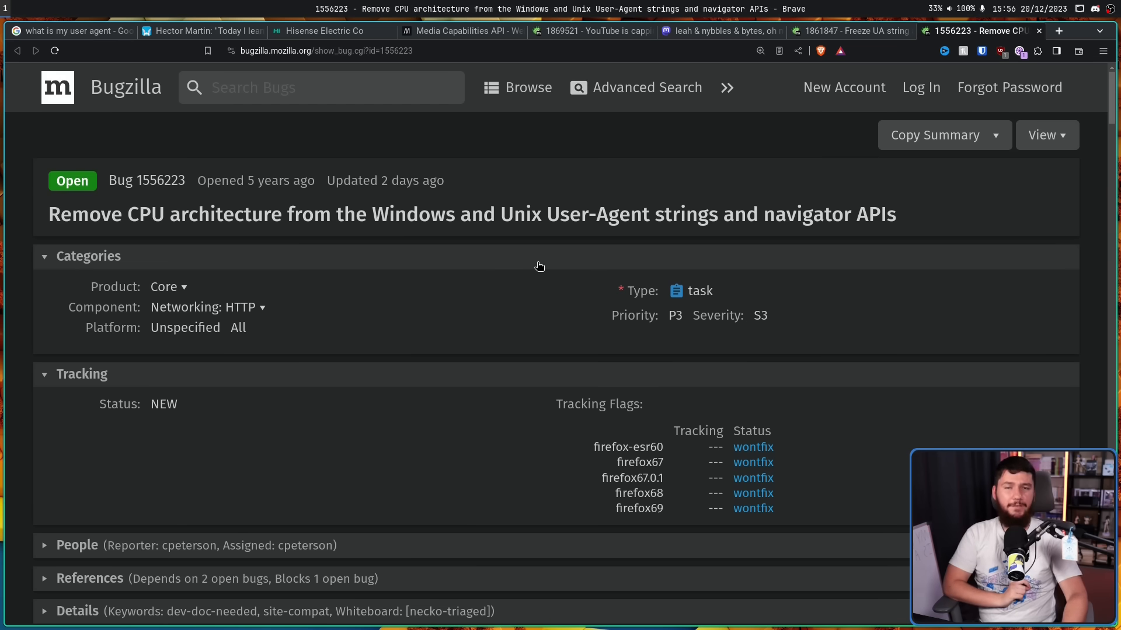
Scroll bug 1556223's description past the Before table to the Changed values table.
scroll("down", 3)
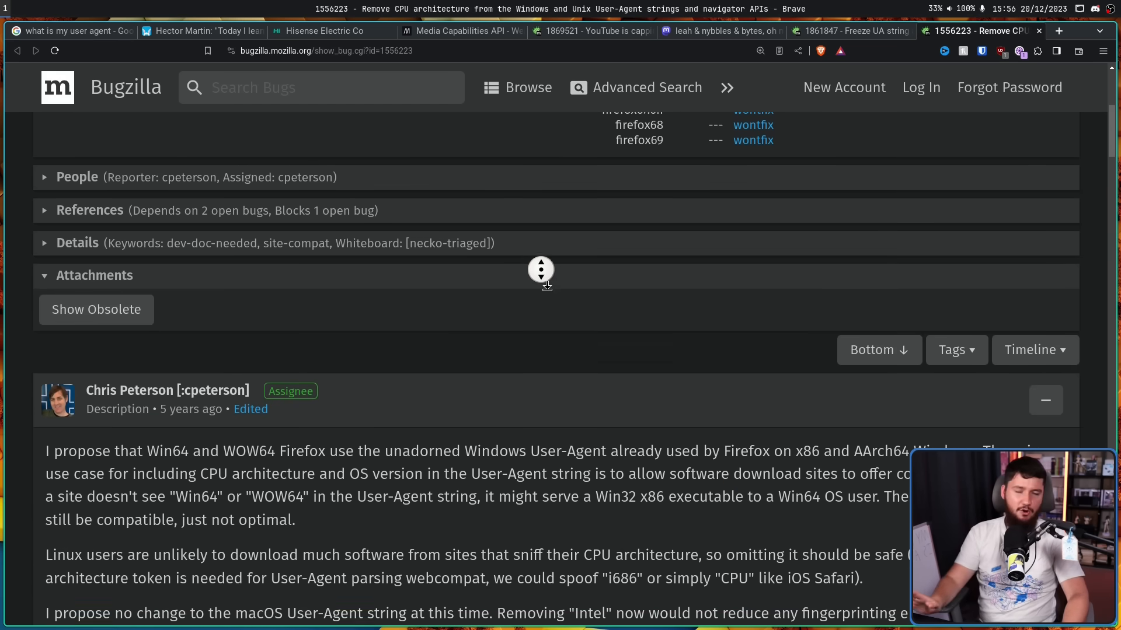
scroll("down", 3)
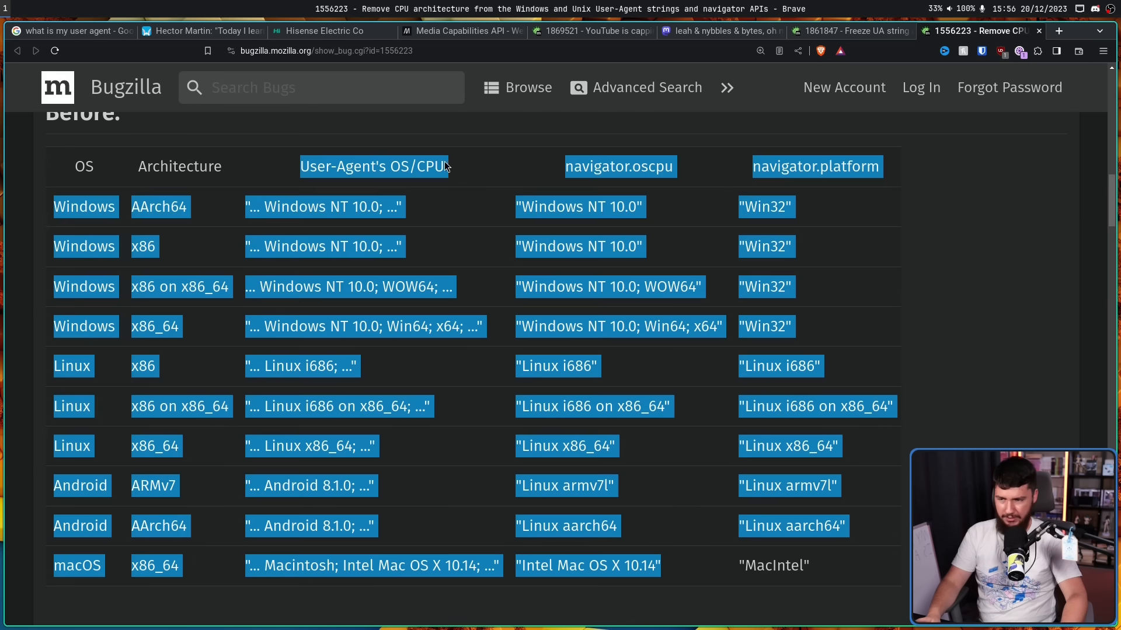
scroll("down", 3)
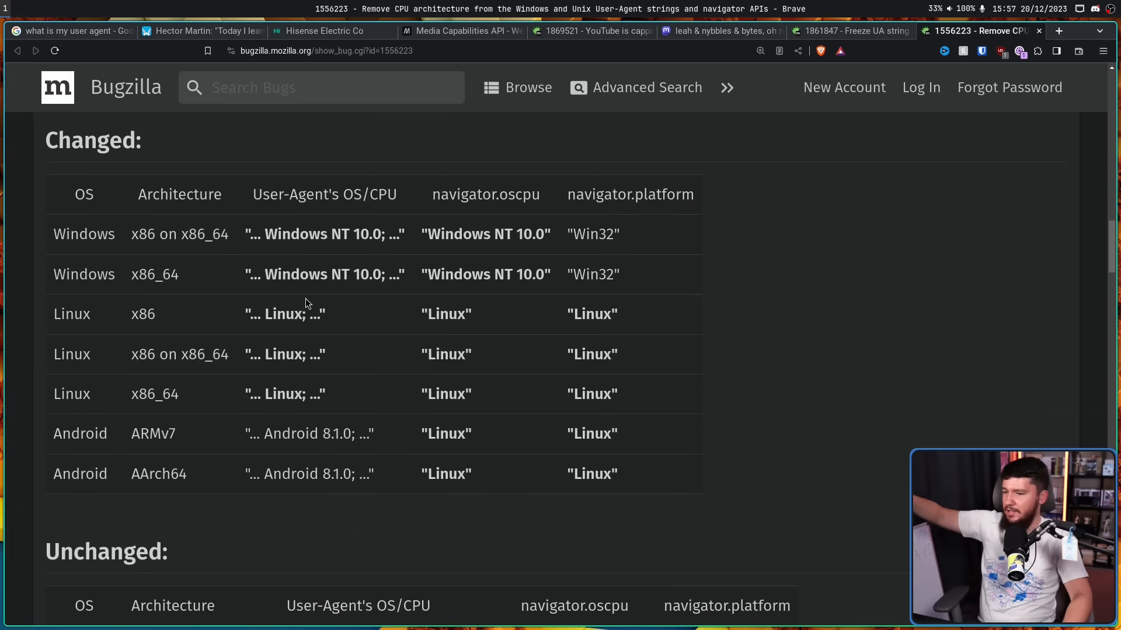
mouse_move(315, 269)
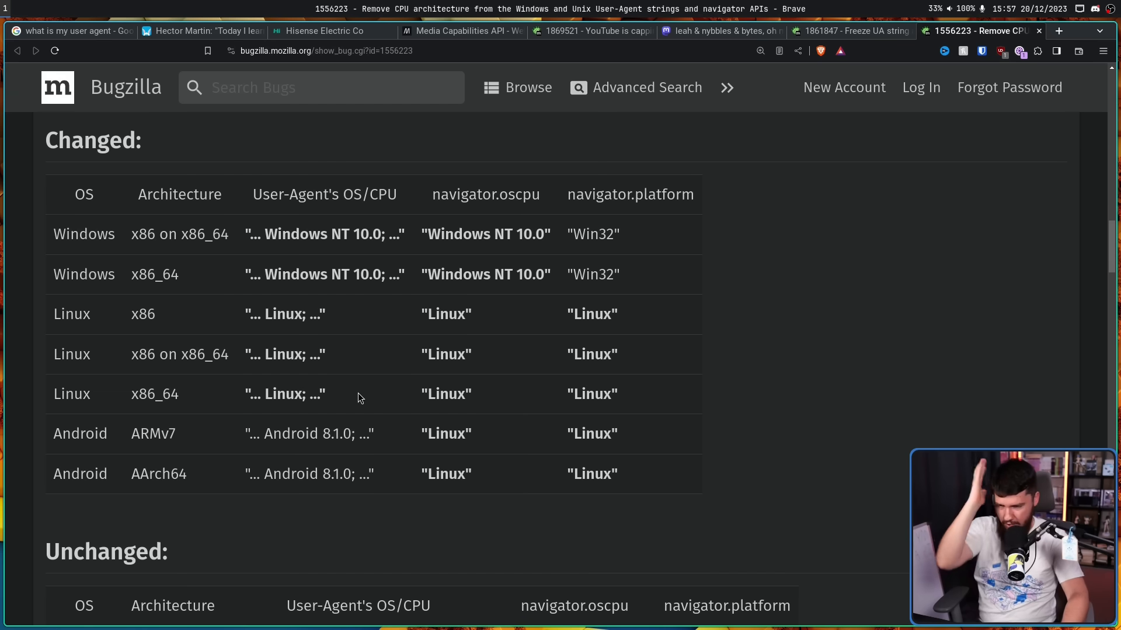
mouse_move(353, 370)
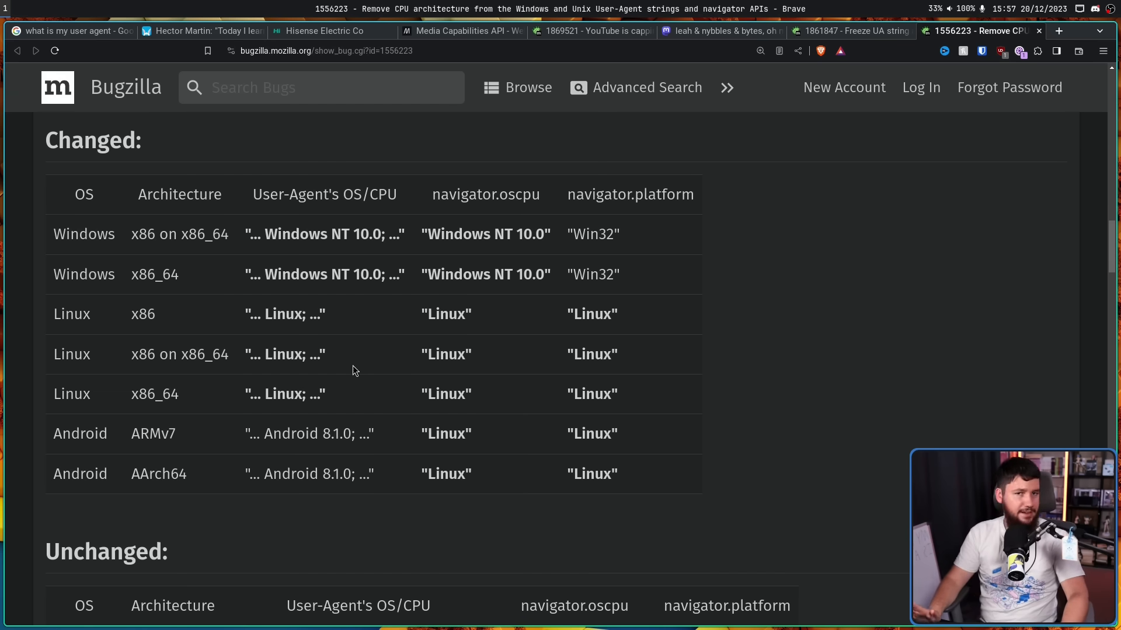
Return to Bugzilla bug 1869521 to show comments 10 and 11 on Safari reporting x86.
left_click(589, 31)
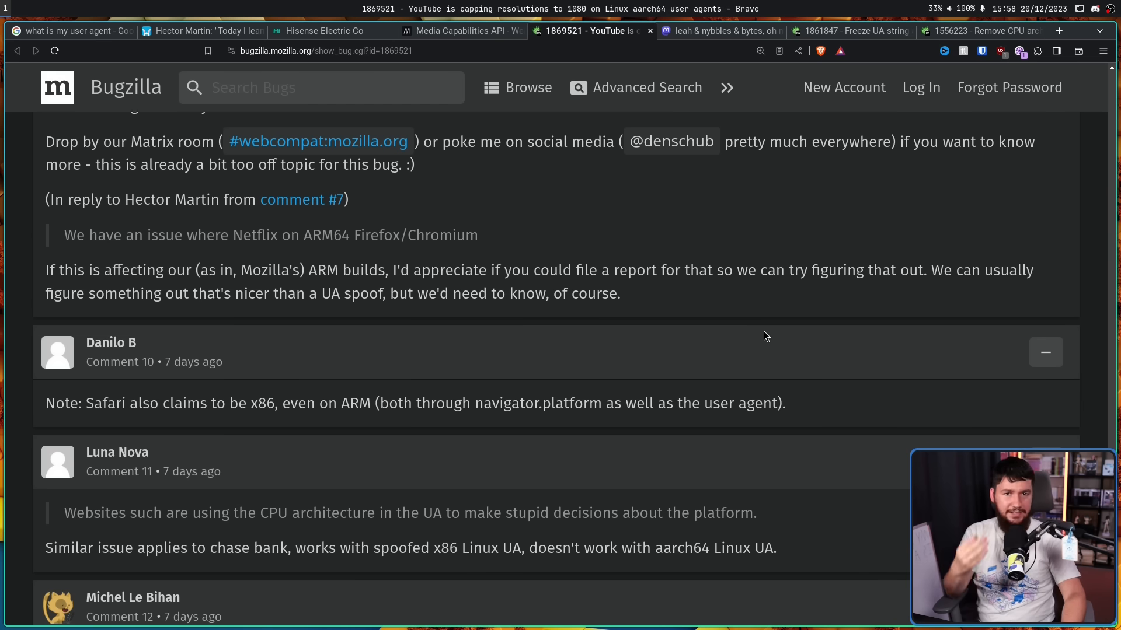
mouse_move(770, 326)
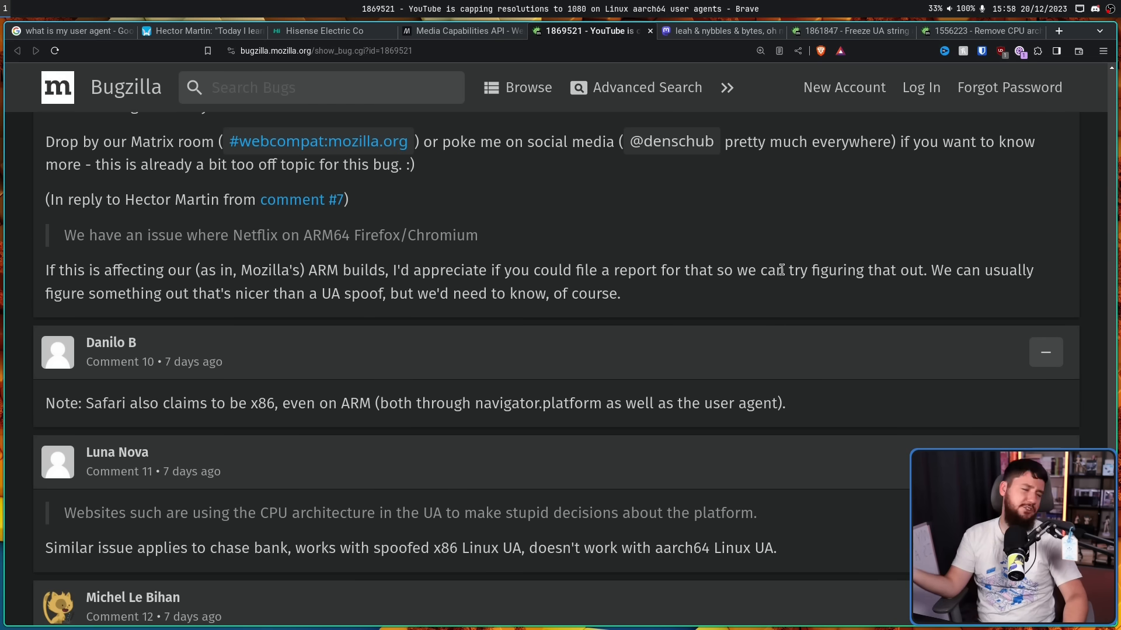
mouse_move(802, 236)
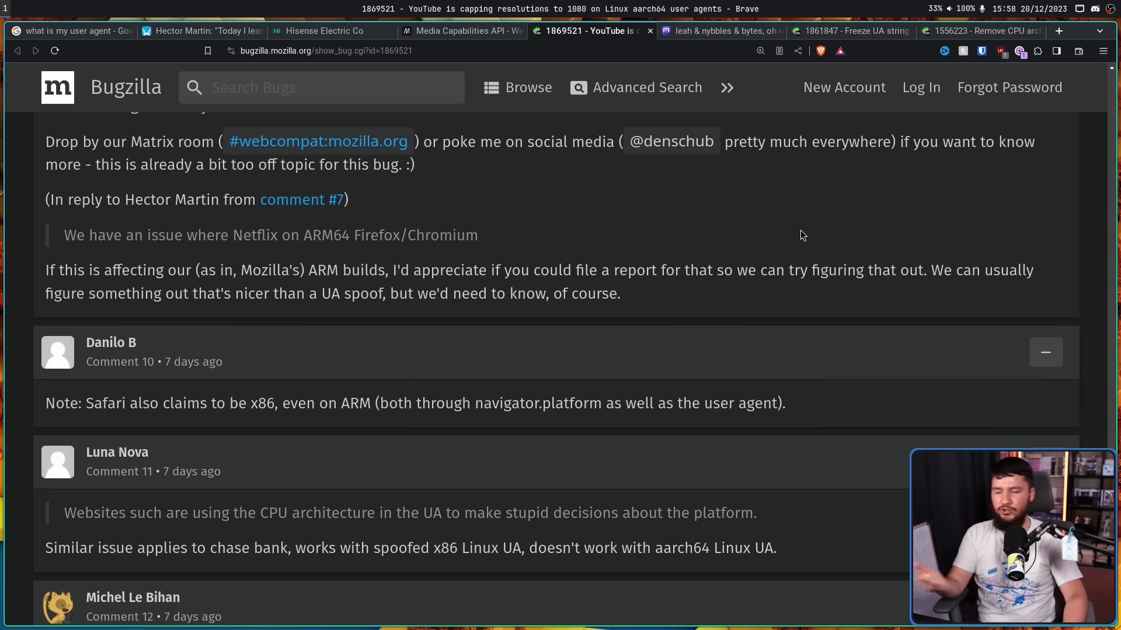
mouse_move(806, 202)
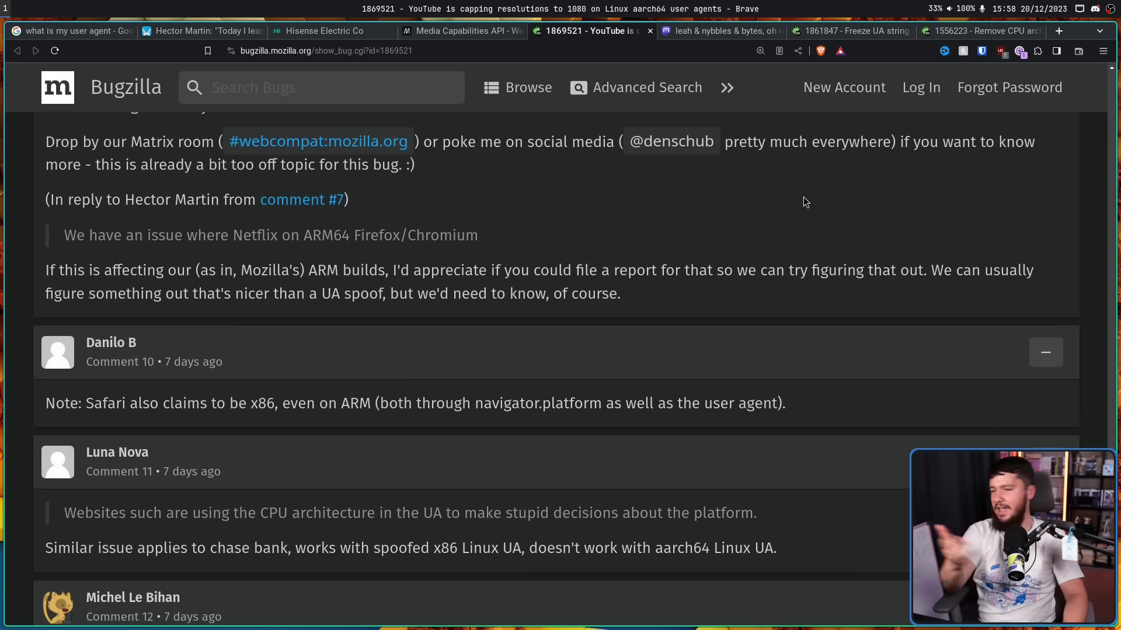
mouse_move(812, 215)
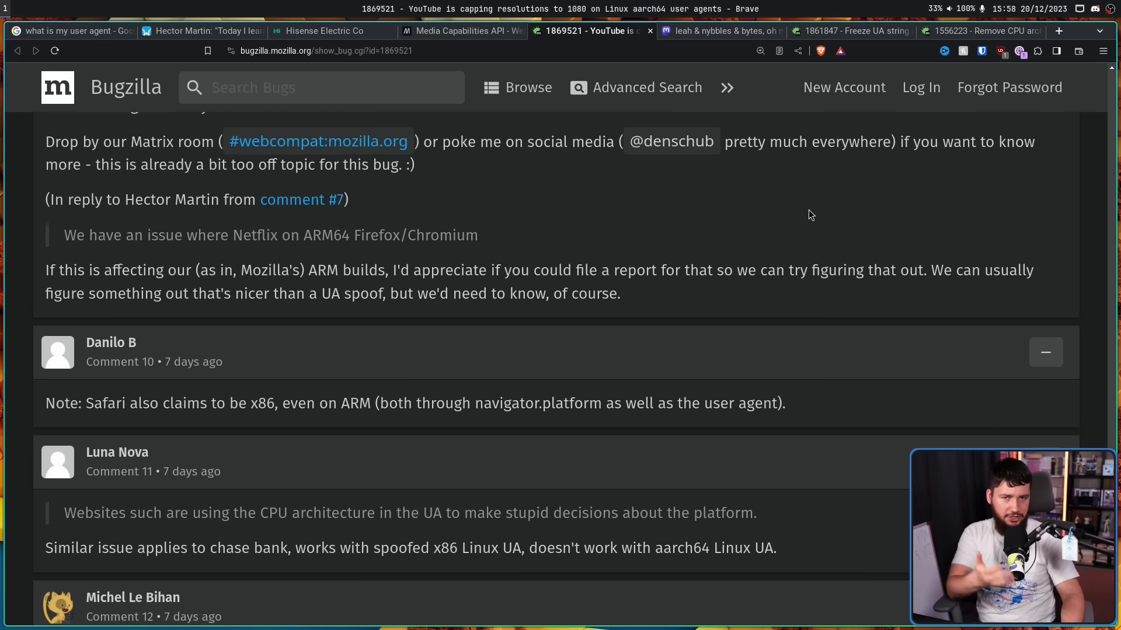
mouse_move(1061, 171)
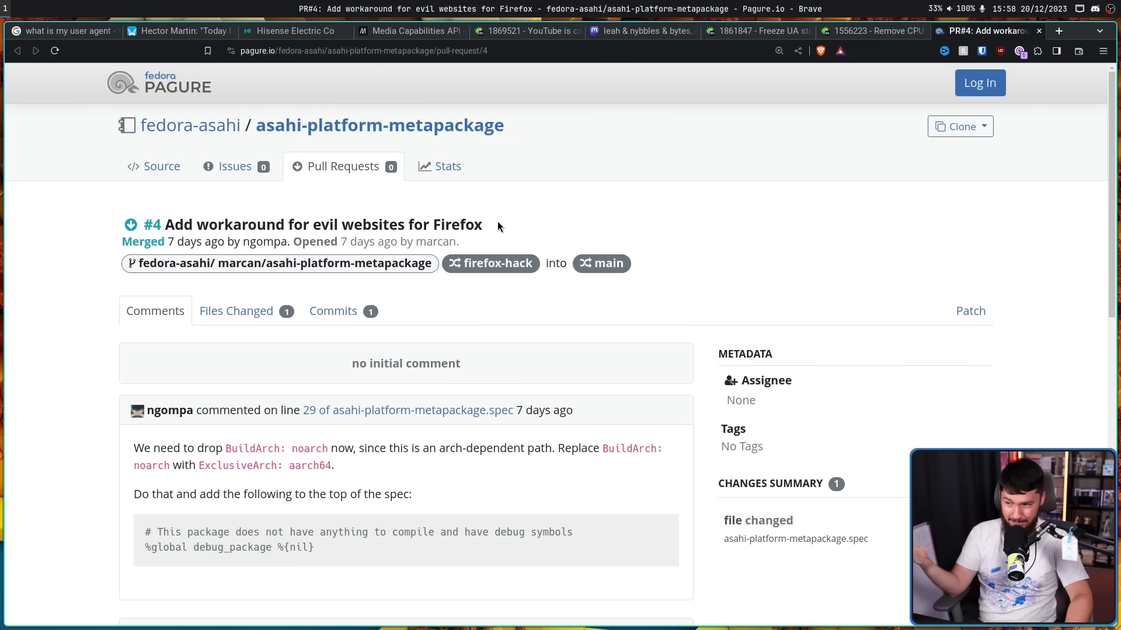
mouse_move(586, 172)
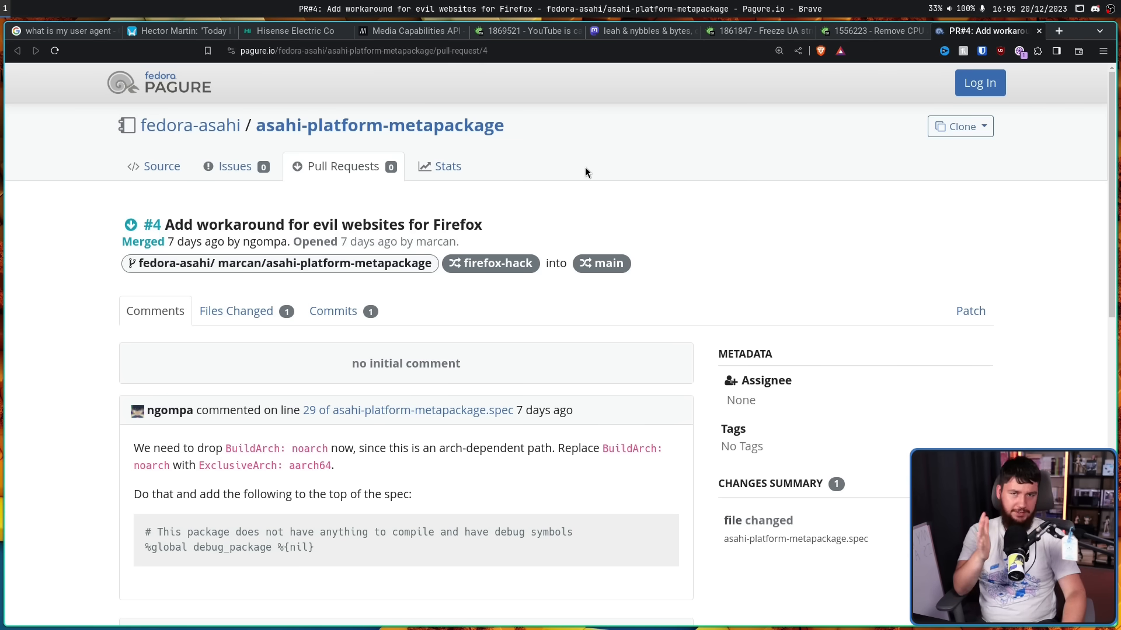